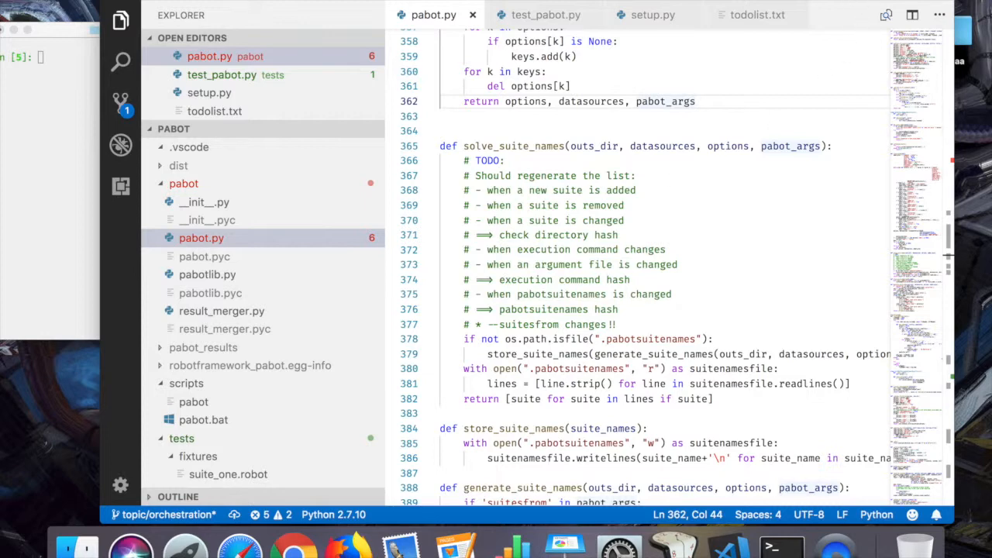
mouse_move(607, 240)
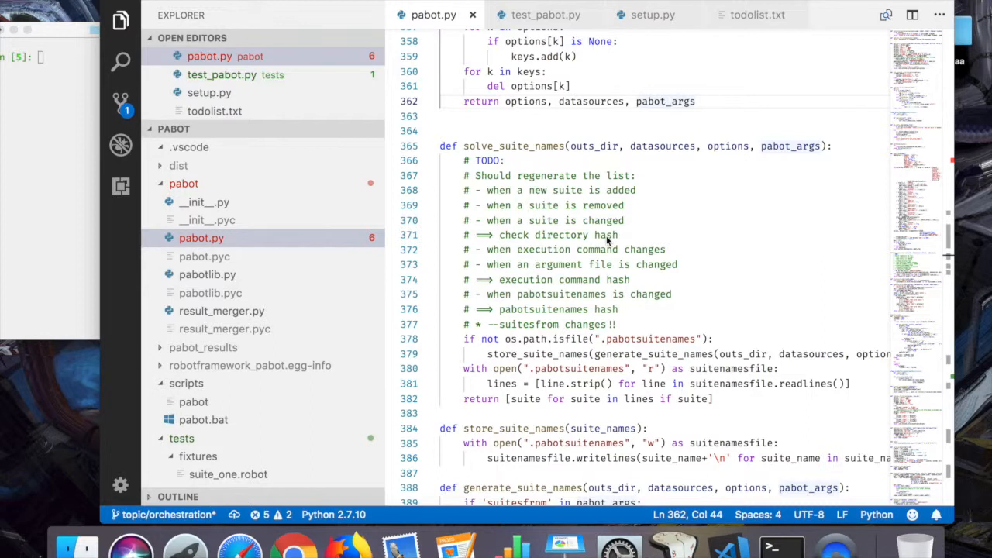
mouse_move(546, 221)
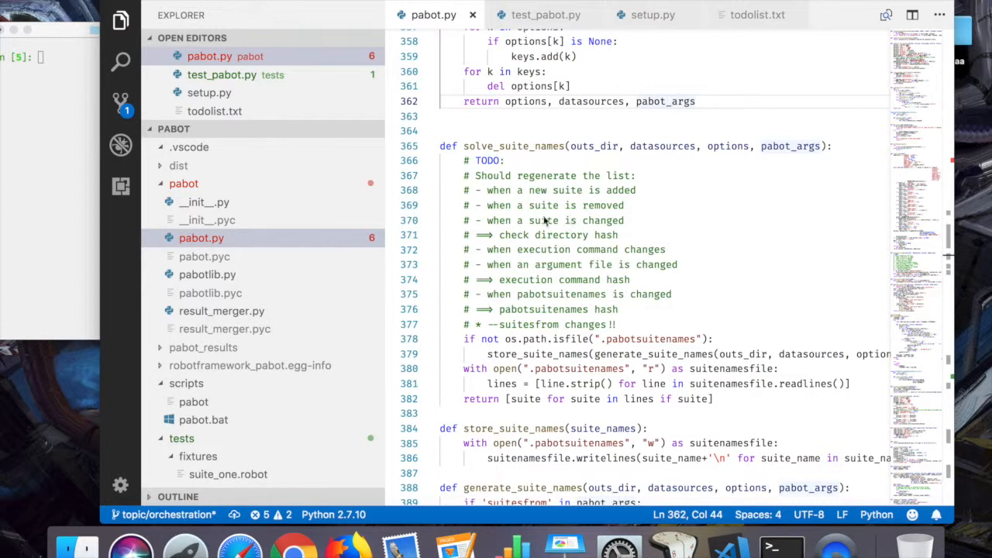
mouse_move(603, 184)
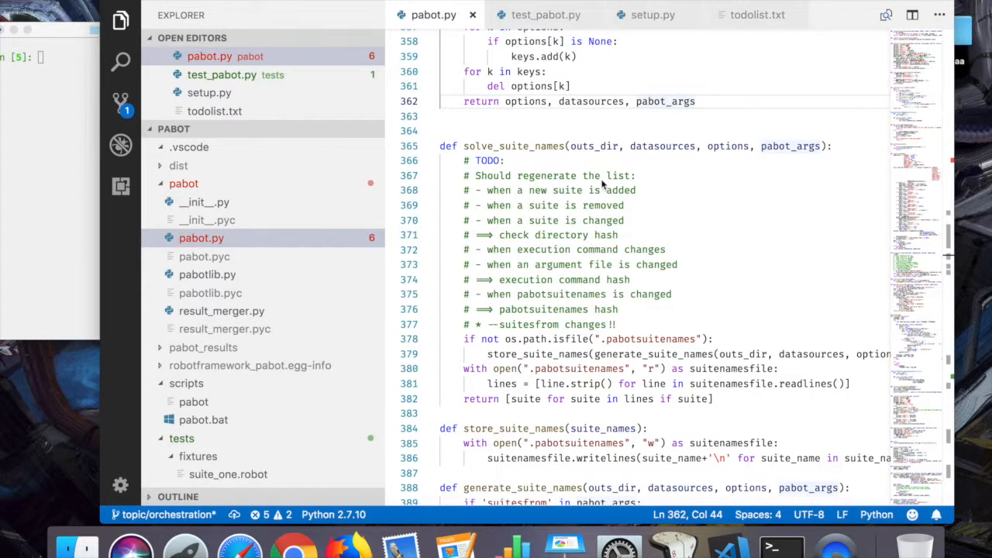
mouse_move(619, 267)
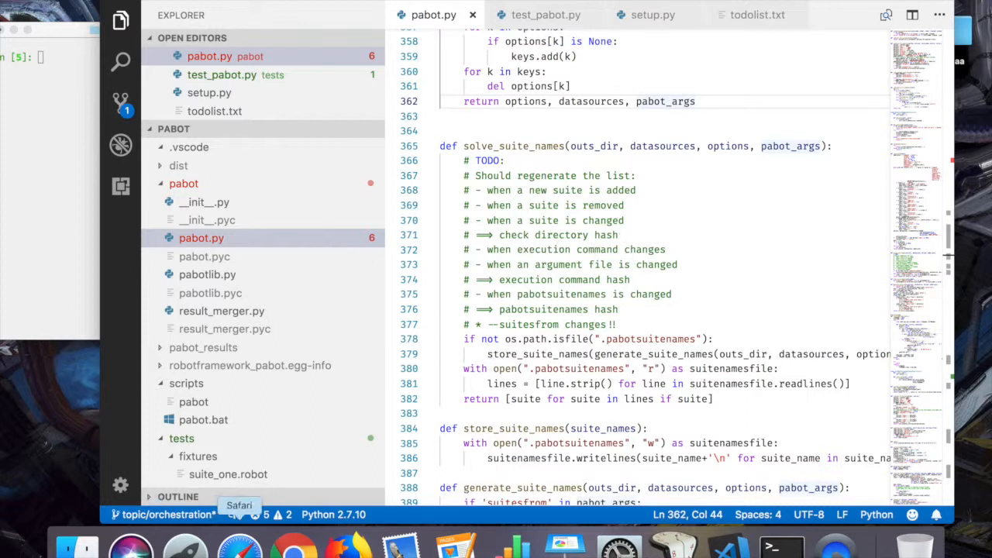
mouse_move(293, 547)
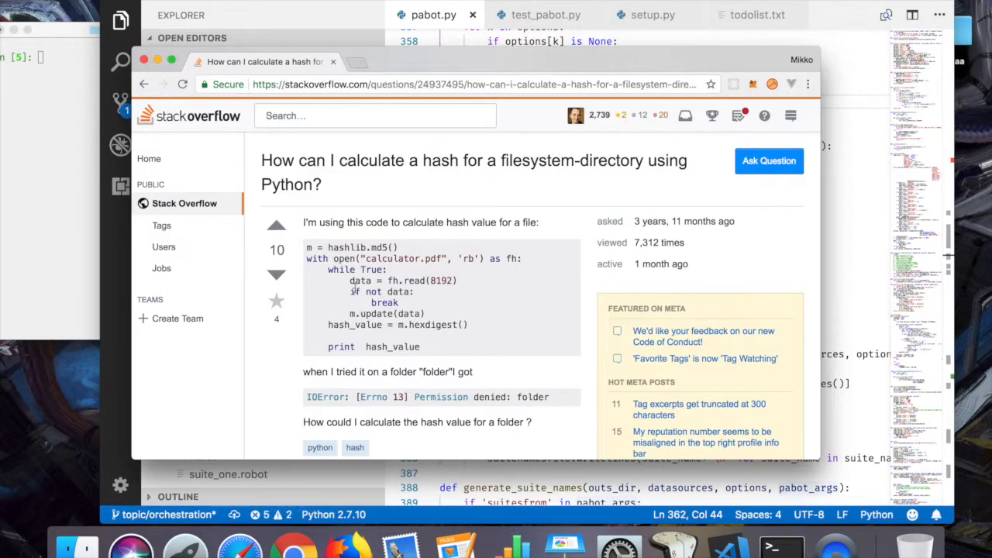
Step: Scroll the Stack Overflow directory-hashing question down to the accepted GetHashofDirs answer
scroll(down, 3)
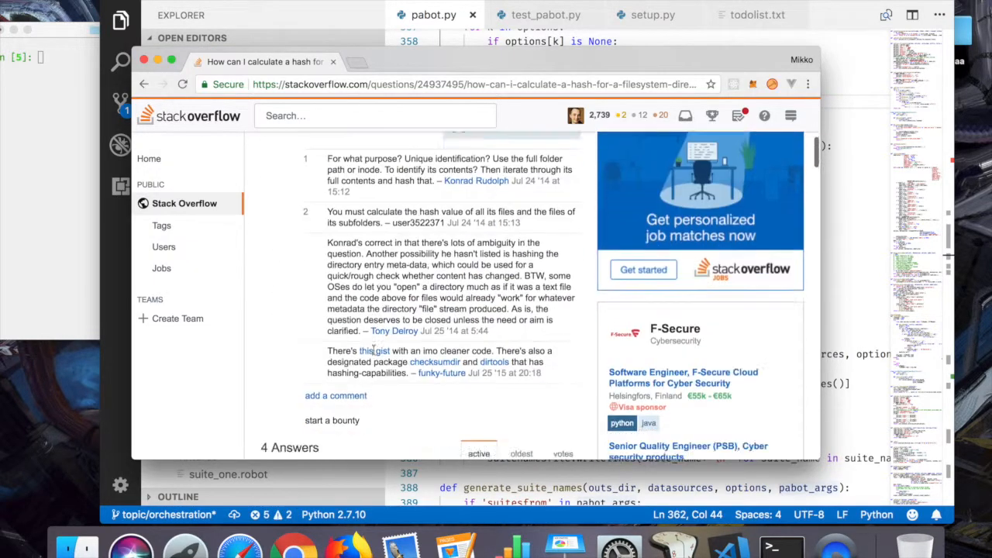
scroll(down, 3)
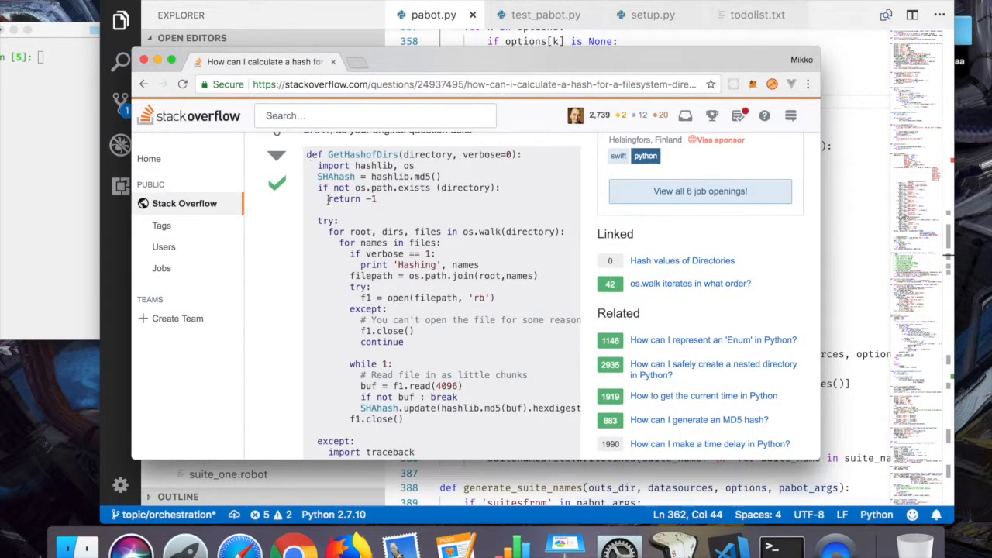
scroll(down, 3)
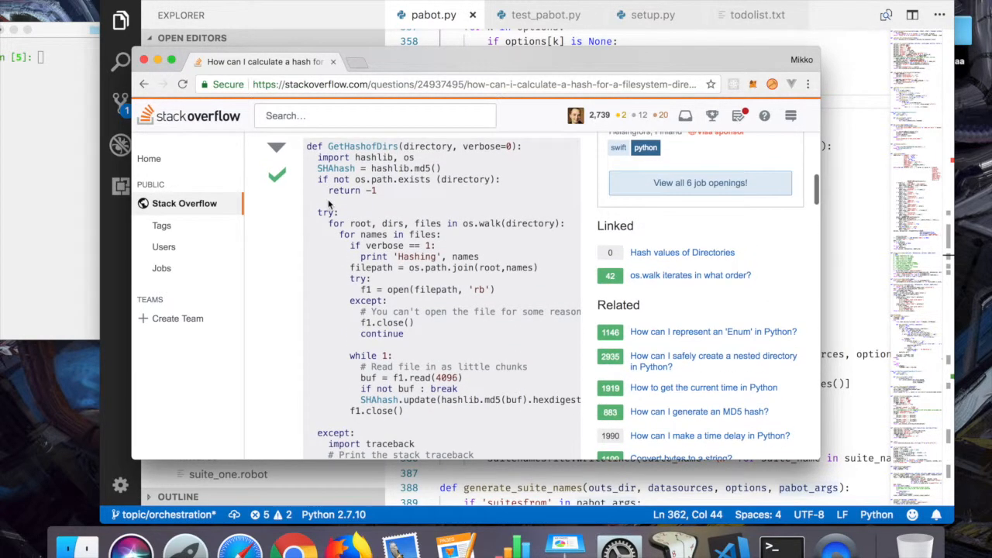
scroll(down, 3)
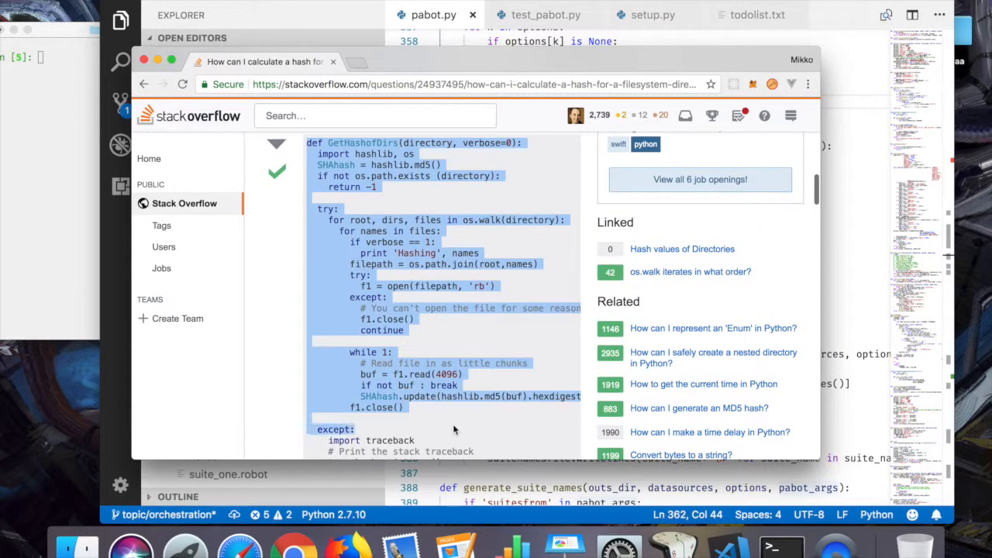
scroll(down, 3)
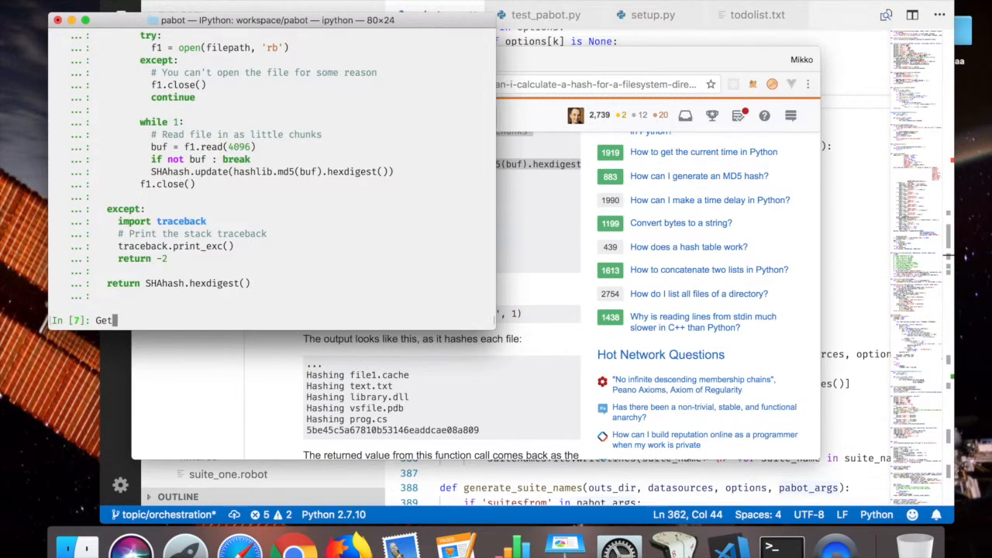
Step: Run GetHashofDirs("tmp", 1) in IPython, hitting the Unicode-objects TypeError, then retype the call
text(Get)
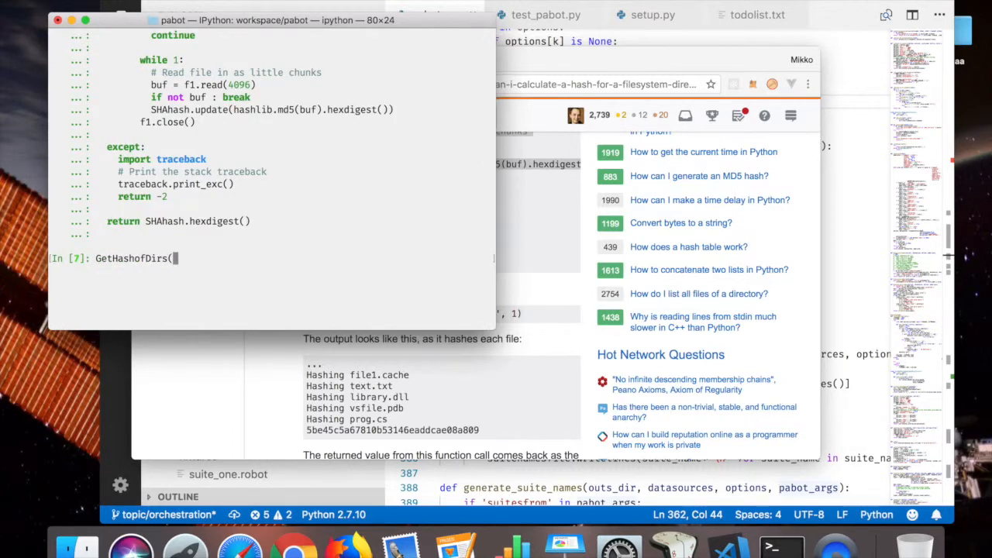
text("tmp", 1)
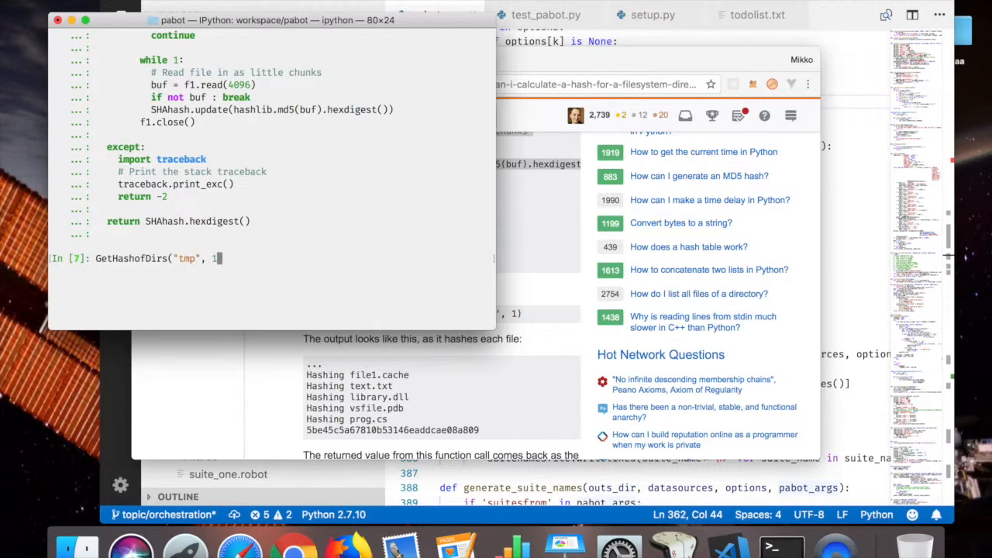
key(enter)
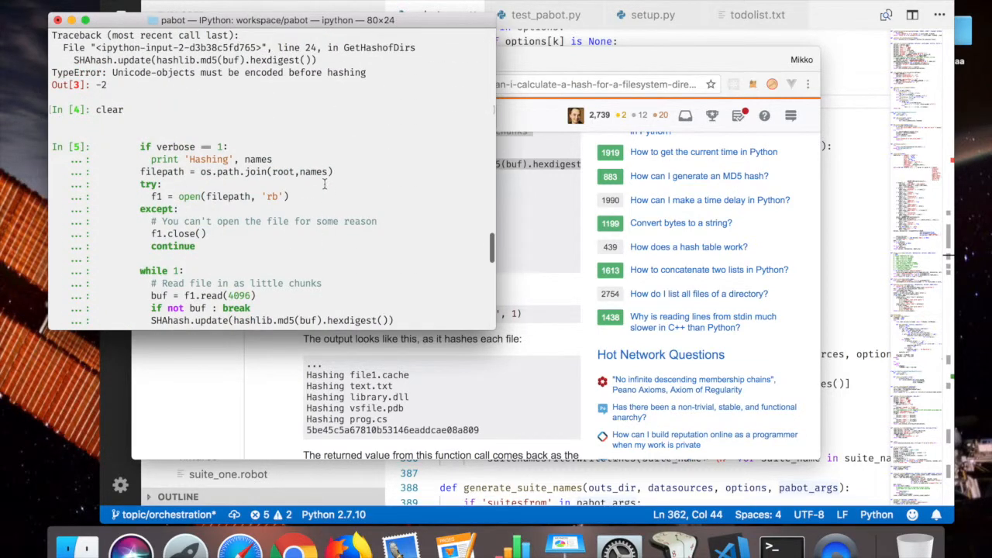
text(GetHashofDirs("tmp", 1))
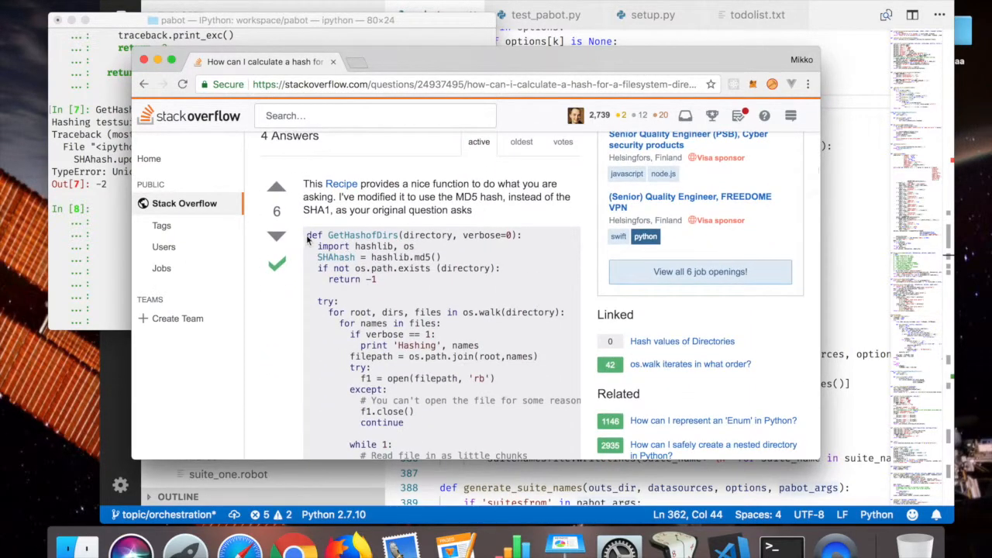
Step: Scroll through the accepted answer to reach the full GetHashofDirs code
scroll(down, 3)
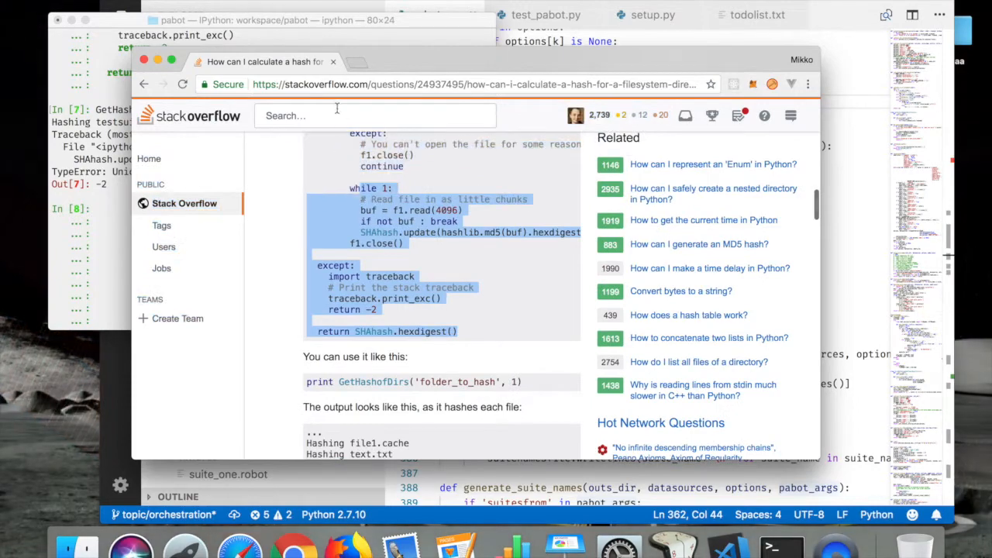
scroll(down, 3)
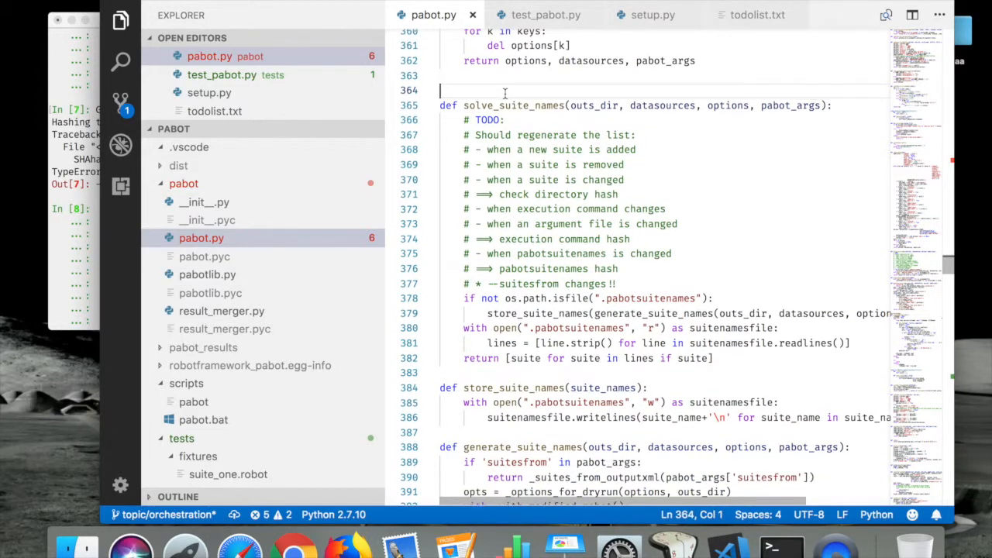
Step: Paste GetHashofDirs above solve_suite_names, dropping the exists check and try/except, and dedent the loop
scroll(down, 3)
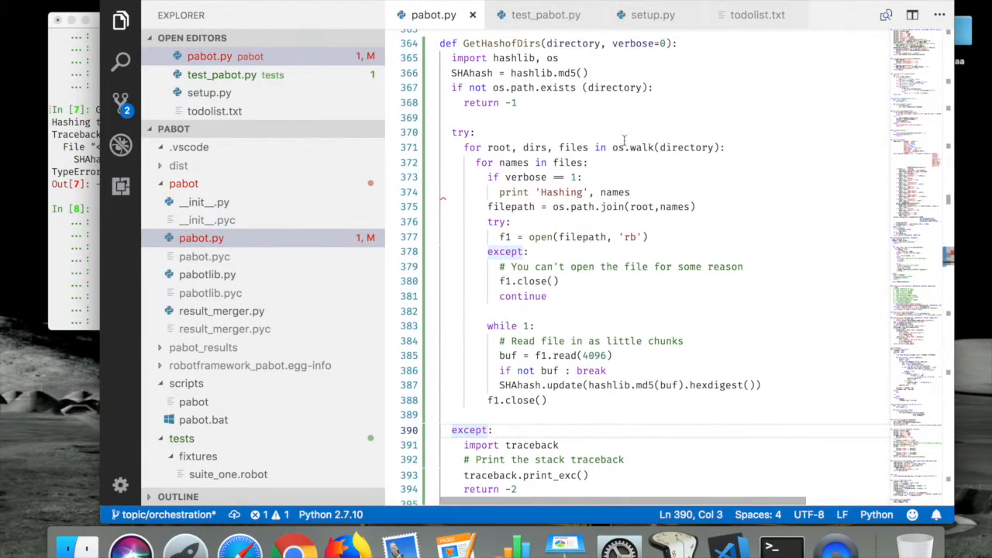
scroll(down, 3)
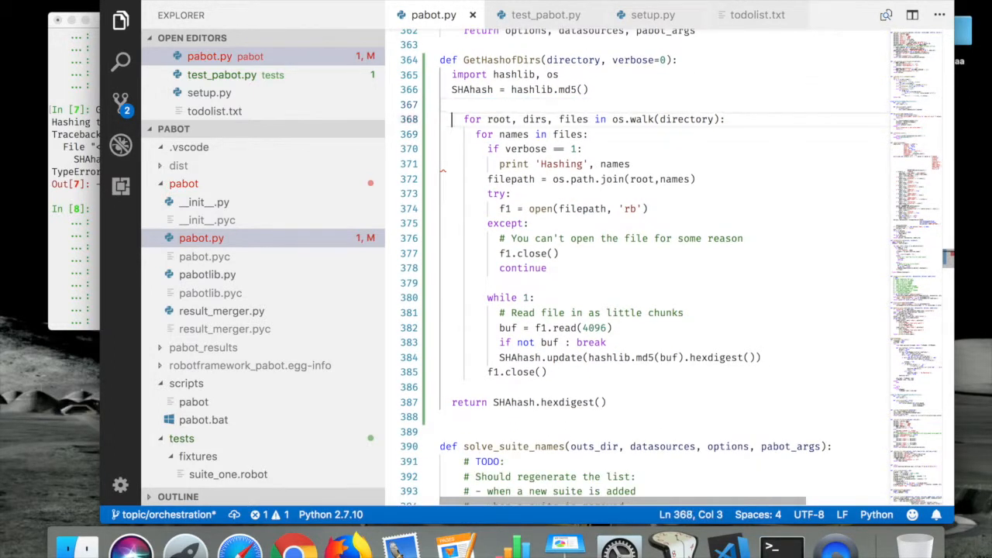
drag(452, 119, 465, 178)
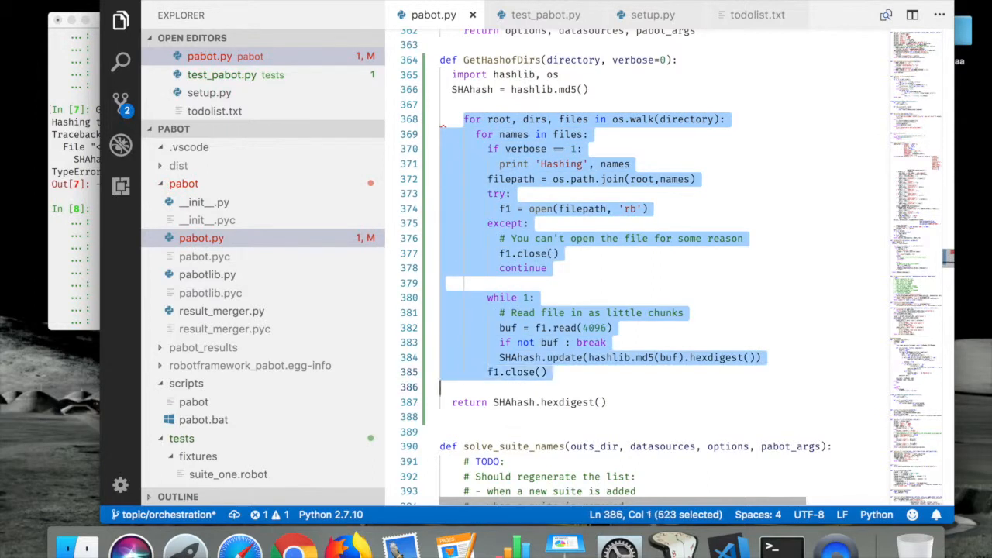
key(shift+tab)
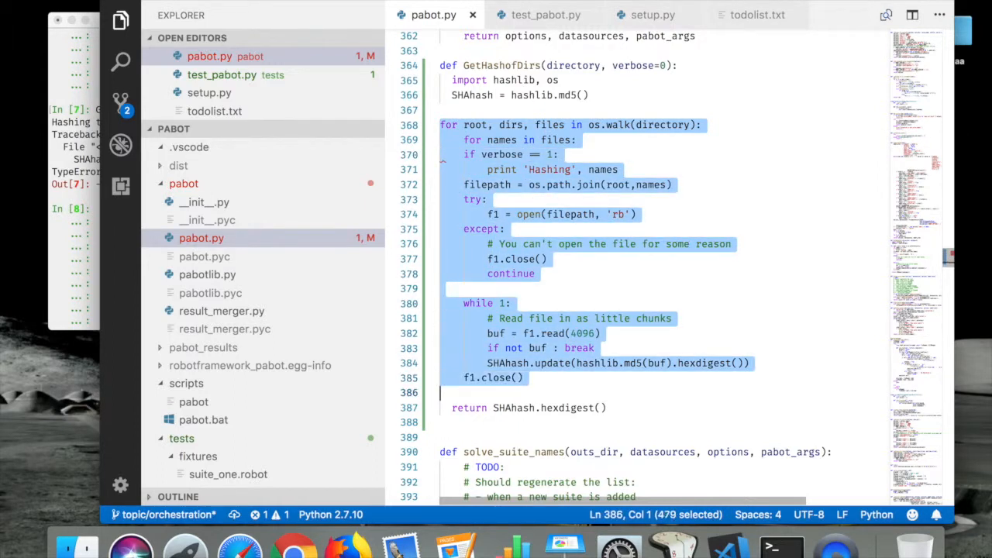
key(shift+tab)
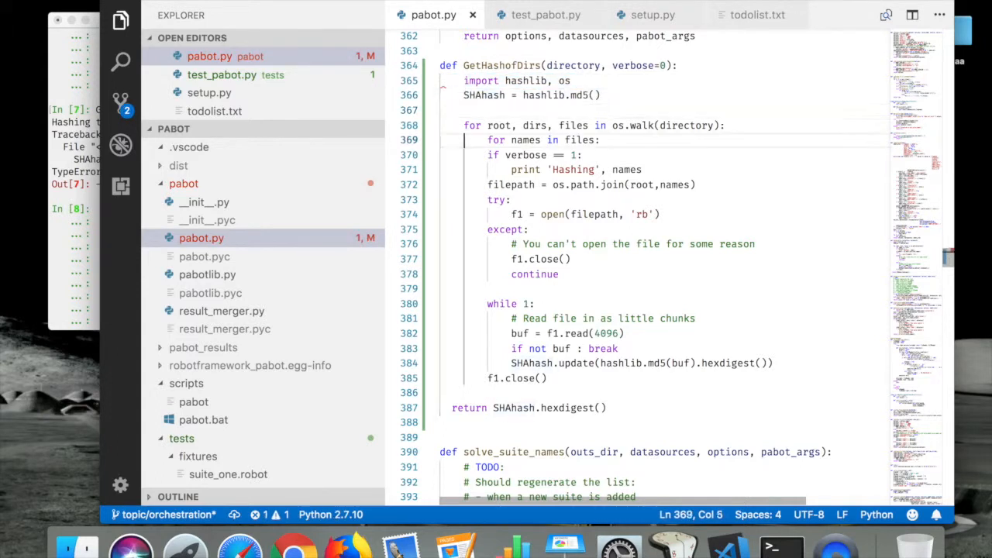
click(452, 408)
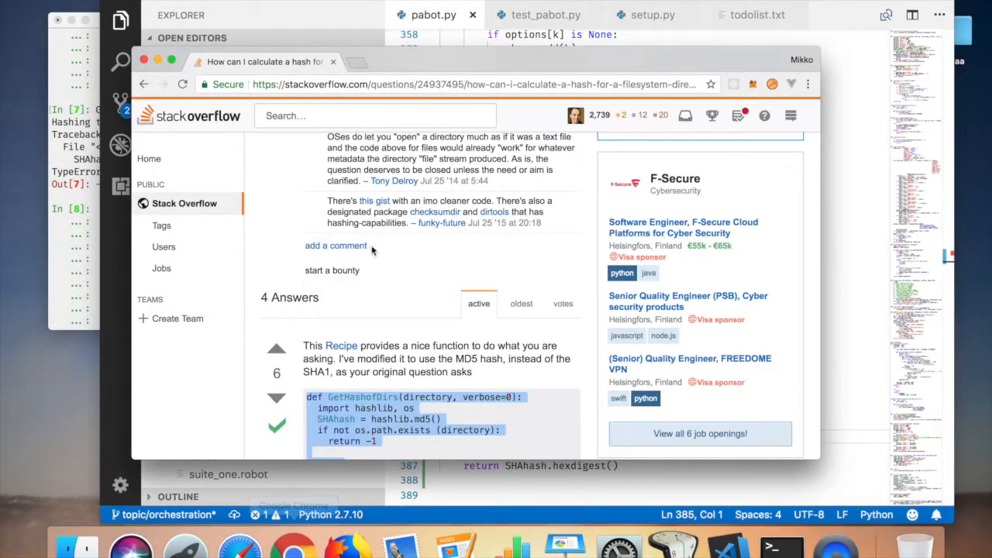
scroll(down, 3)
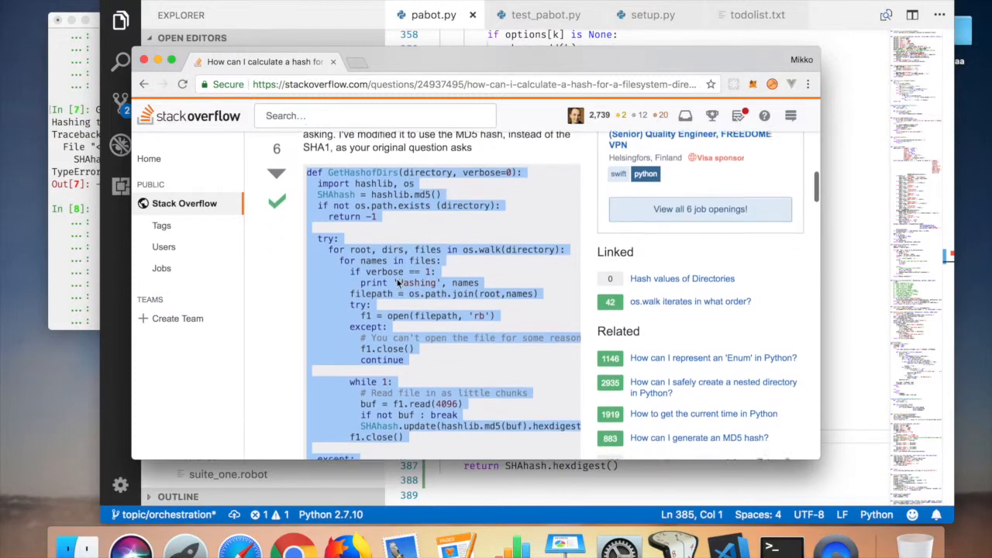
scroll(down, 3)
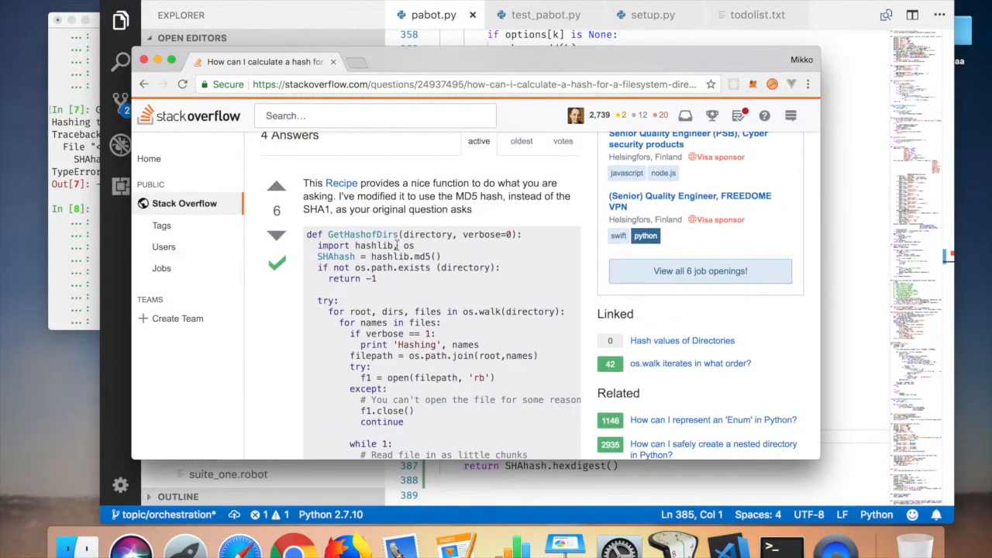
scroll(down, 3)
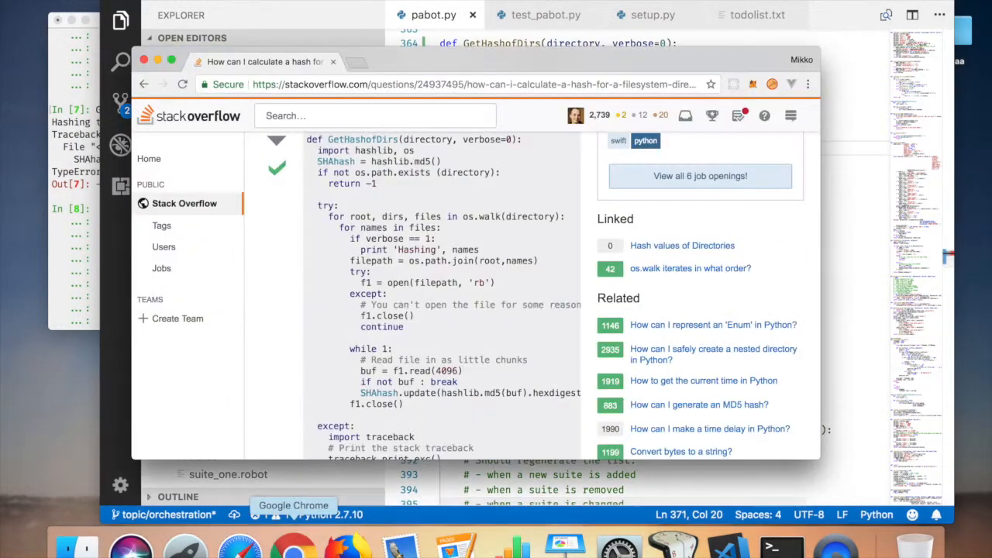
scroll(down, 3)
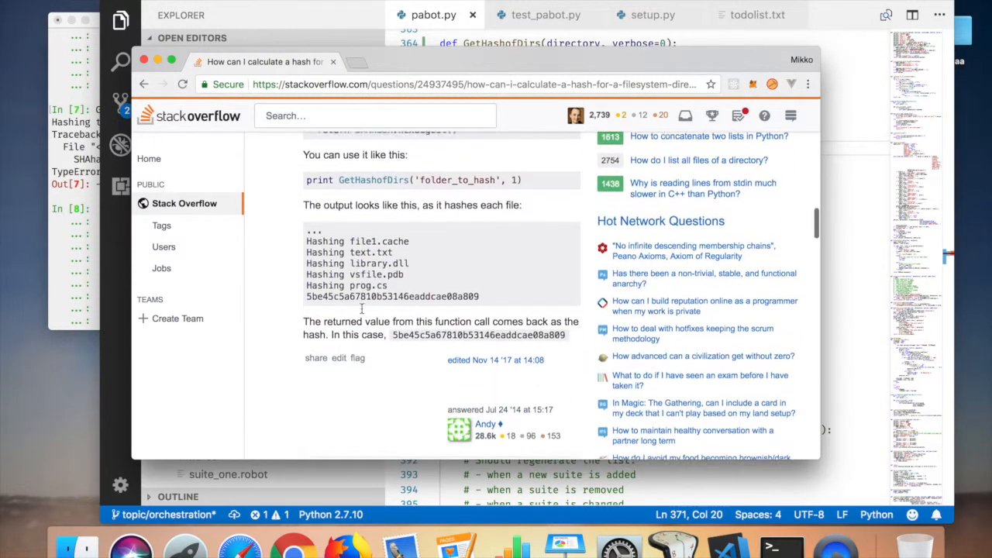
scroll(down, 3)
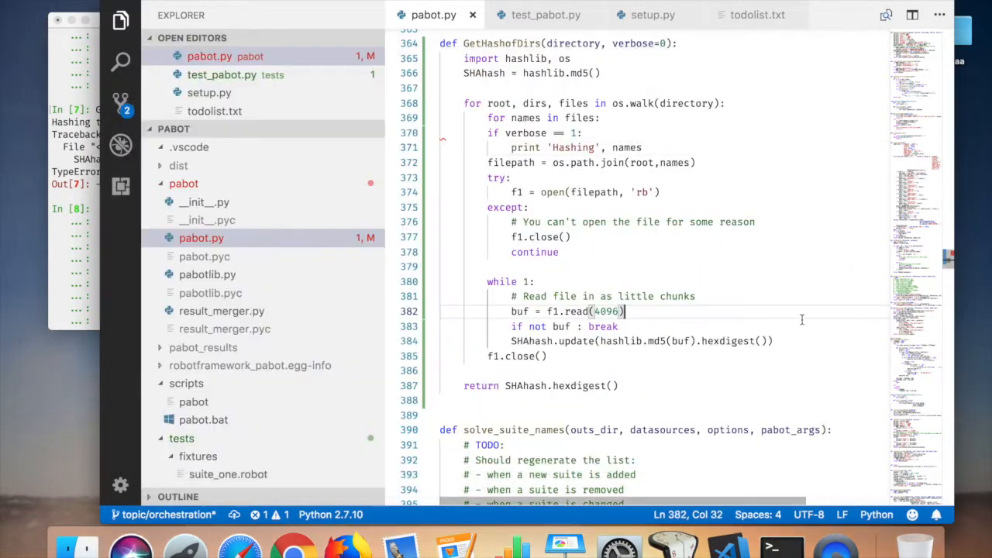
Step: Delete the verbose printing lines from GetHashofDirs
scroll(down, 3)
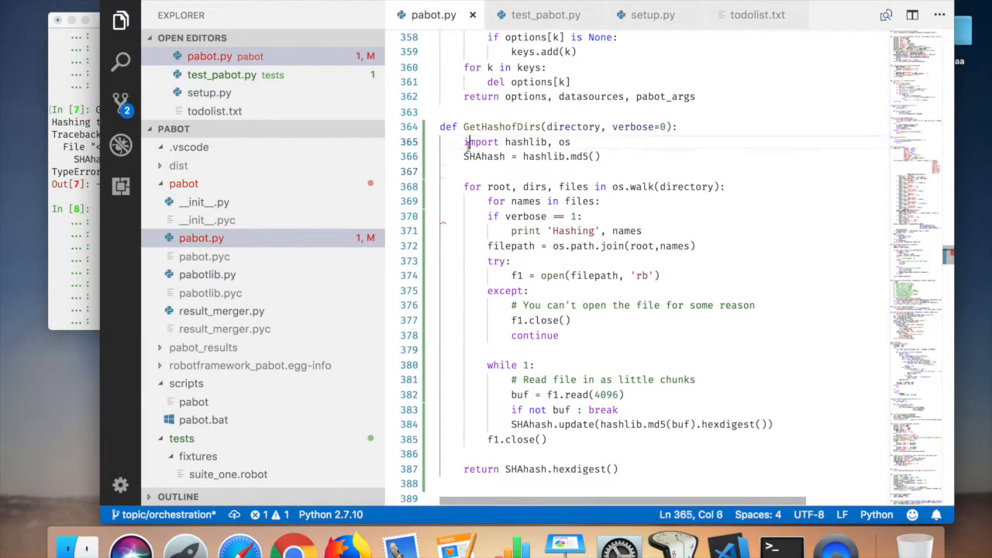
click(488, 216)
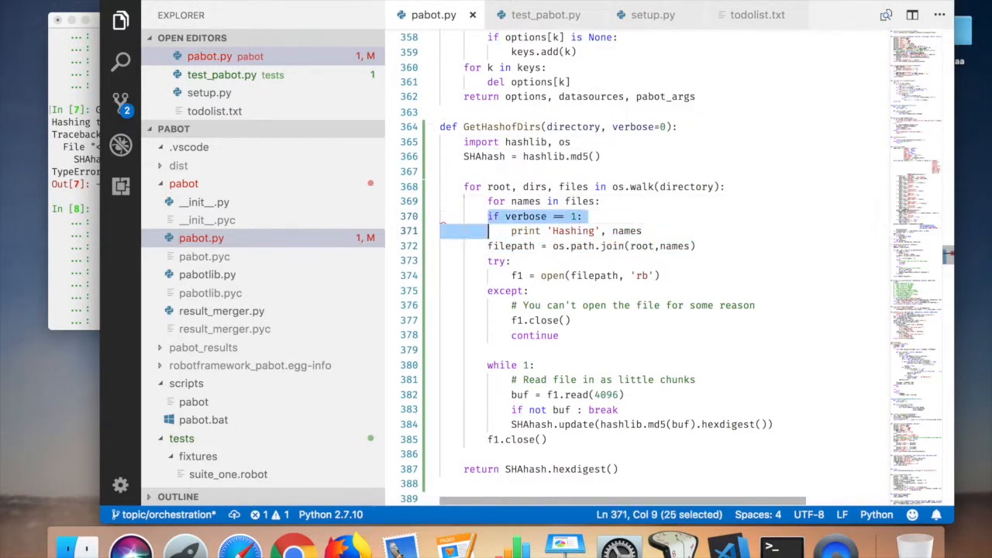
key(Delete)
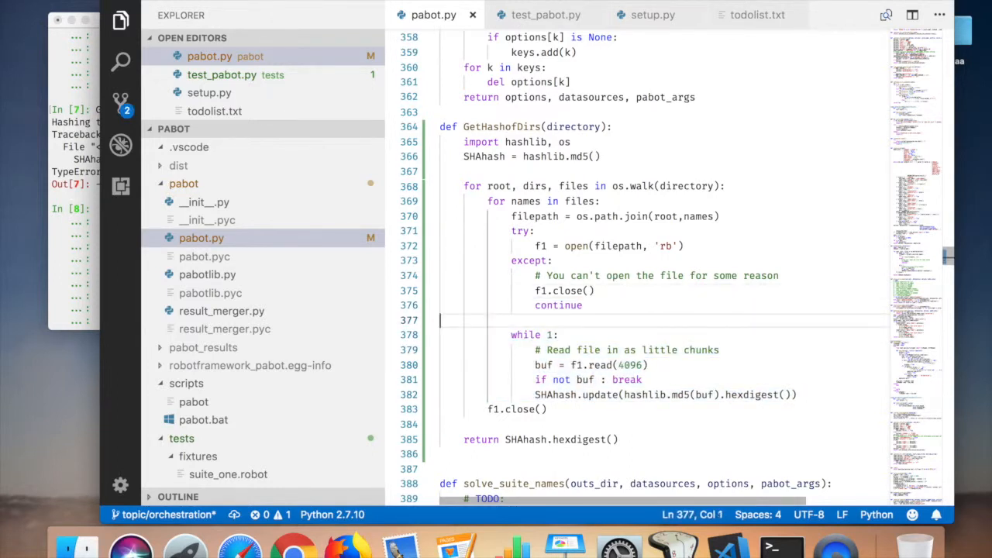
Step: Replace 'while 1:' with 'while True:' in the chunk-reading loop
text(while 1:)
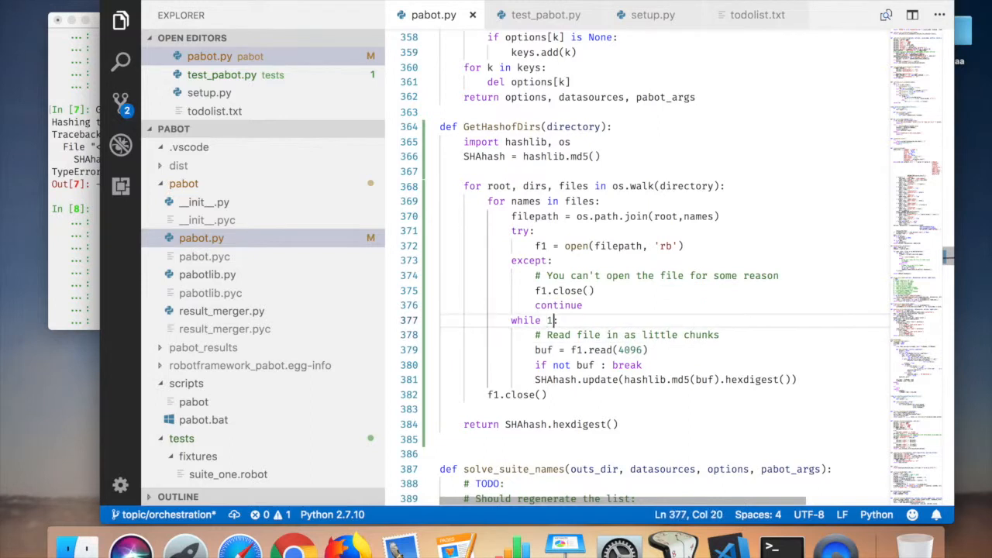
text(True)
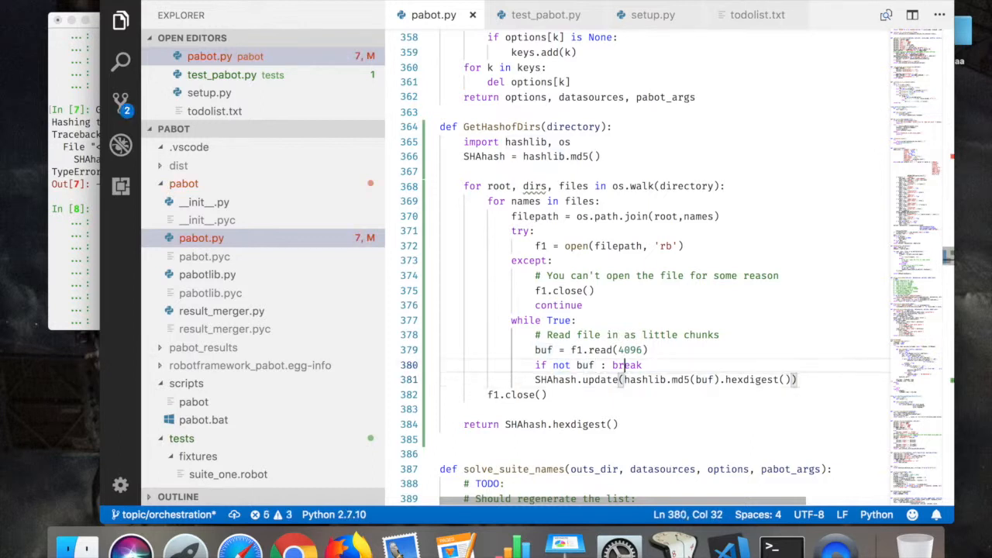
click(558, 320)
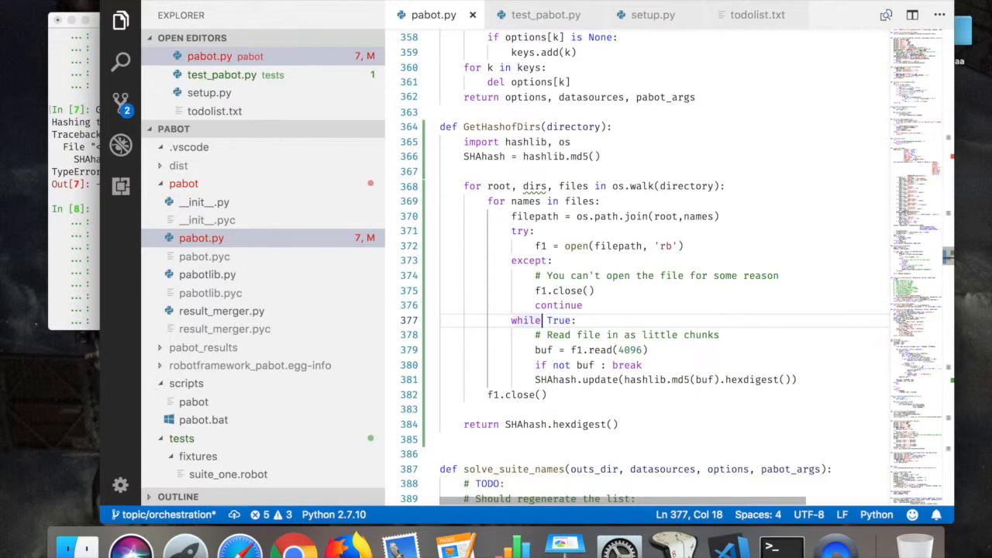
click(542, 379)
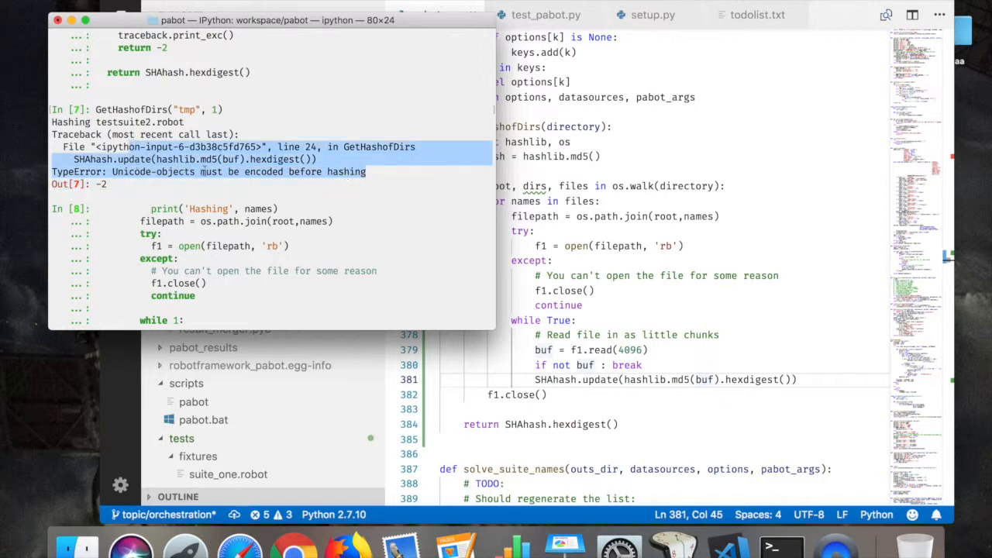
mouse_move(369, 172)
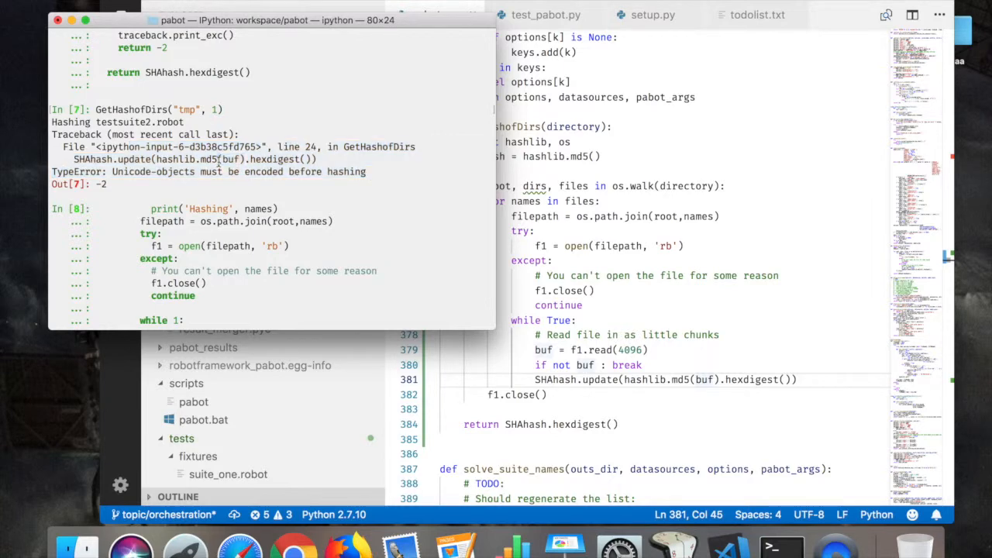
Step: Import hashlib, reproduce the TypeError with hashlib.md5(u"äää"), then retry with .encode()
scroll(down, 3)
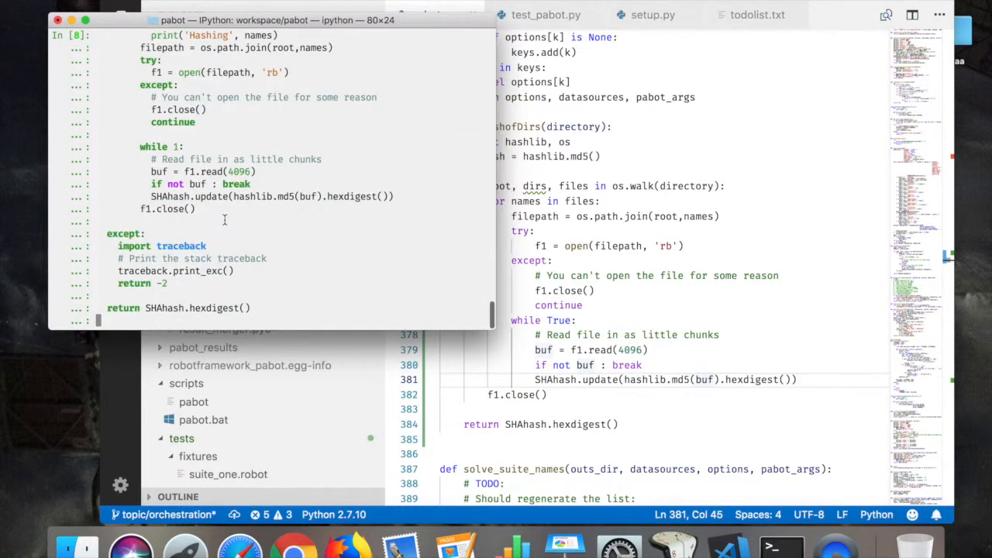
text(im)
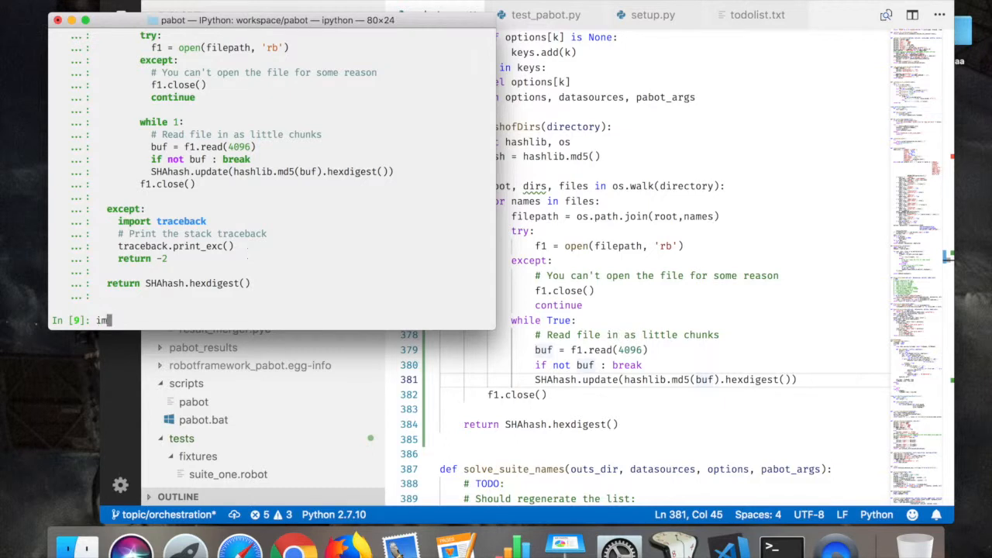
text(port hashlib)
text(hashlib.md)
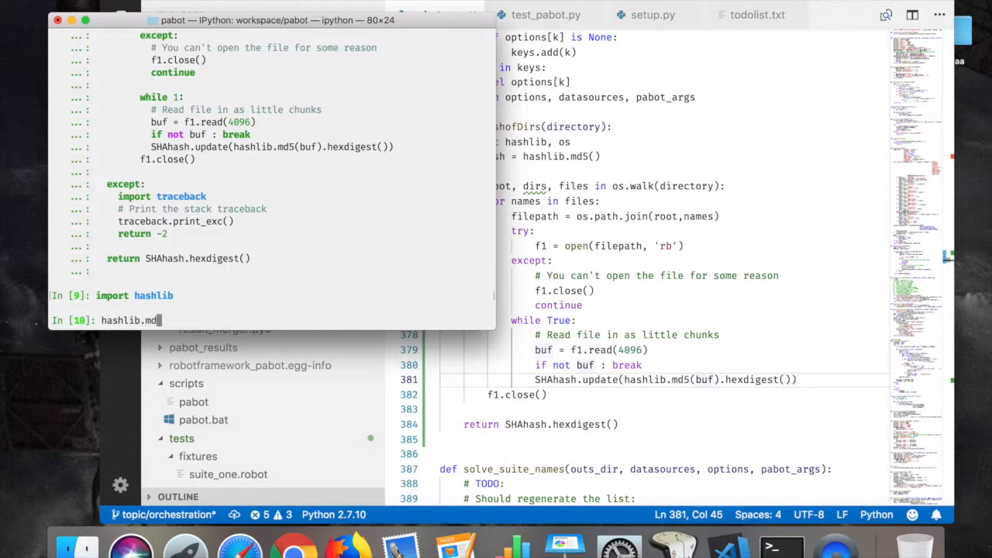
text((u"äää)
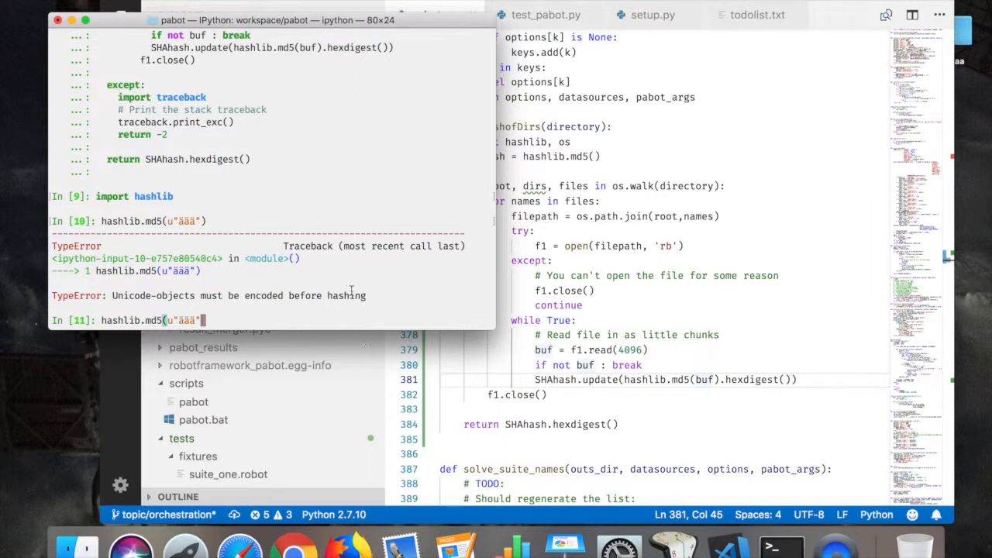
text(.en)
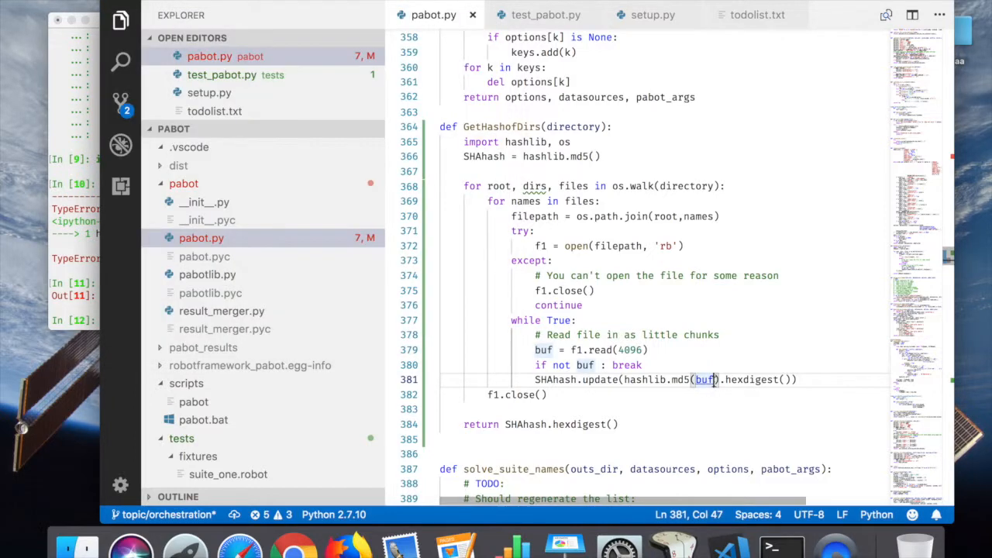
Step: Change md5's buf argument on line 381 to buf.encode("utf-8")
double_click(703, 379)
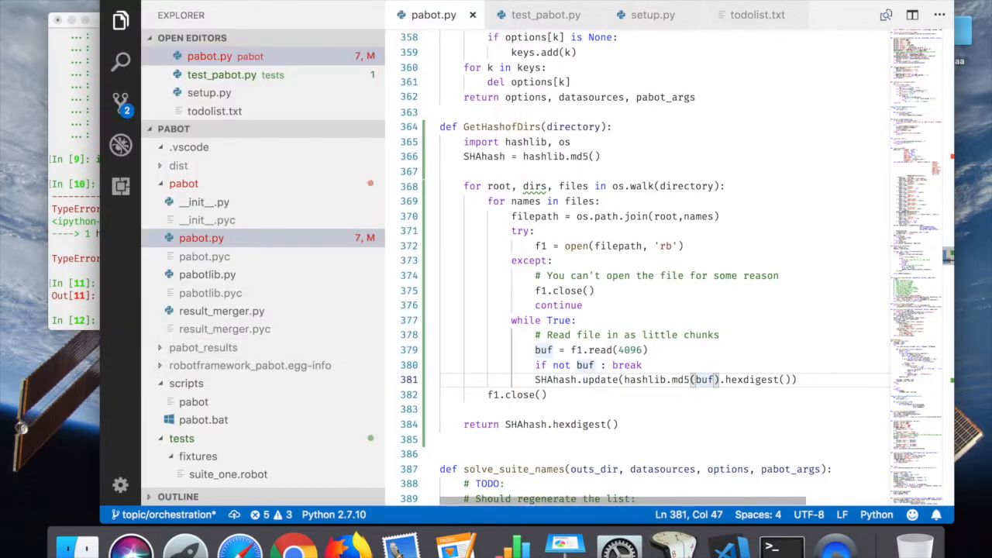
text(.encode())
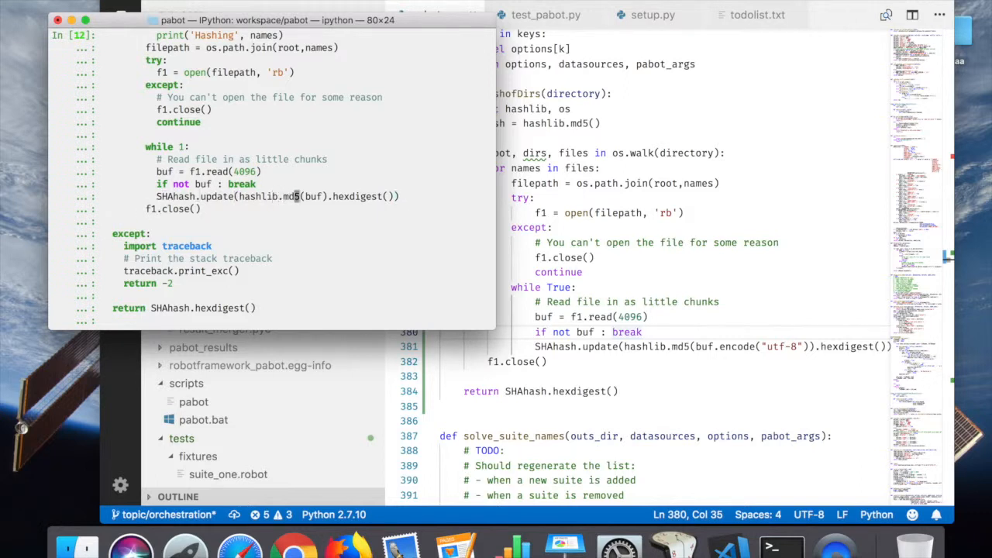
Step: Redefine GetHashofDirs with .encode("utf-8"), rerun it on tmp, and get the bytes AttributeError
text(.encod)
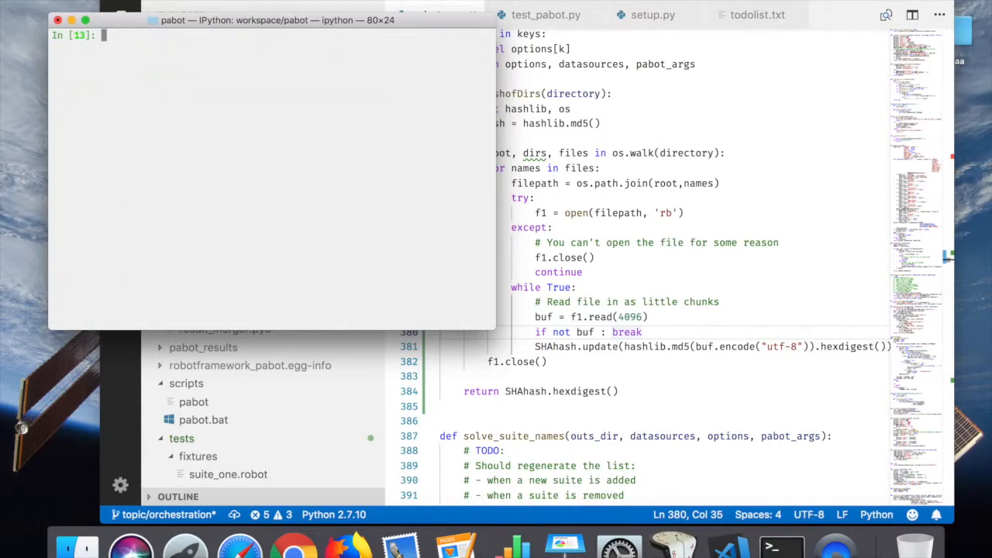
text(get_ipython)
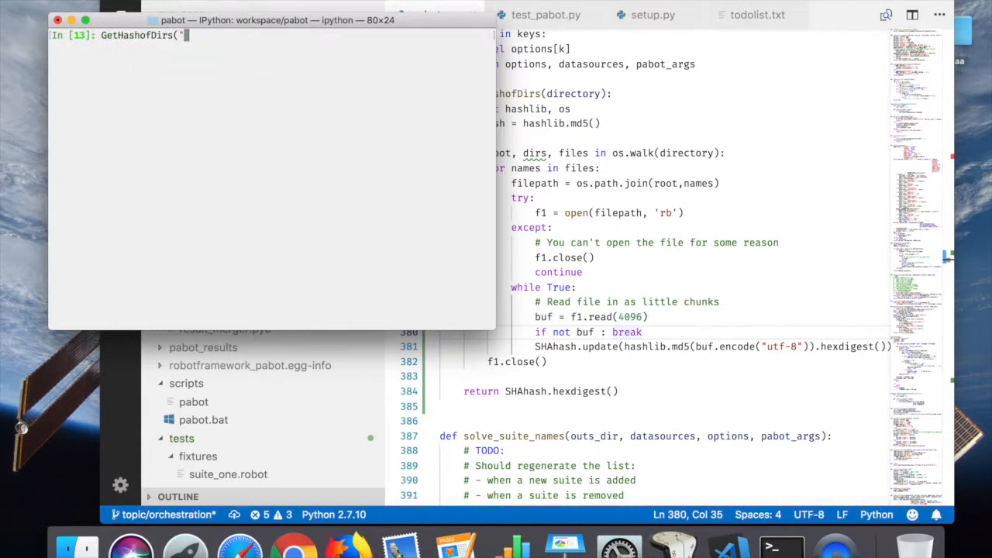
text(tmp", 0))
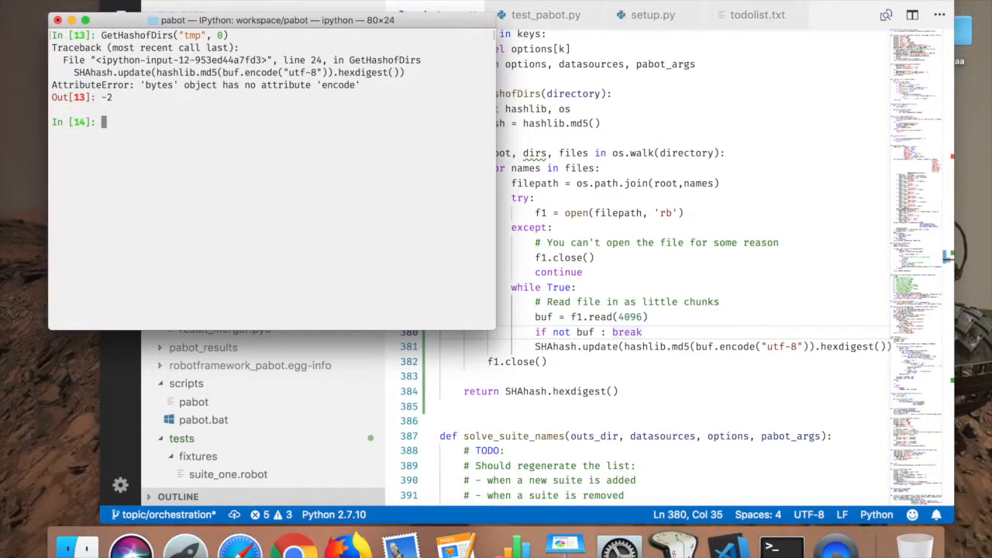
mouse_move(352, 122)
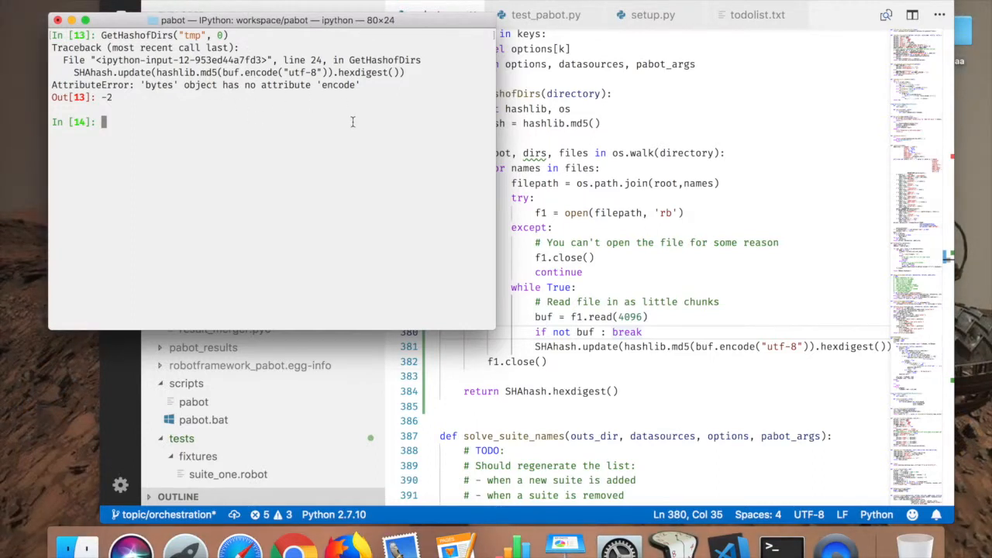
mouse_move(347, 129)
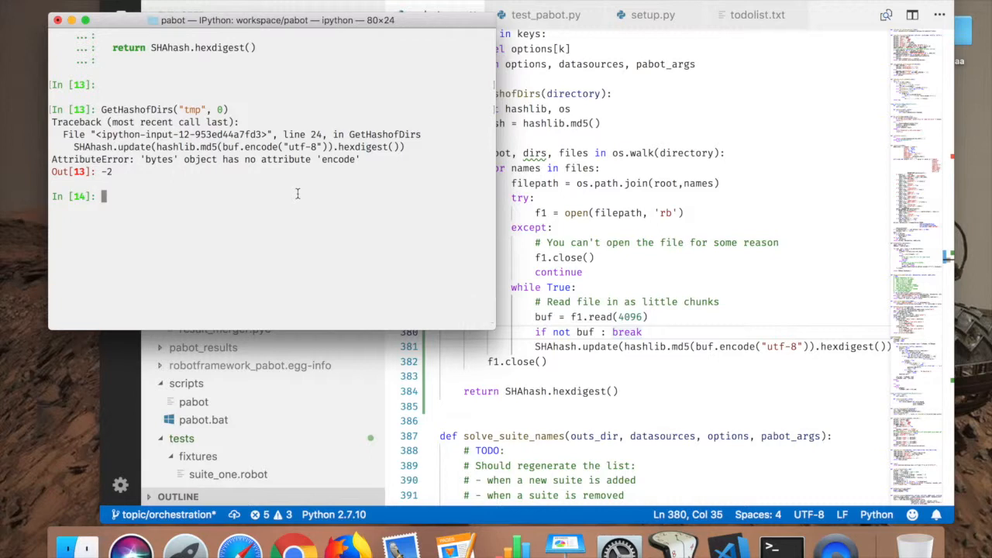
text(help(hashlib.m)
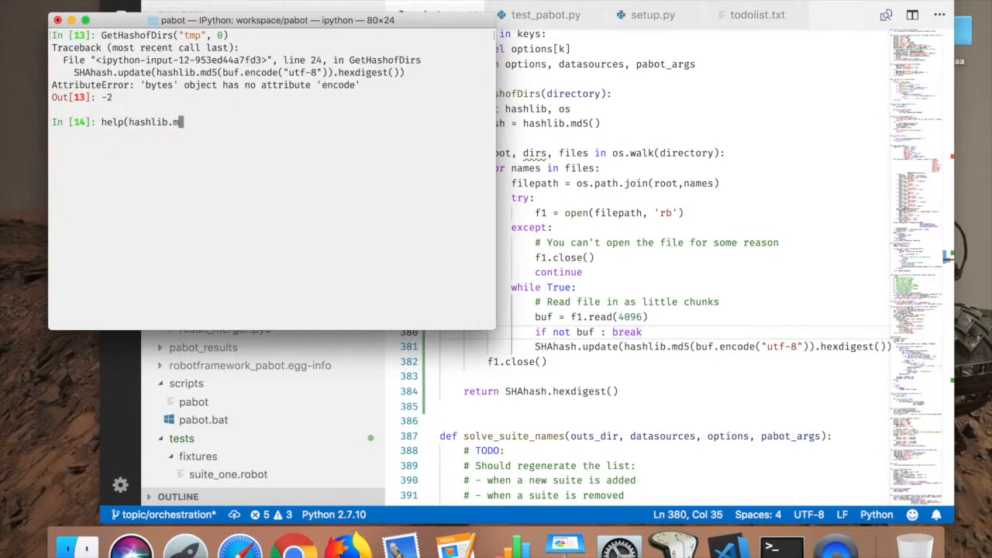
key(enter)
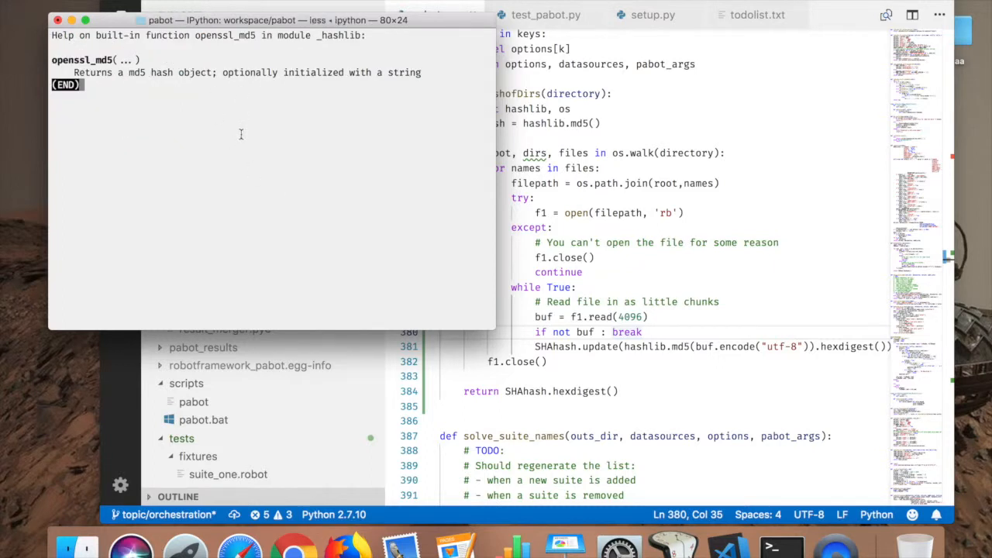
mouse_move(349, 96)
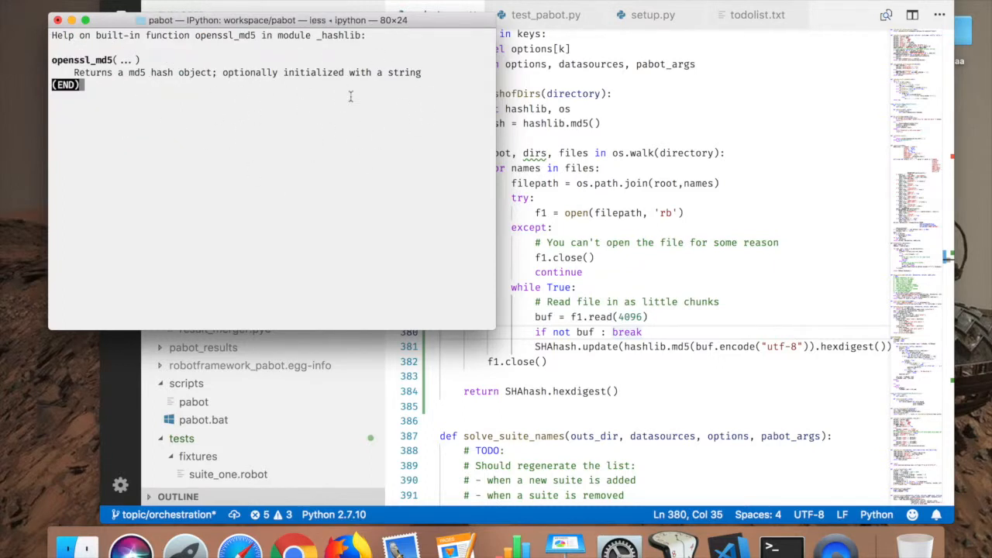
mouse_move(202, 85)
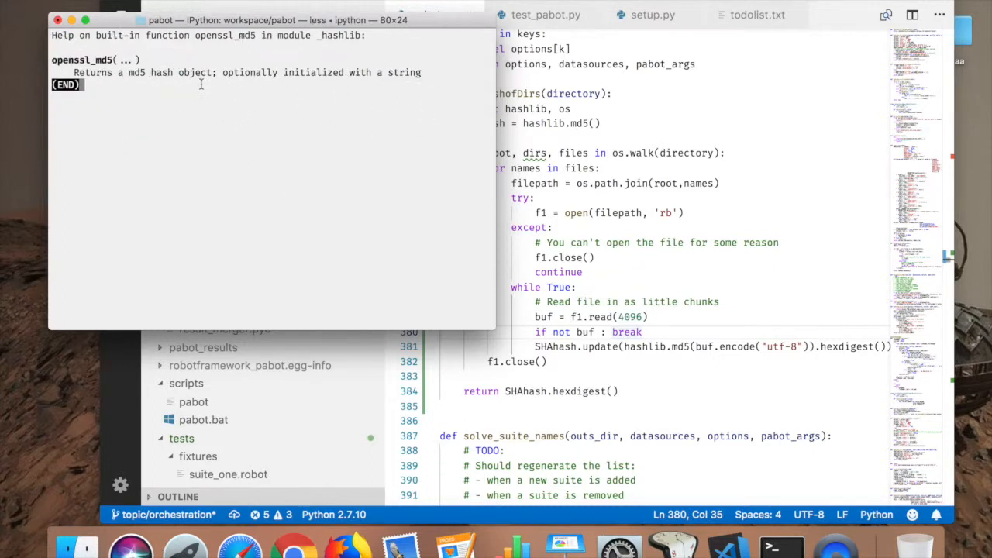
mouse_move(421, 78)
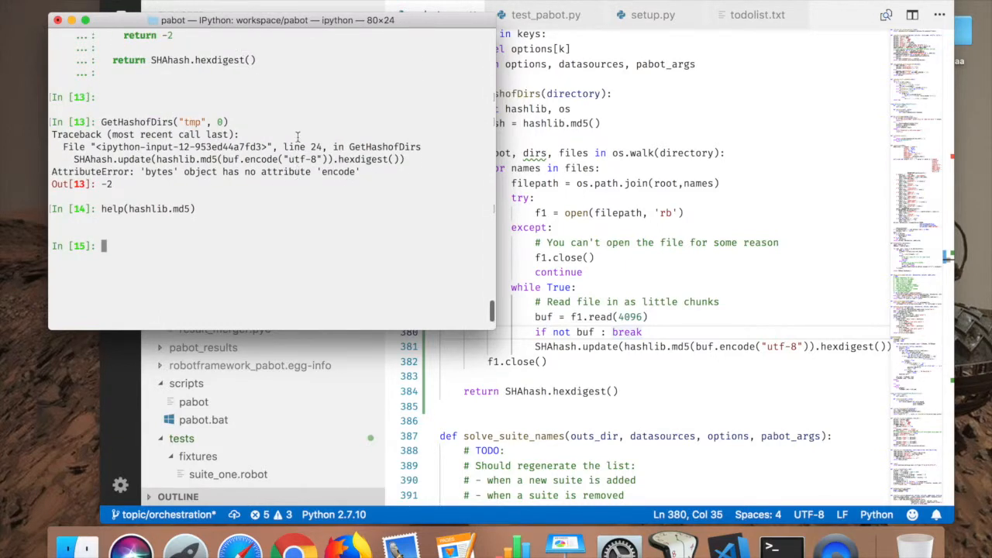
text(GetHashofDirs("tmp", 0))
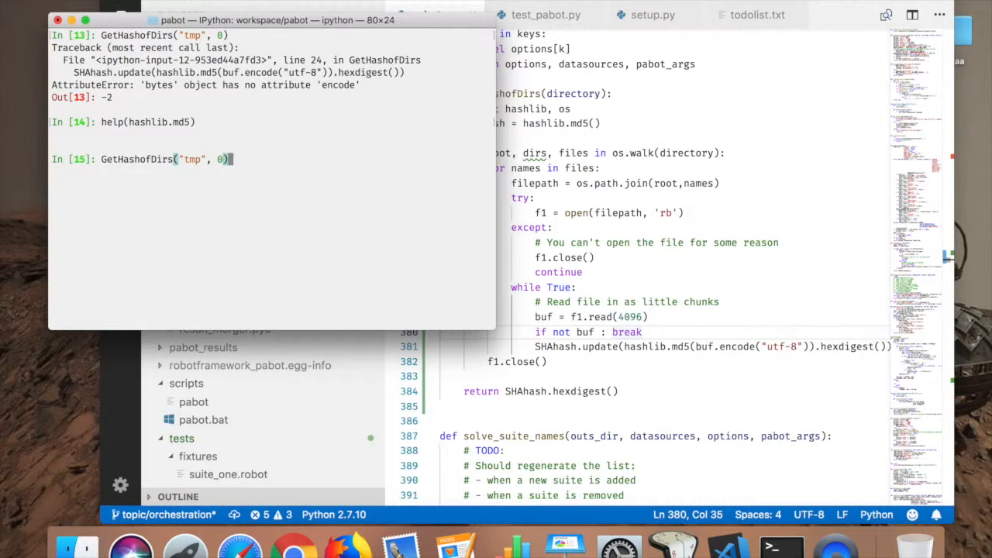
key(Backspace)
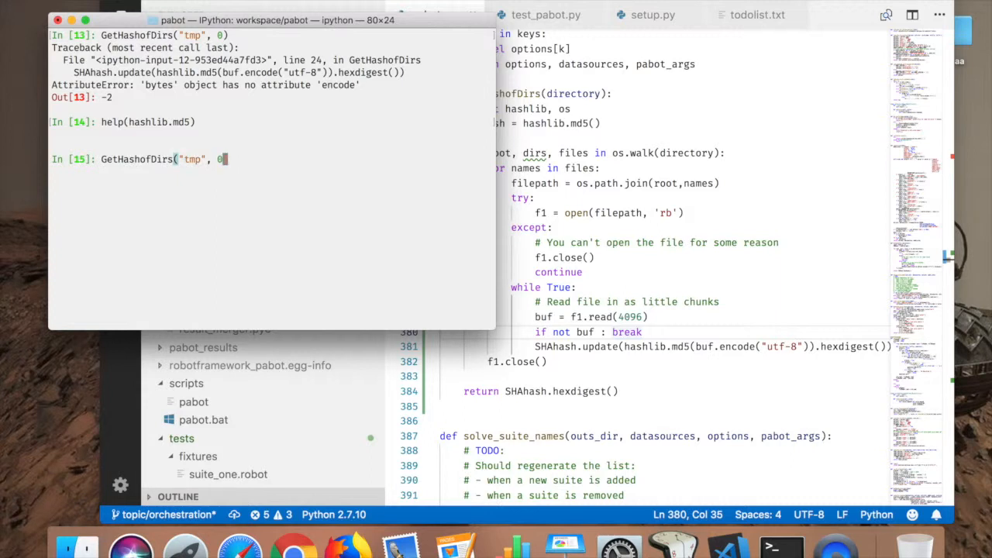
key(backspace)
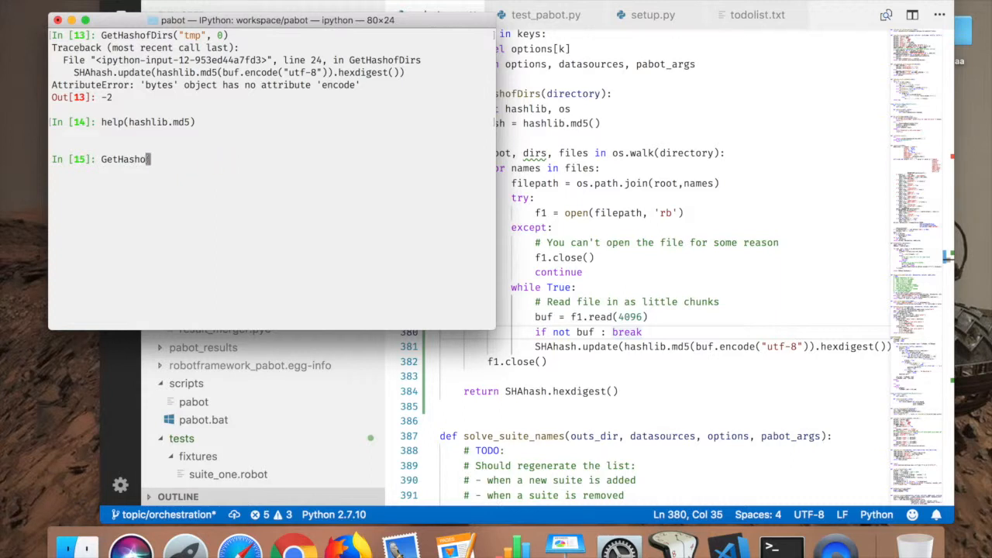
key(ctrl+u)
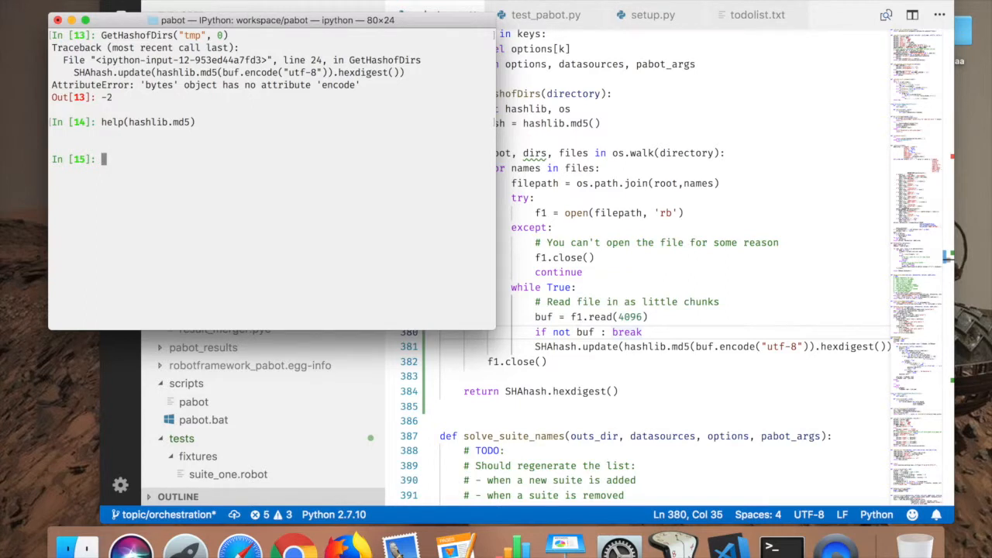
Step: Redefine GetHashofDirs to hash raw chunks and UTF-8-encode the hexdigest, testing on "tmp2"
text(str)
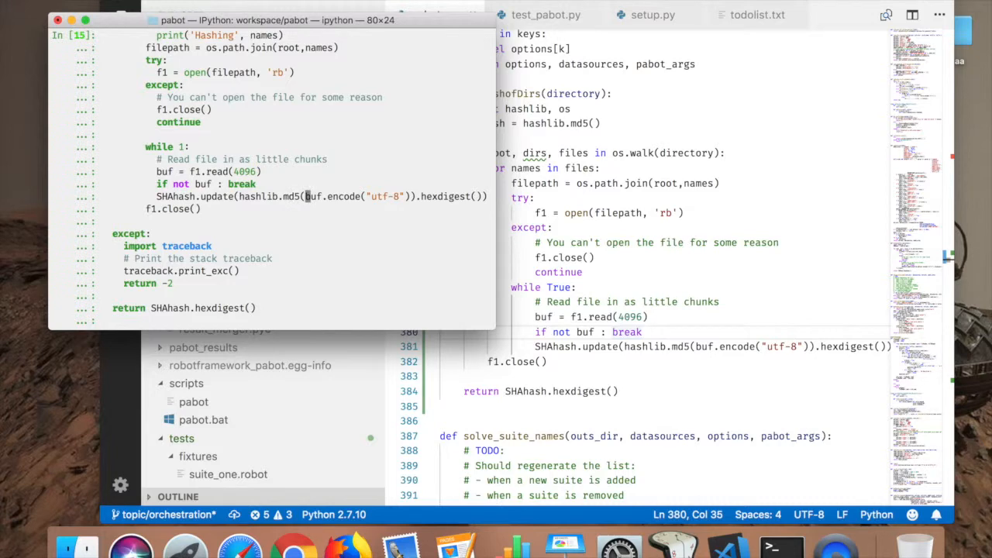
text(str)
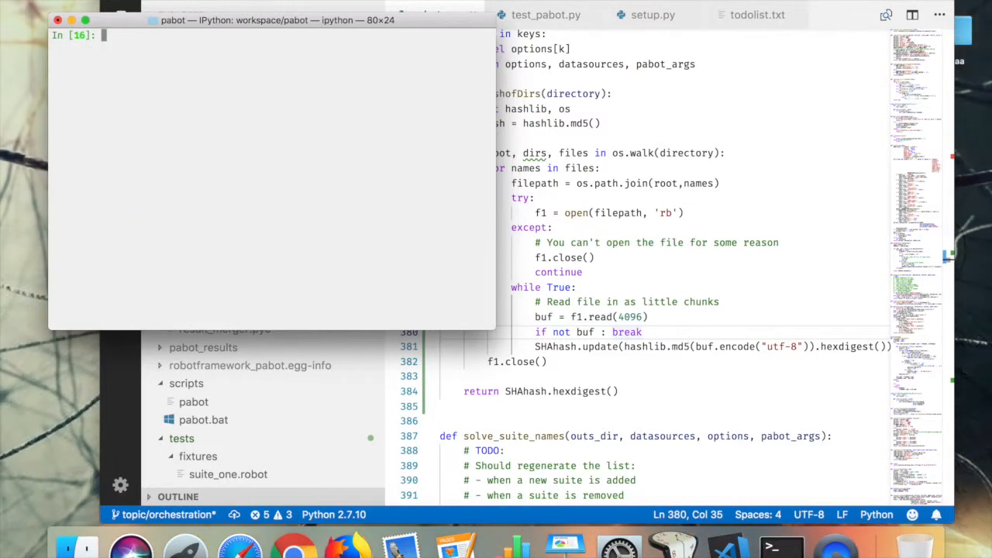
text(GetHashofDirs()
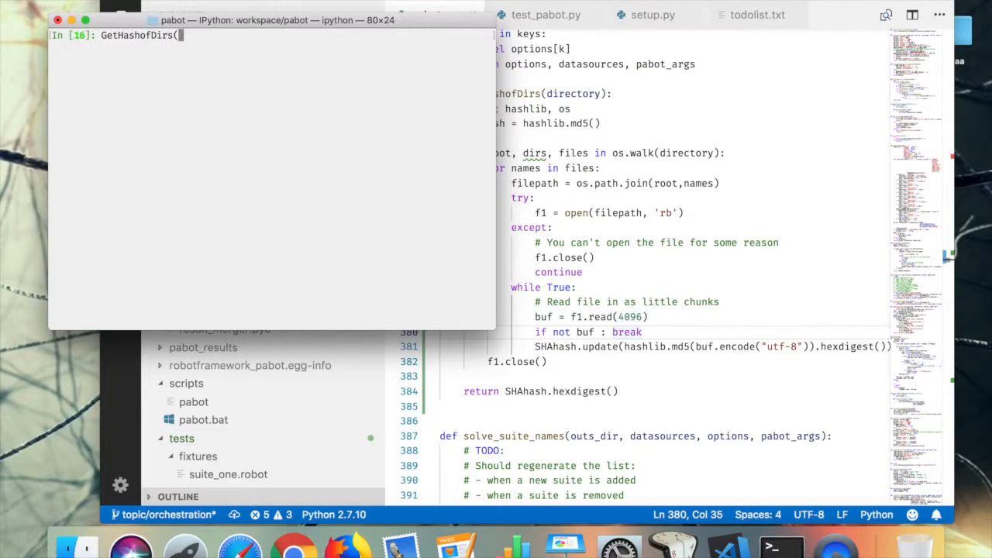
text("tmp2)
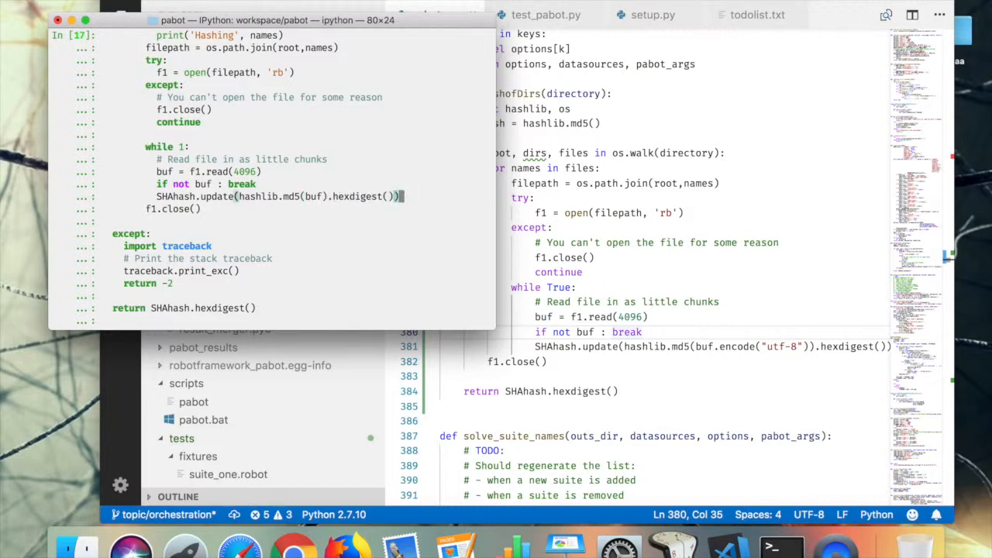
text(encode("utf)
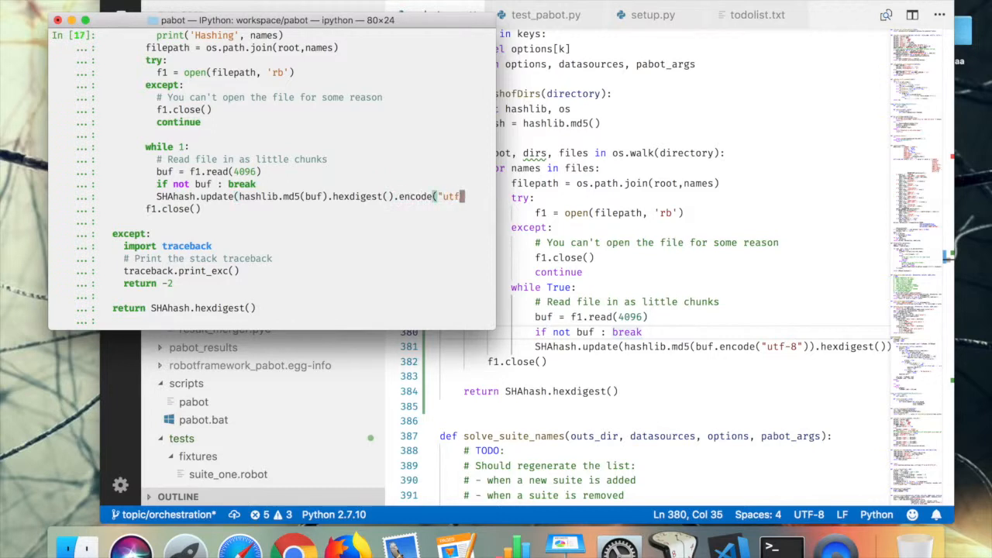
text(-8)
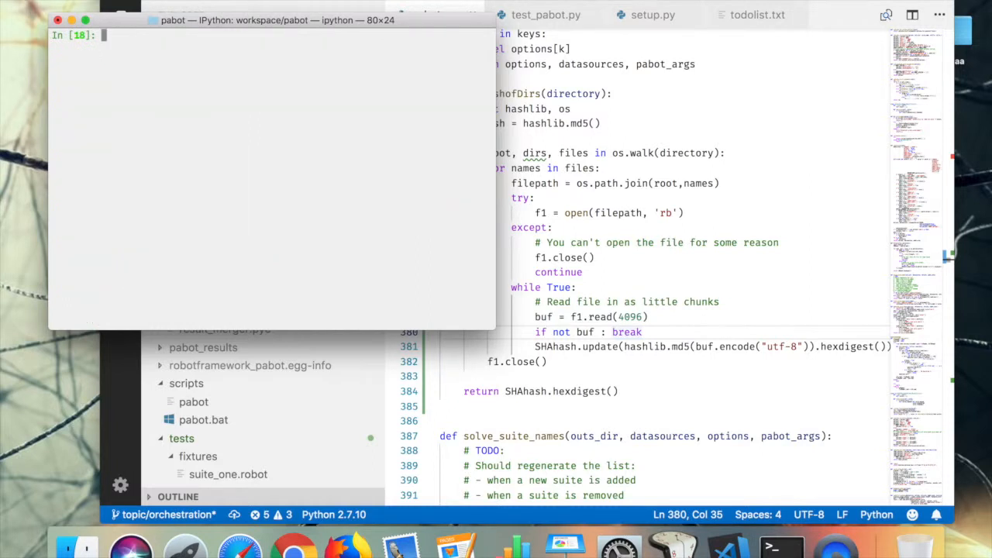
Step: Run GetHashofDirs("tmp", 1) with verbose output, now returning an MD5 hex digest
text(GetHashofDirs)
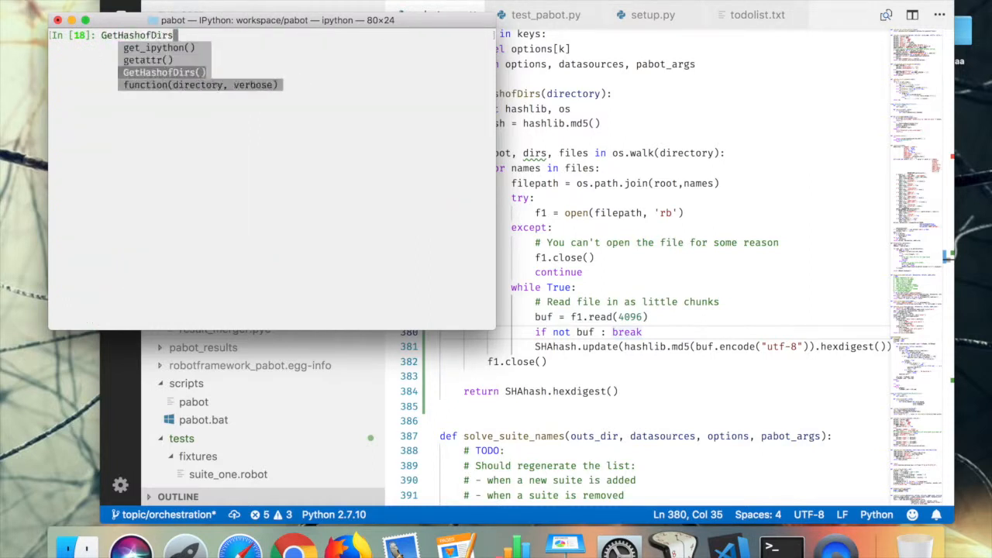
text(("tmp", 1)
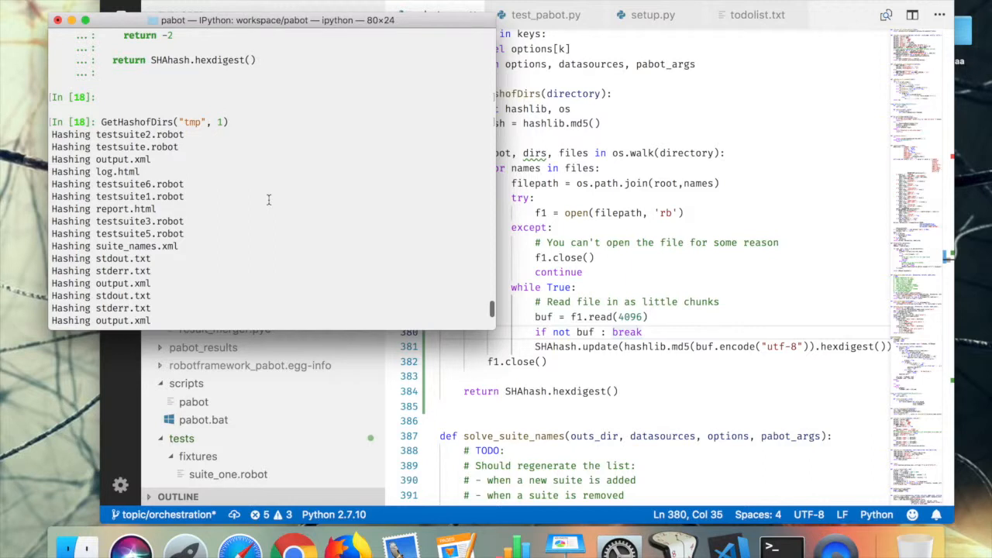
scroll(down, 3)
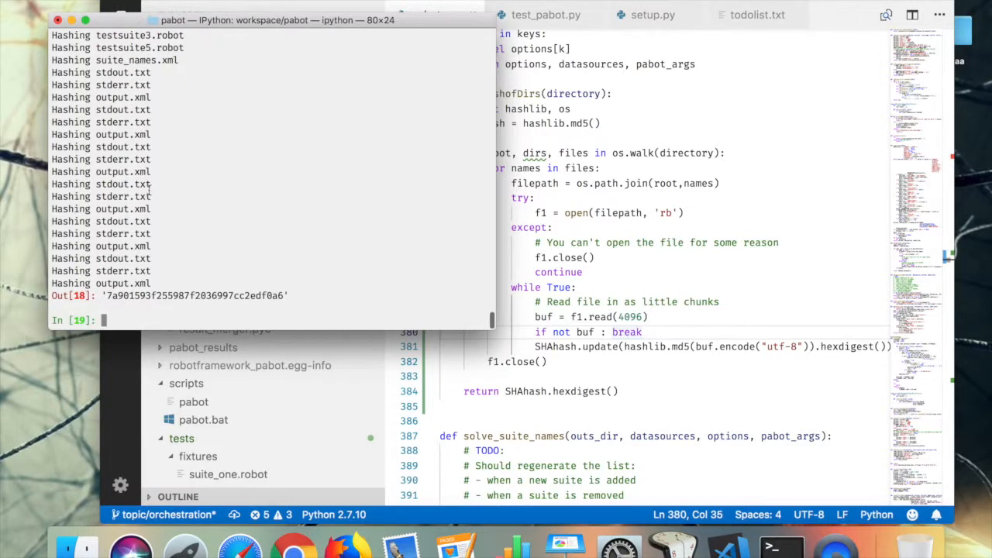
text(GetHashofDirs("tmp", 1))
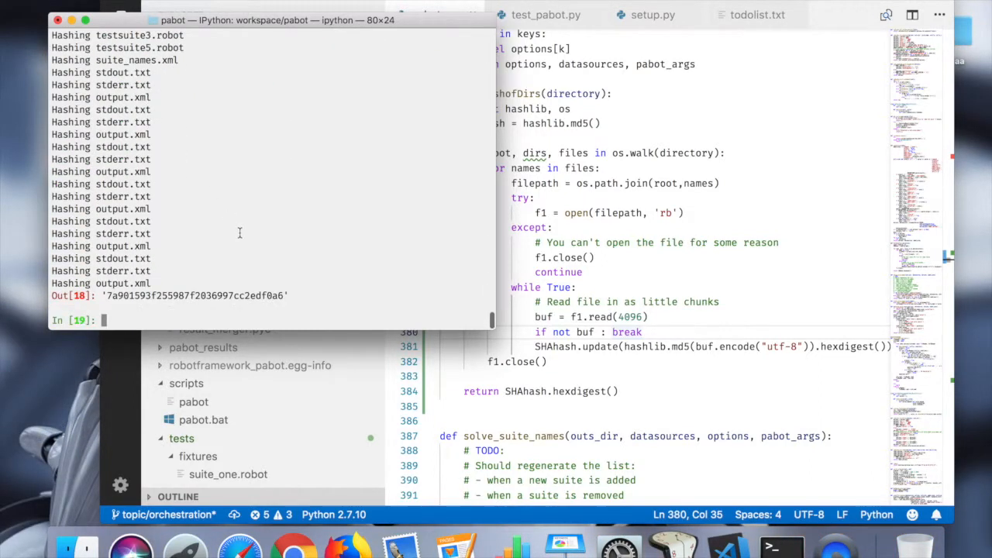
Step: List the project folder and tmp/, copy the pabot_results name, and retype the hash call
text(ls)
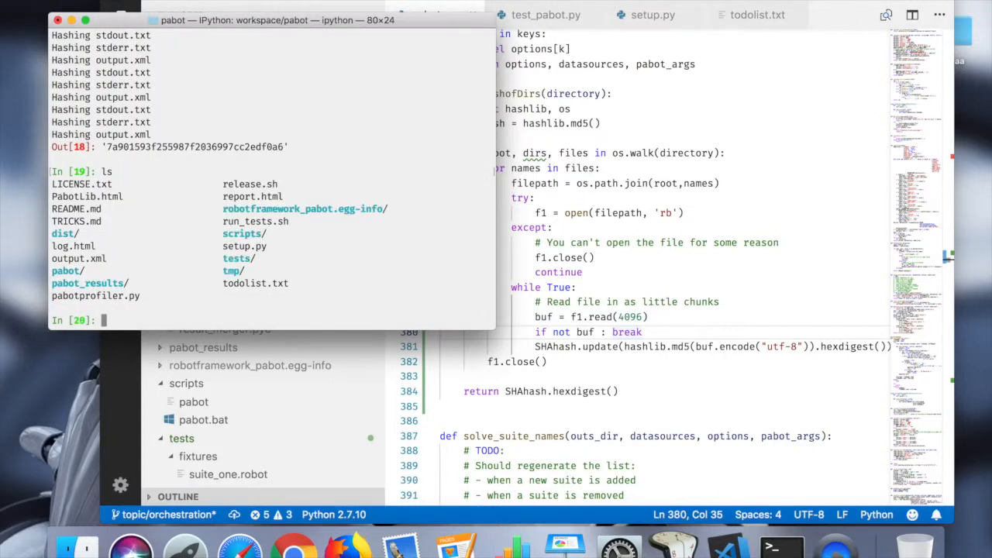
text(ls tmp/)
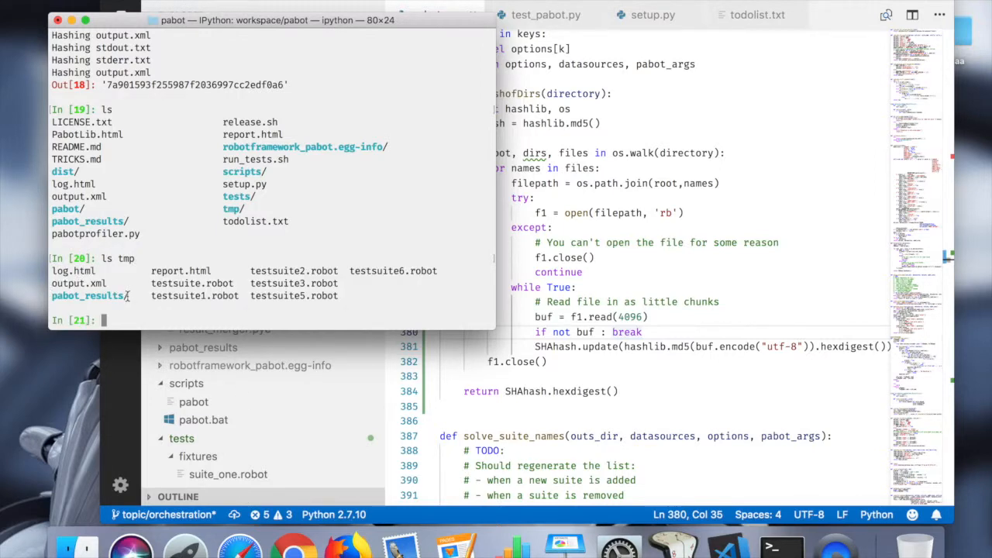
double_click(87, 296)
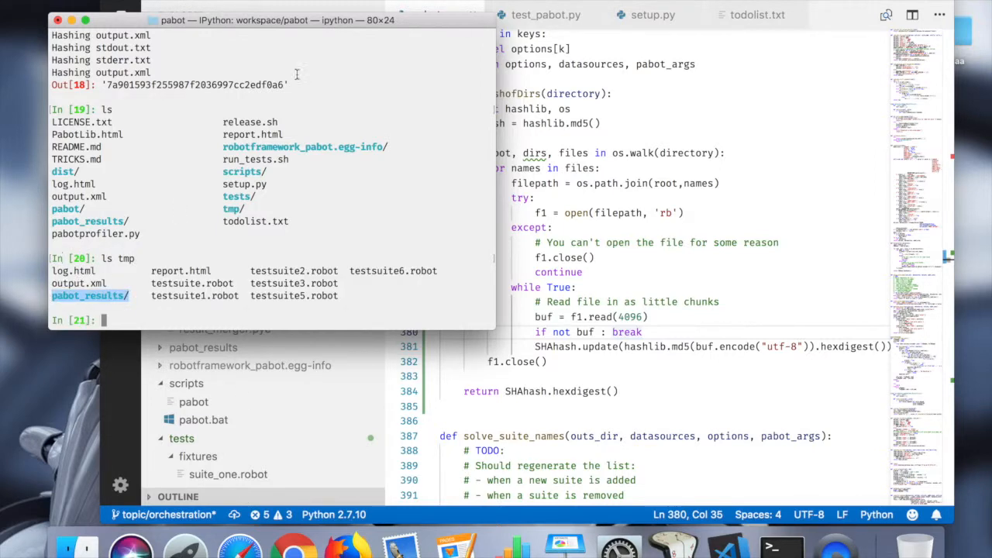
text(GetHashofDirs("tmp",1))
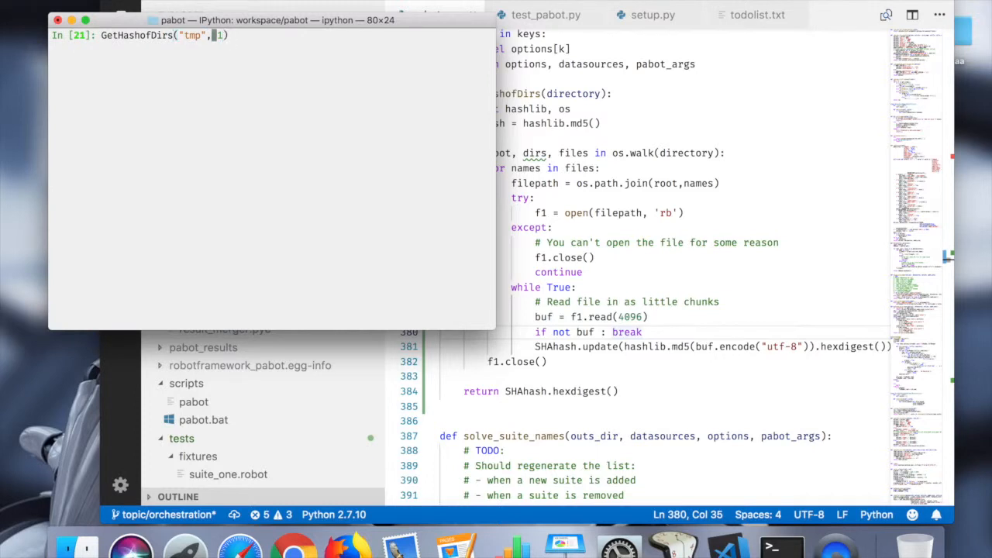
Step: Append /pabot_results to the GetHashofDirs path in IPython and run it
text(/pabot_re)
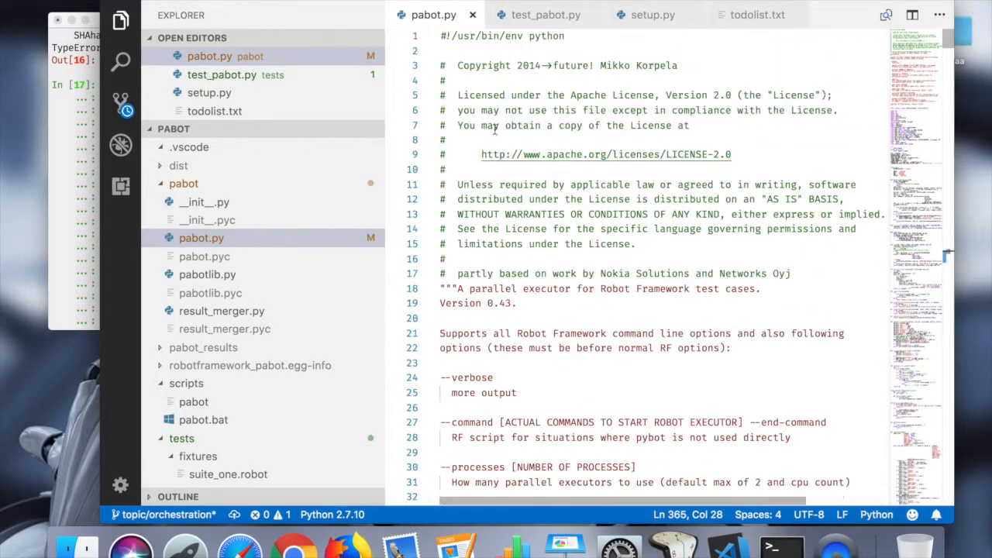
Step: Add 'import hashlib' at line 61, remove GetHashofDirs' local imports, and rename dirs to _
scroll(down, 3)
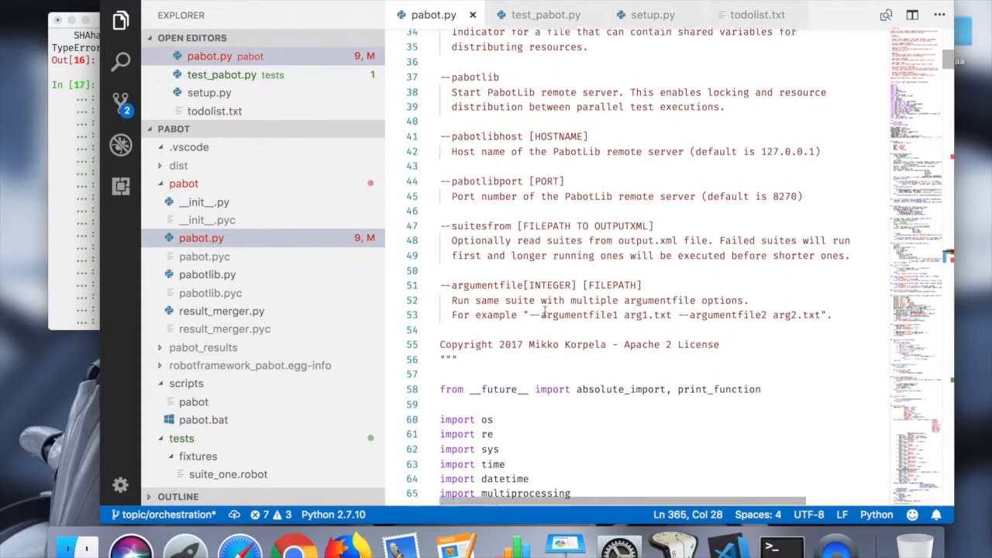
scroll(down, 3)
text(import hashlib)
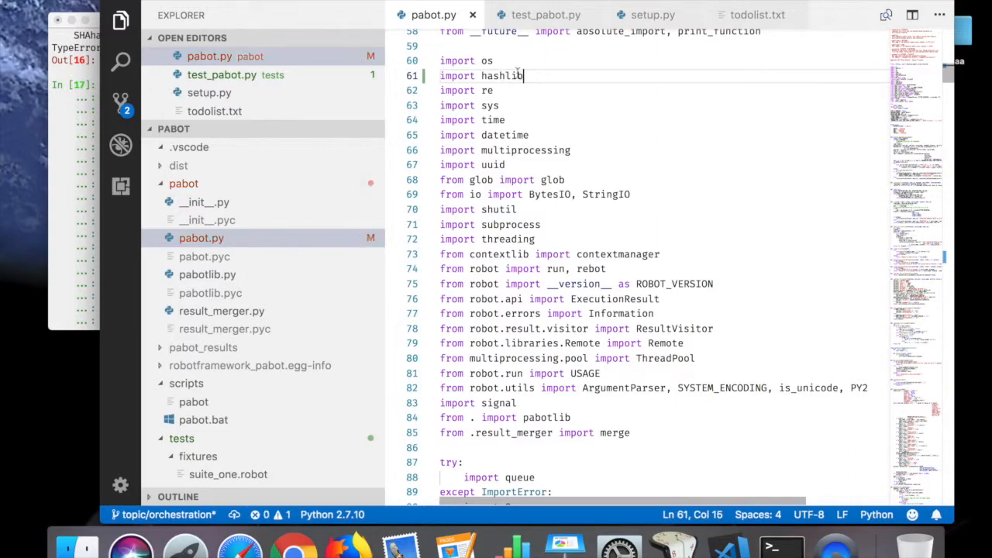
scroll(down, 3)
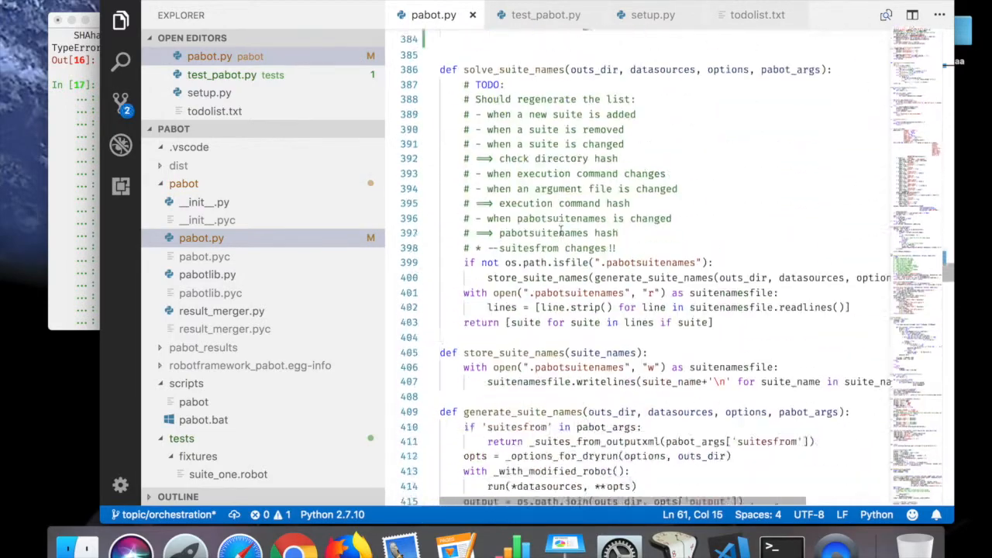
scroll(down, 3)
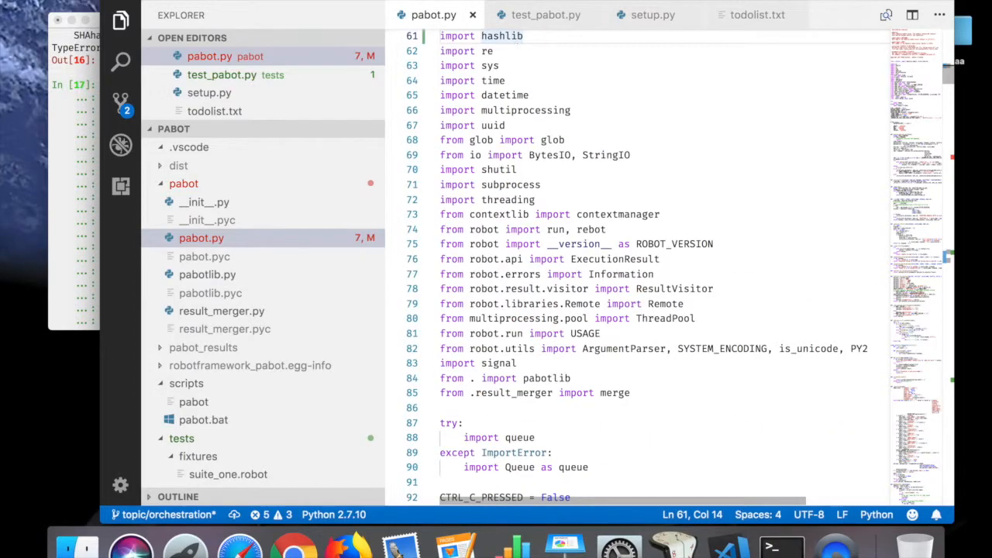
scroll(down, 3)
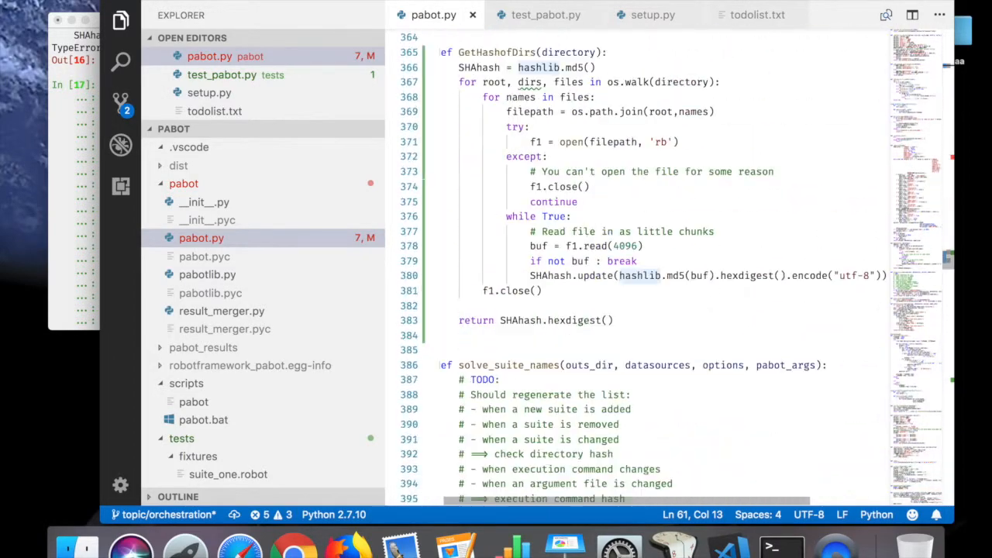
scroll(down, 3)
text(_)
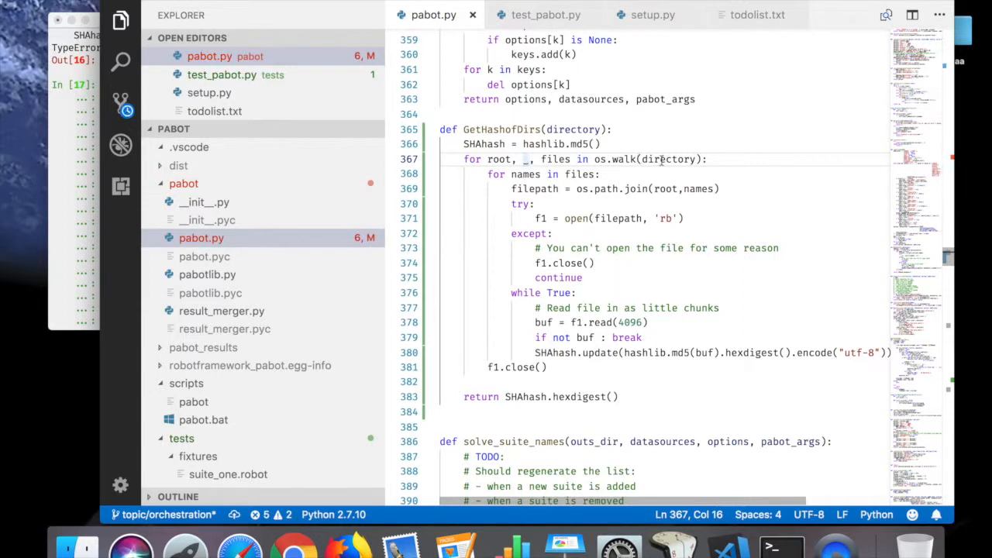
Step: Replace GetHashofDirs' try/except with 'with open(filepath, 'rb') as f1:' and reindent the loop
text(with)
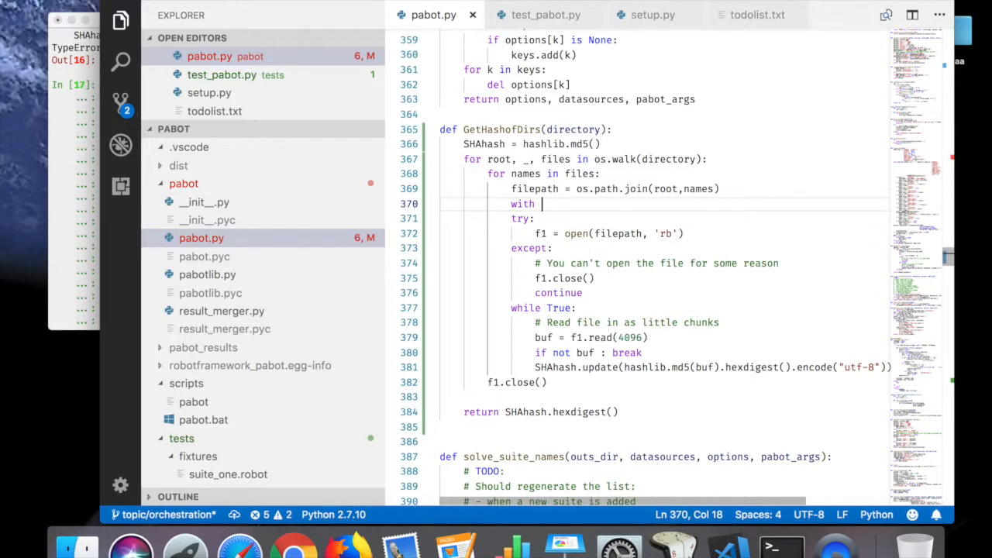
text(f1)
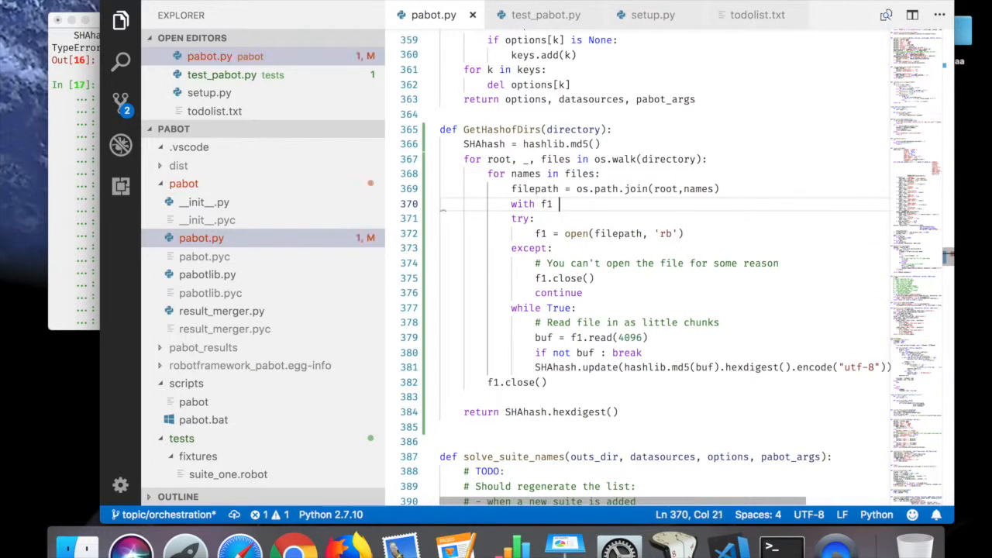
text(open(filepath, 'rb)
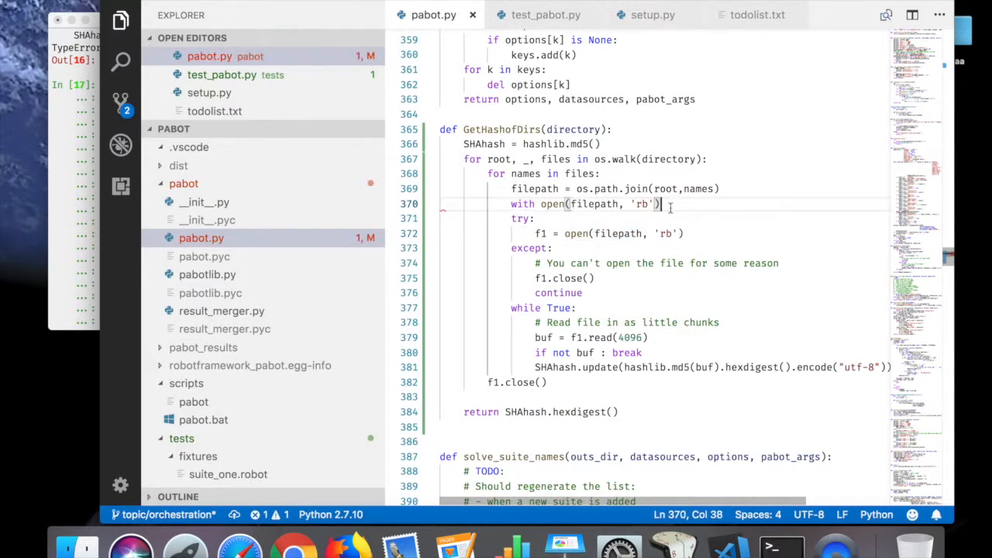
text(as f1:)
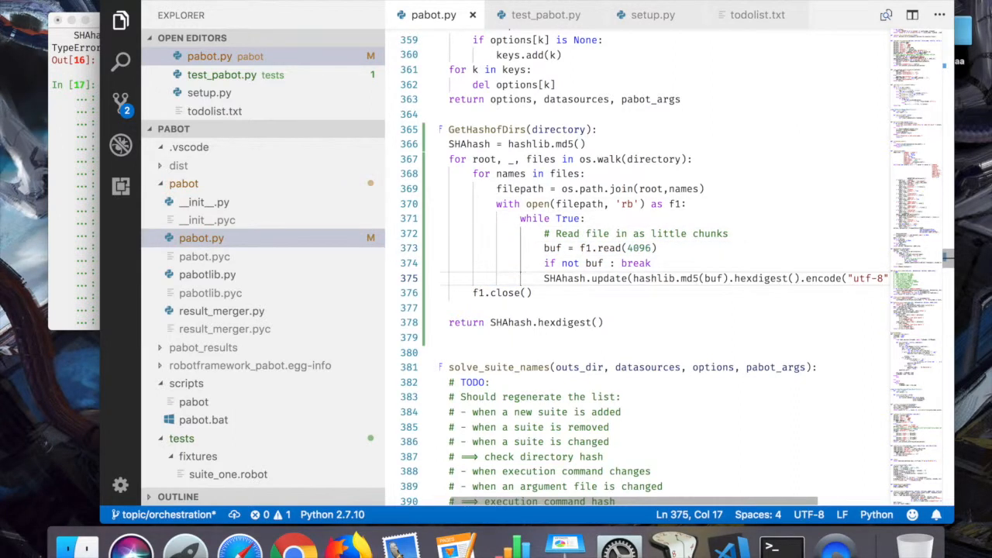
click(537, 218)
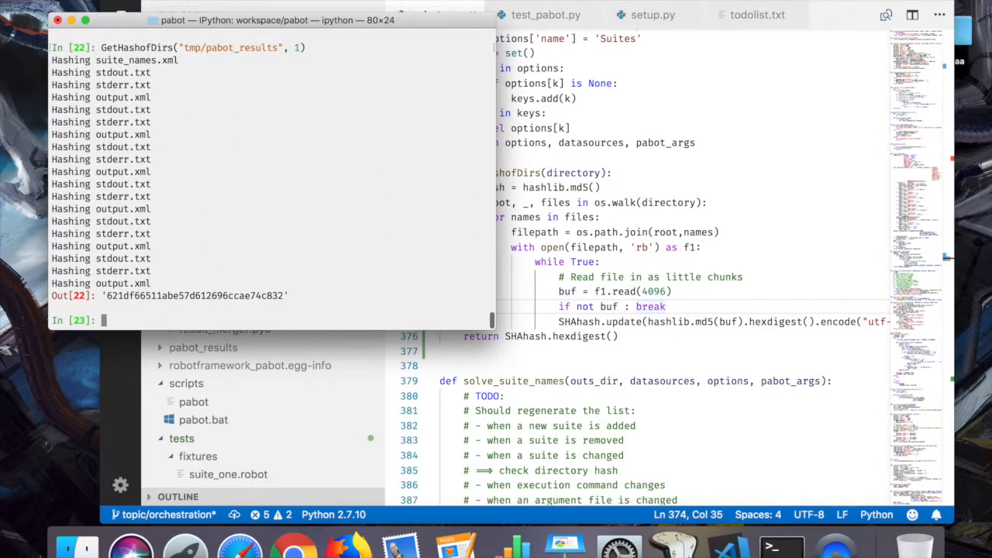
Step: Run GetHashofDirs("tmp/pabot_results", 1) in IPython, then hash tmp
text(GetHashofDirs("tmp/pabot_results", 1))
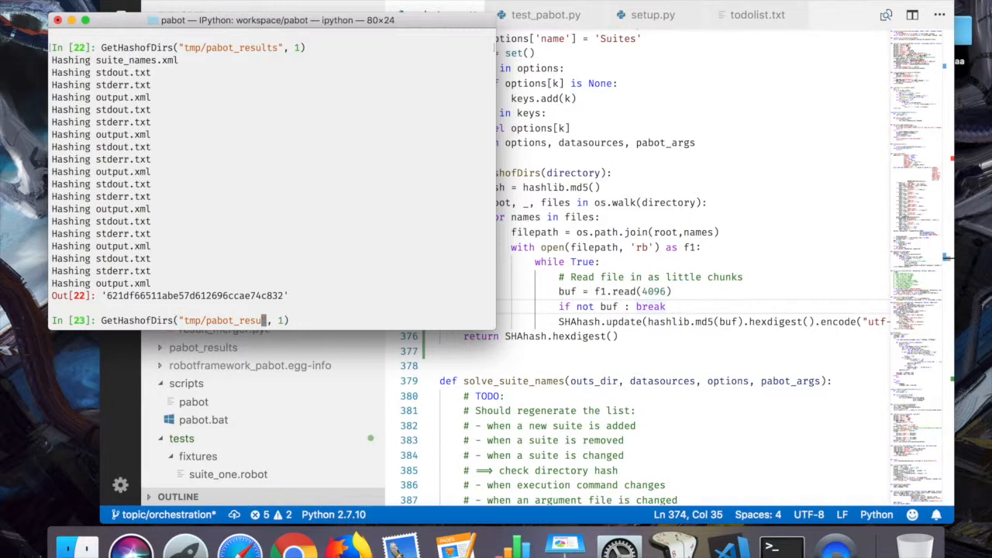
key(enter)
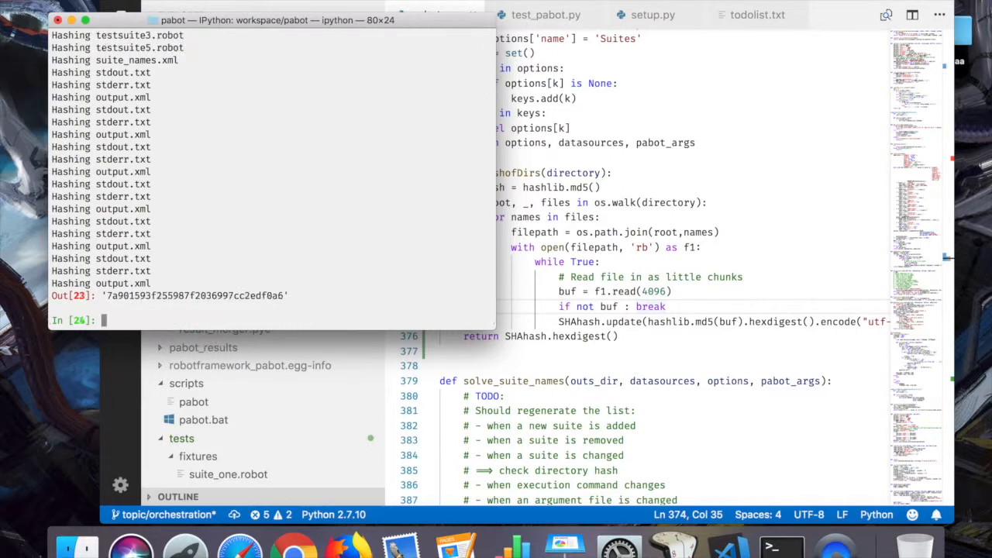
mouse_move(372, 307)
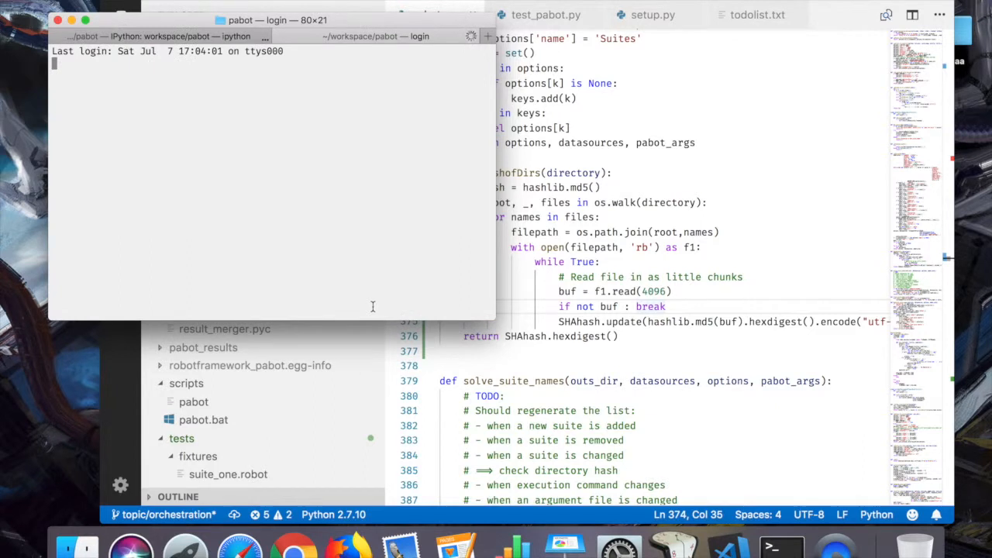
Step: List the project folder and rename testsuite5.robot to testsuite_modified5.robot
text(ls)
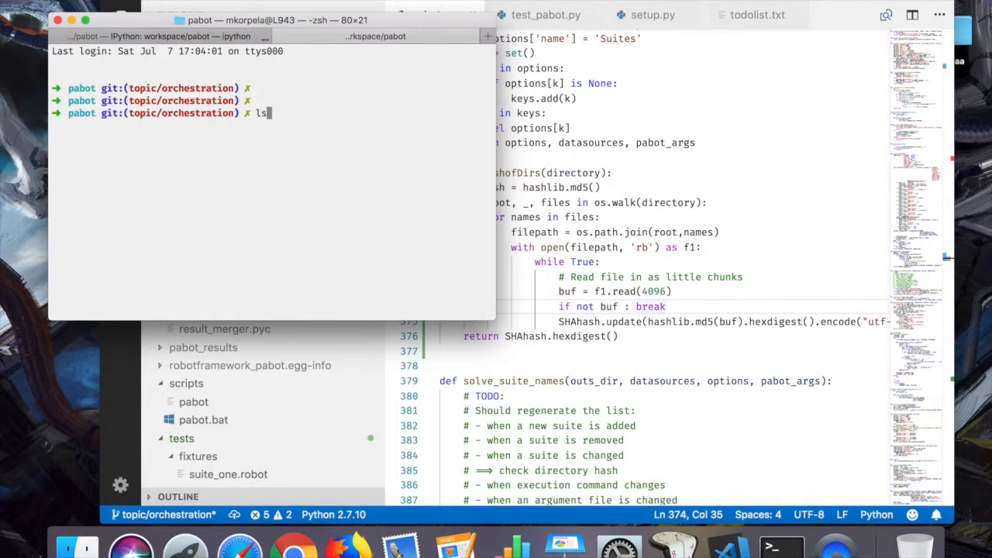
key(enter)
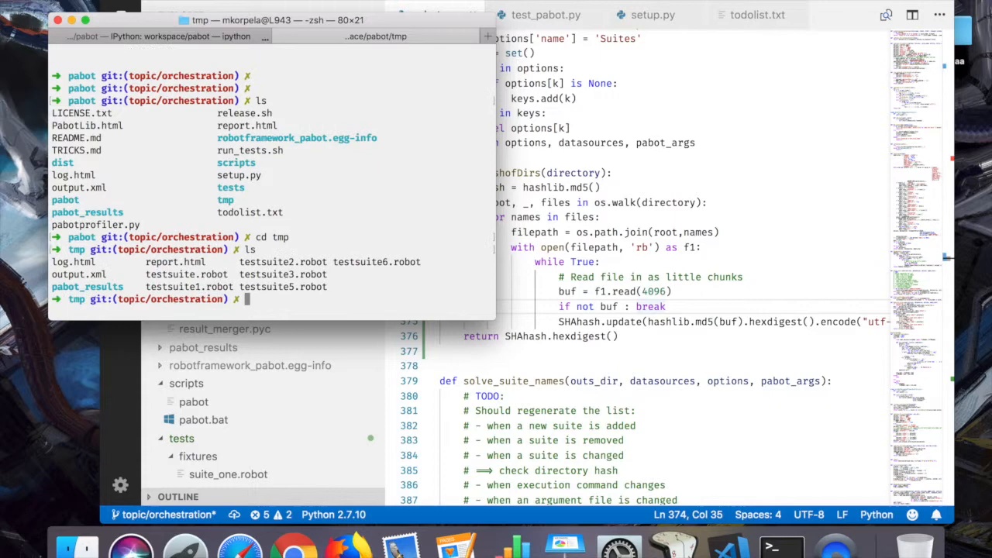
text(mv testsuite5.robot t)
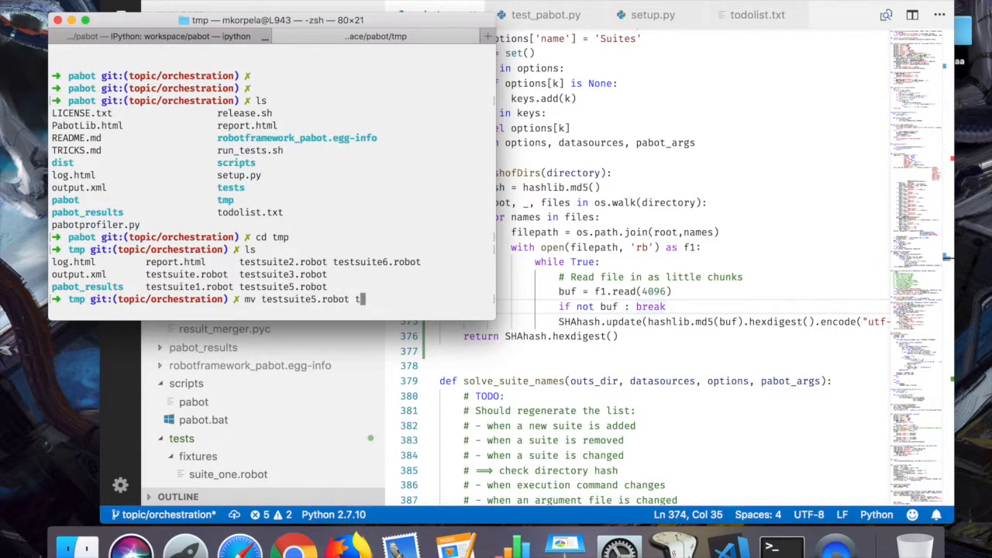
text(estsuite)
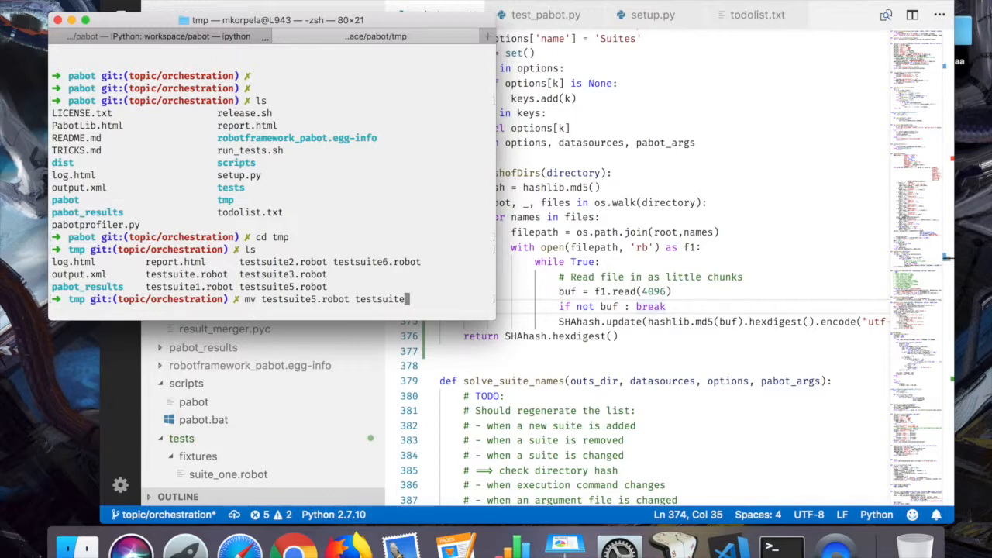
text(_modifie)
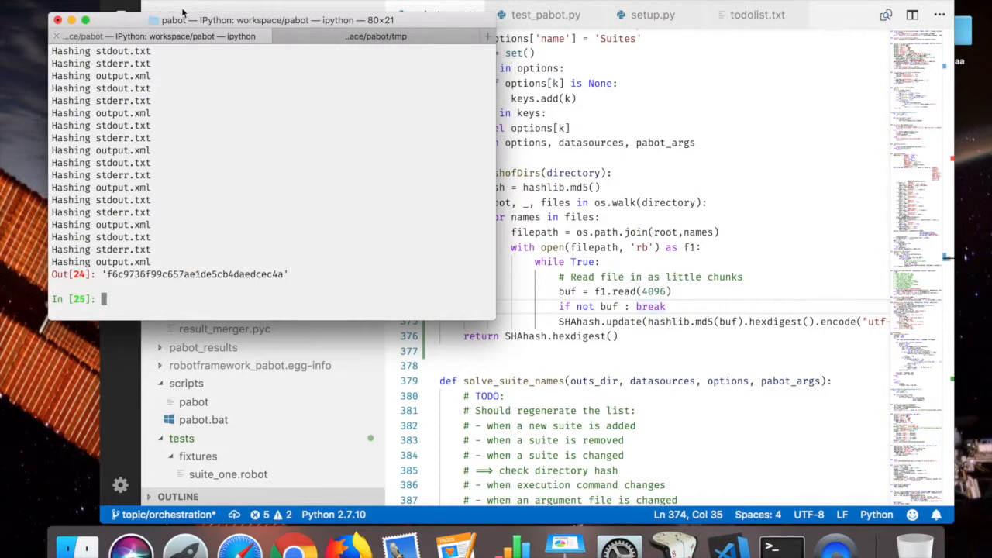
key(enter)
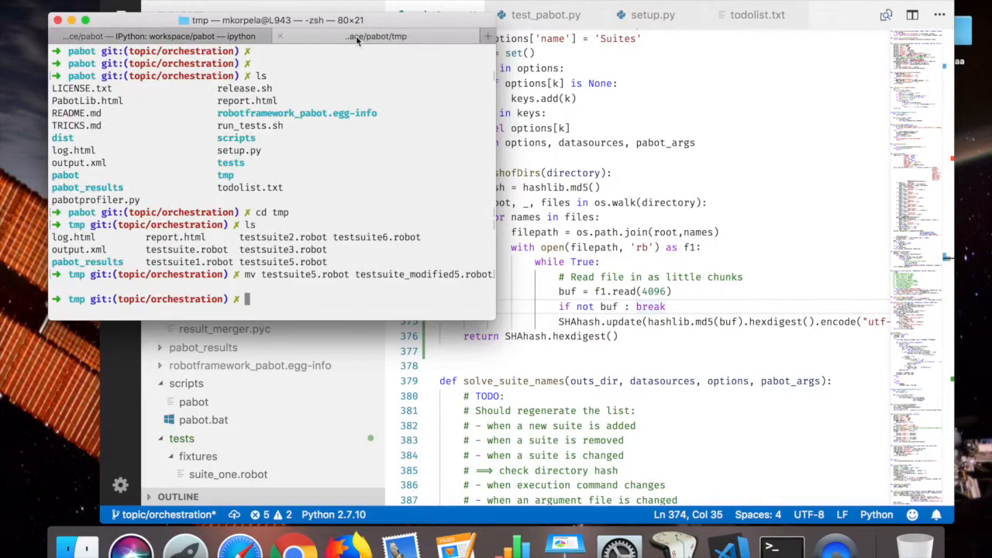
Step: Rename the suite back to testsuite5.robot and rerun GetHashofDirs("tmp", 1)
key(Return)
text(mv testsuite_modified5.robot )
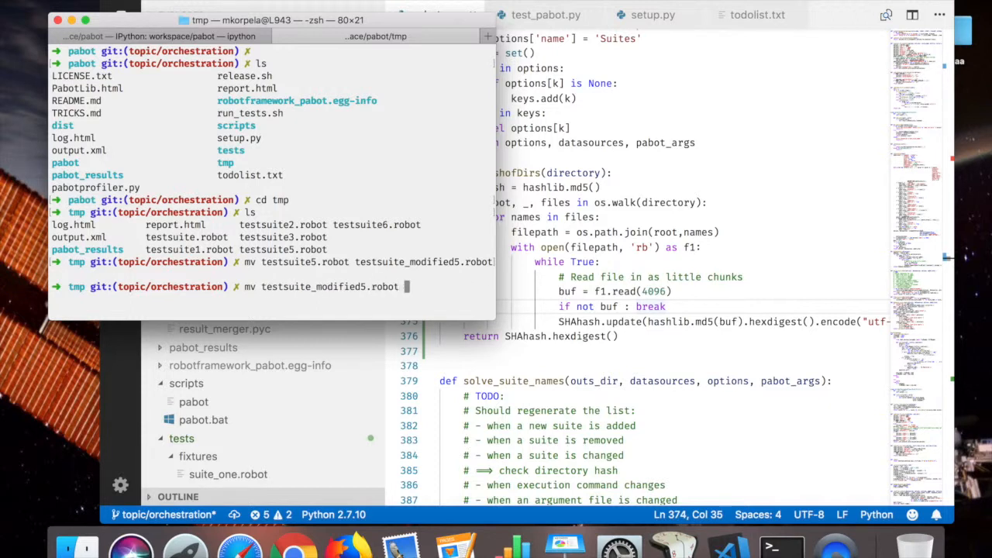
text(testsuite)
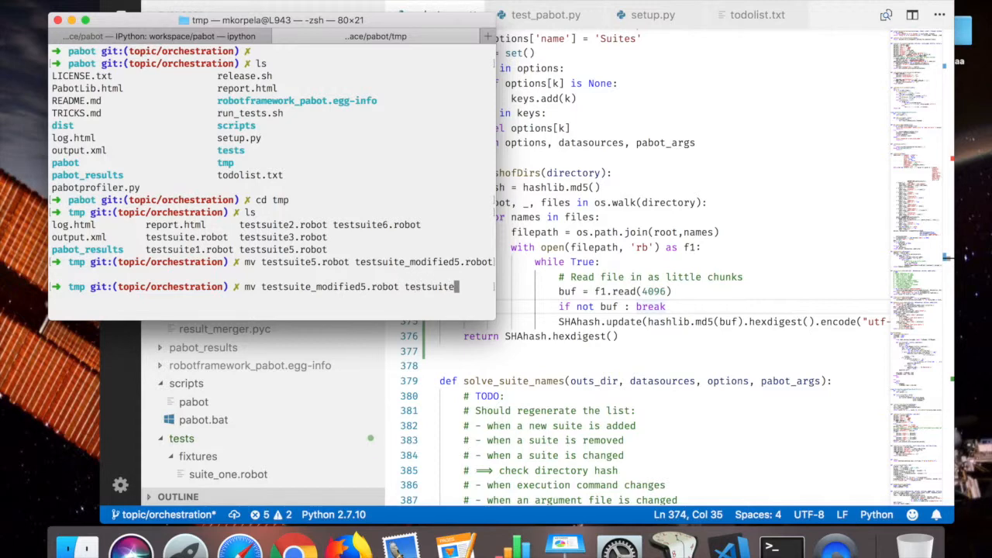
text(.r)
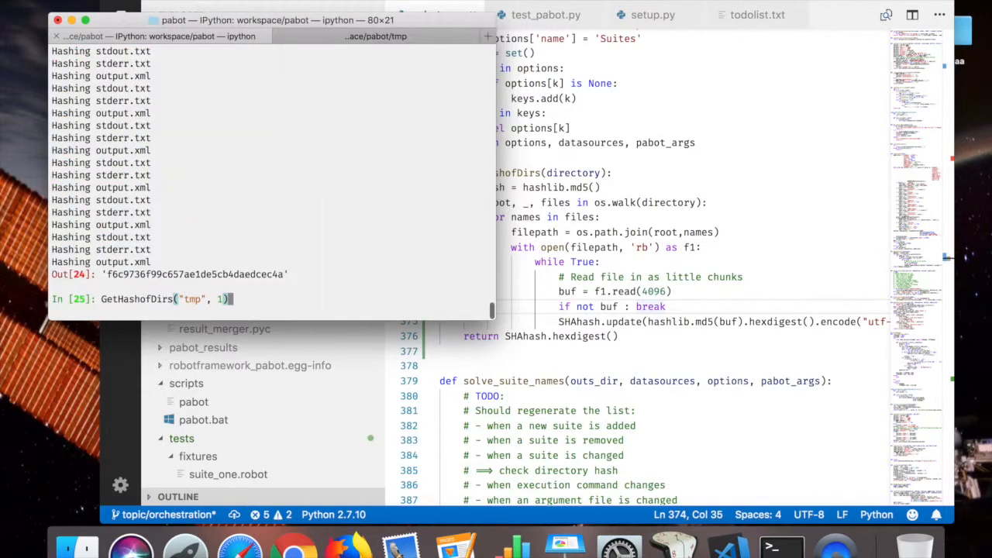
key(Return)
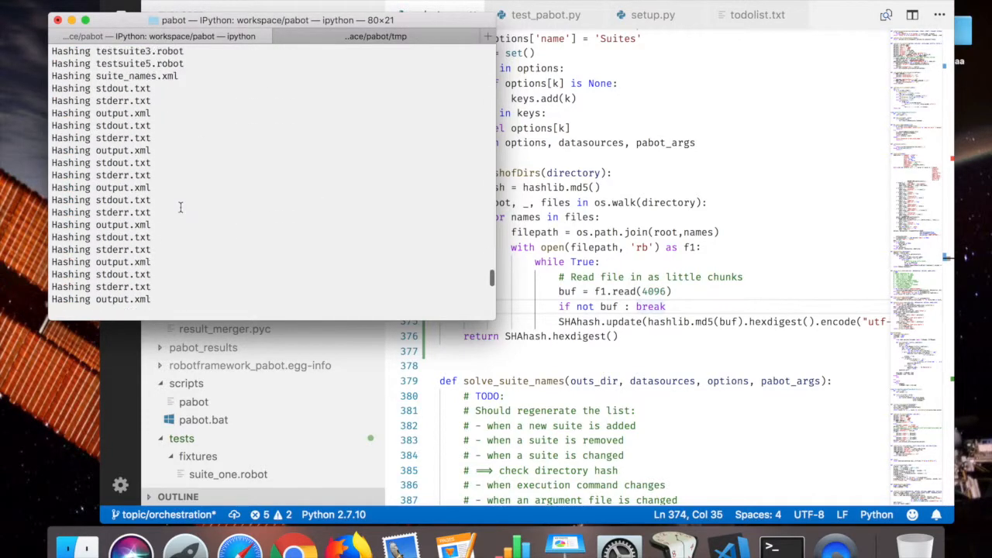
click(668, 306)
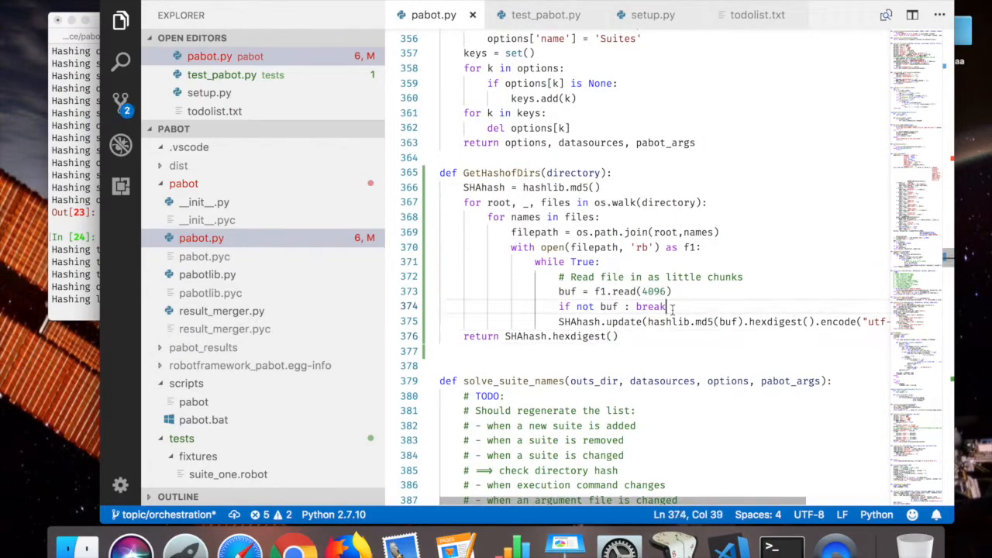
Step: Insert print(datasources) on line 392 in solve_suite_names and save
scroll(down, 3)
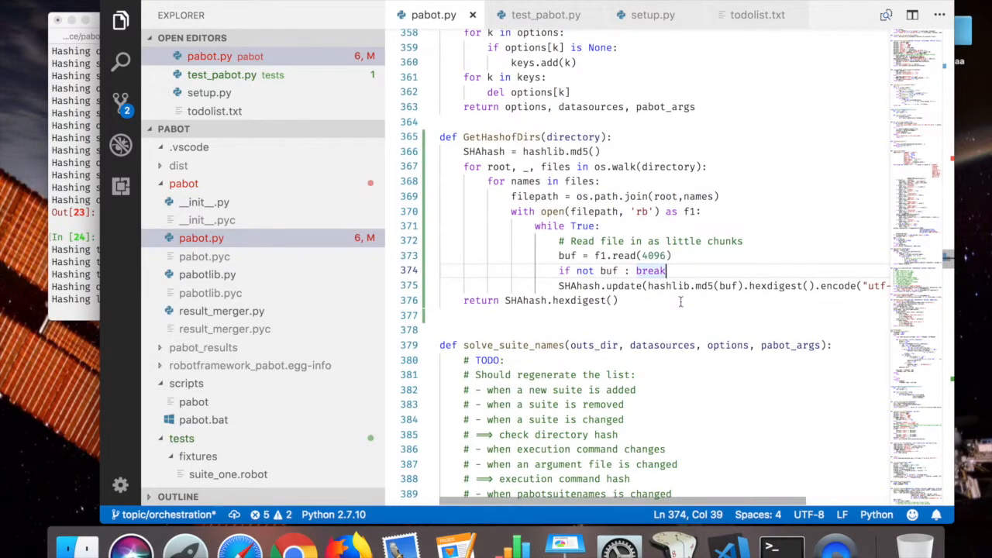
click(559, 241)
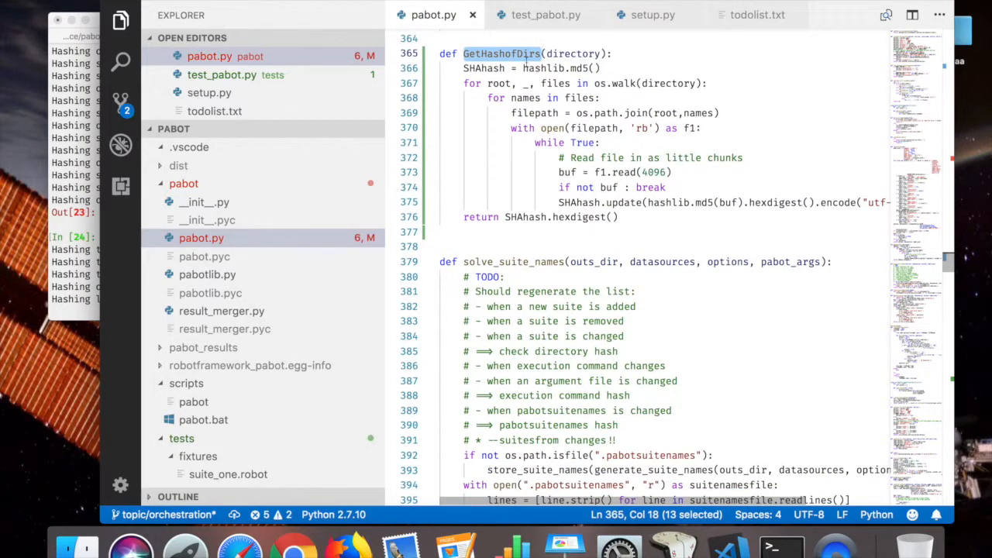
scroll(down, 3)
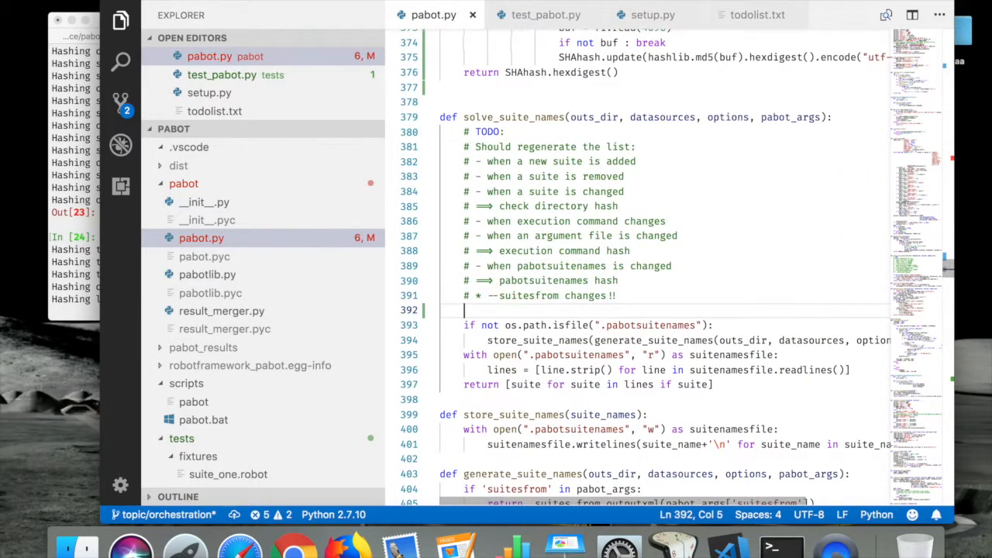
text(print())
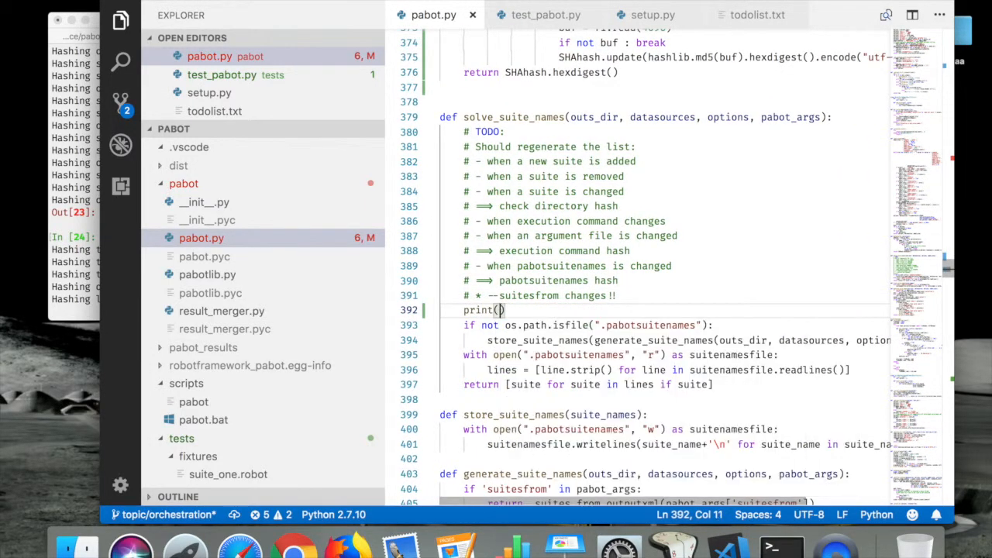
text(datasources)
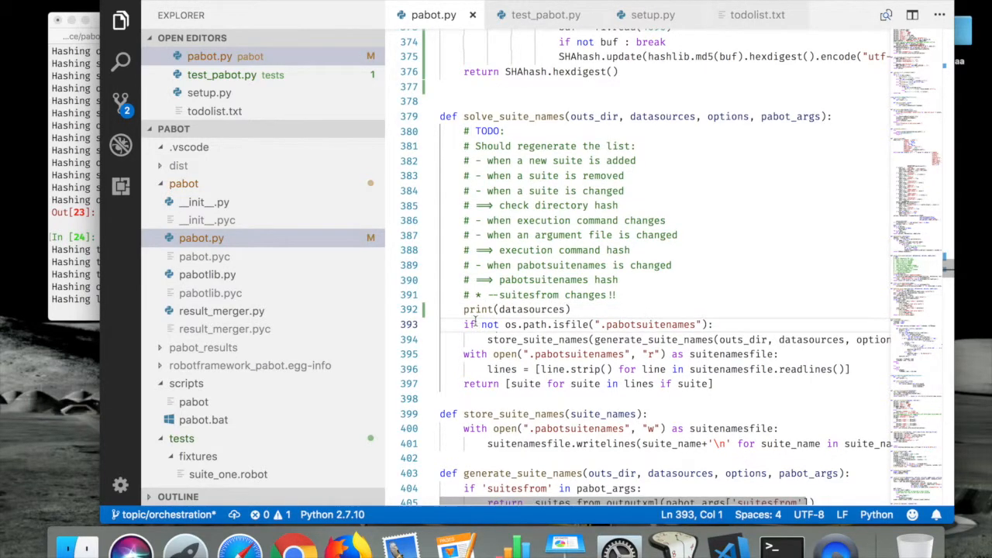
click(271, 19)
text(pytho)
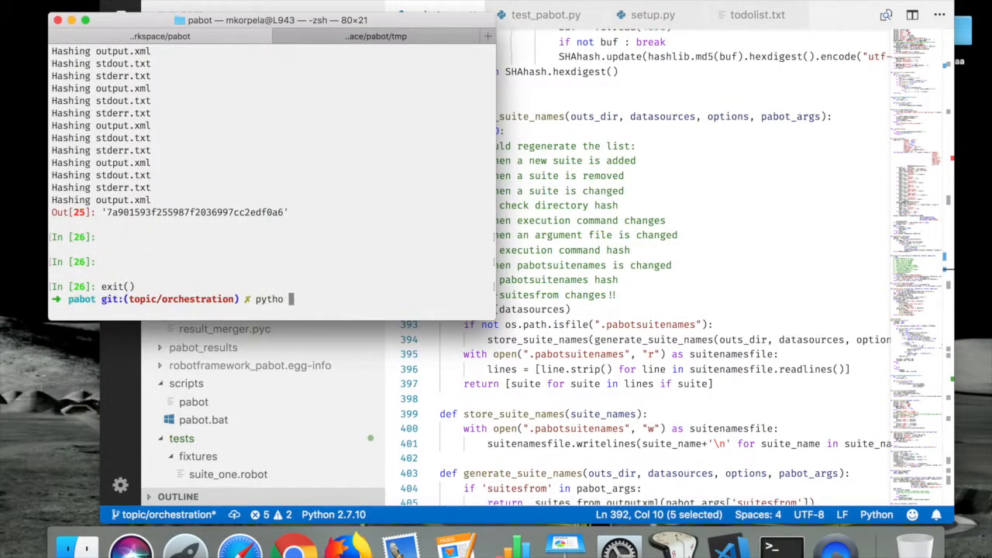
Step: Exit IPython and run python -m pabot.pabot tmp
text(-m)
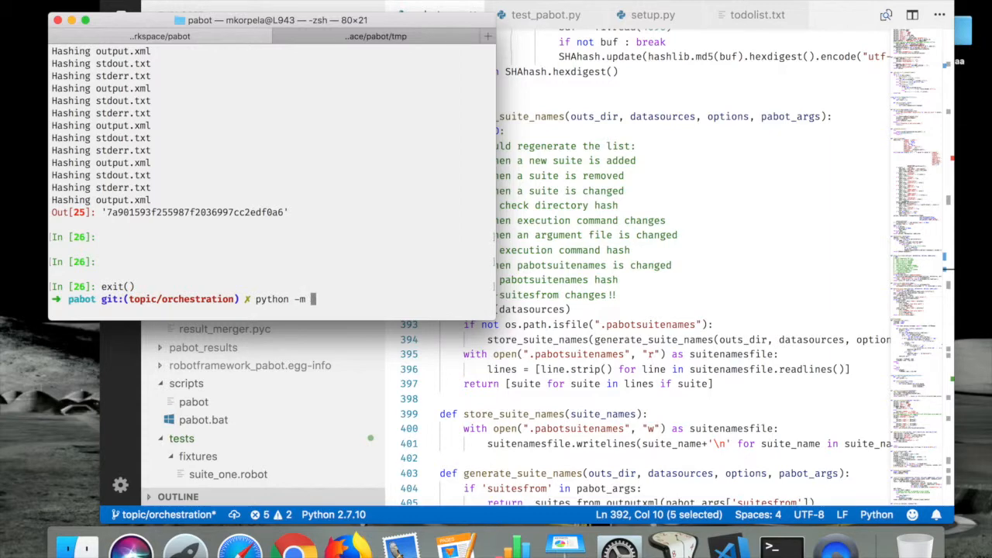
text(pabot.pabot tmp)
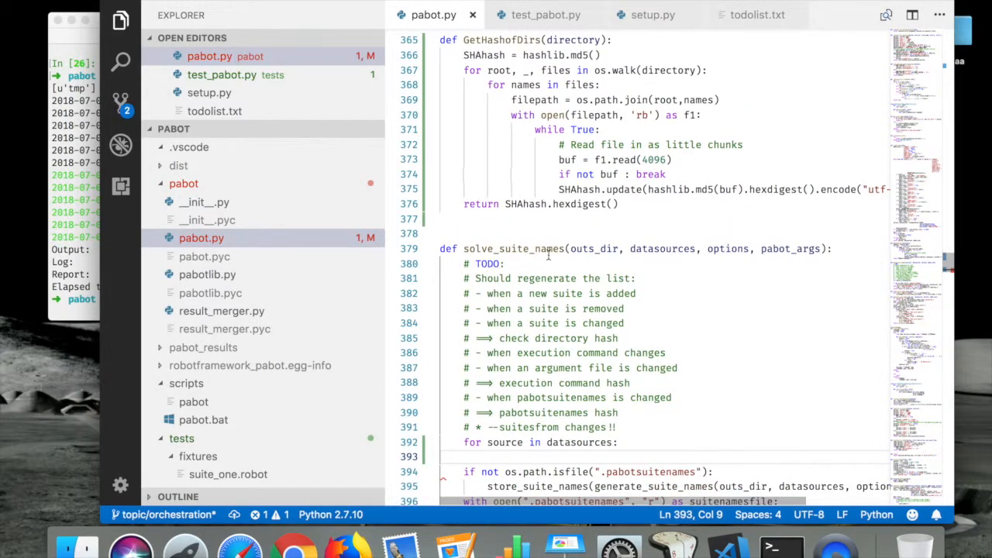
Step: Loop over datasources printing GetHashofDirs(source), then rerun python -m pabot.pabot tmp
text(GetHashofDirs()
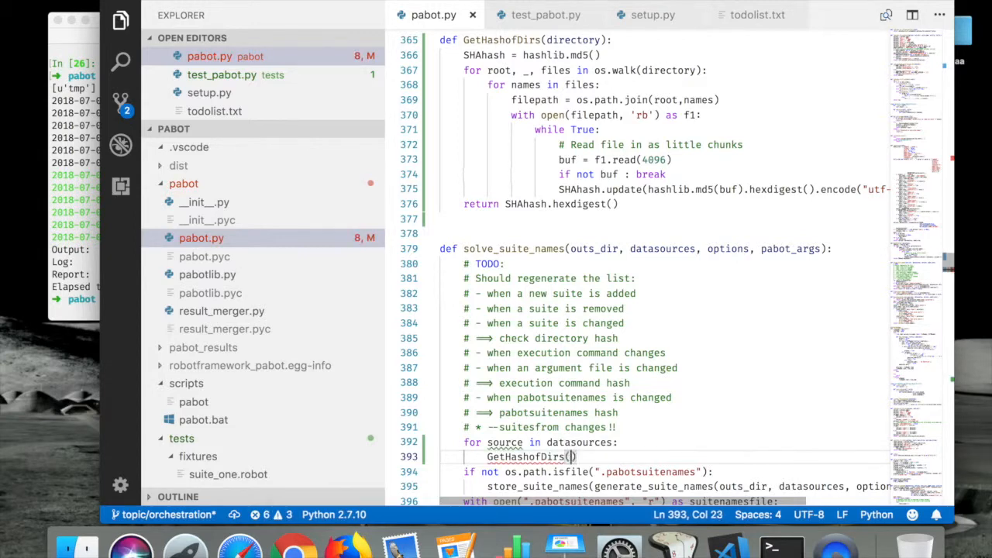
scroll(down, 3)
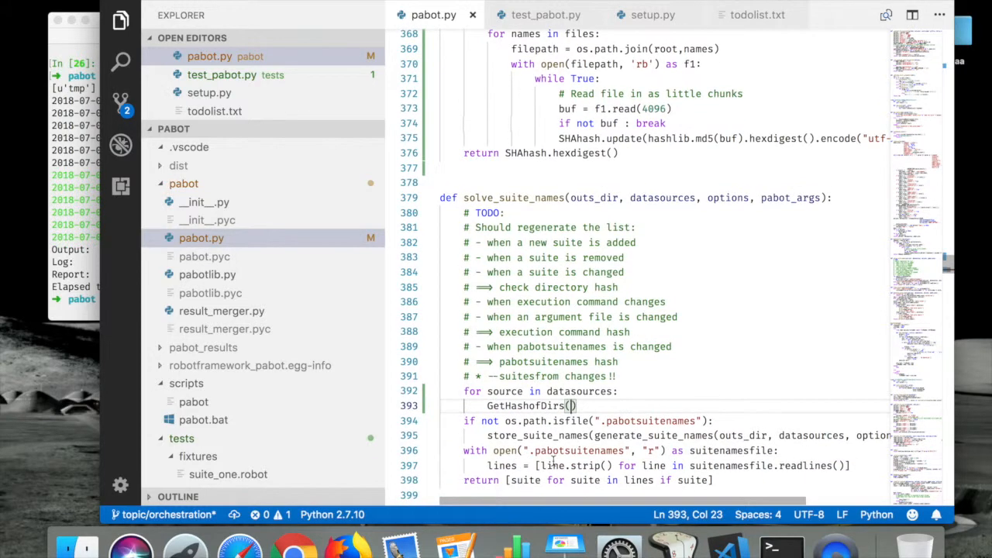
text(source)
click(73, 299)
text(python -m pabot.pabot tmp)
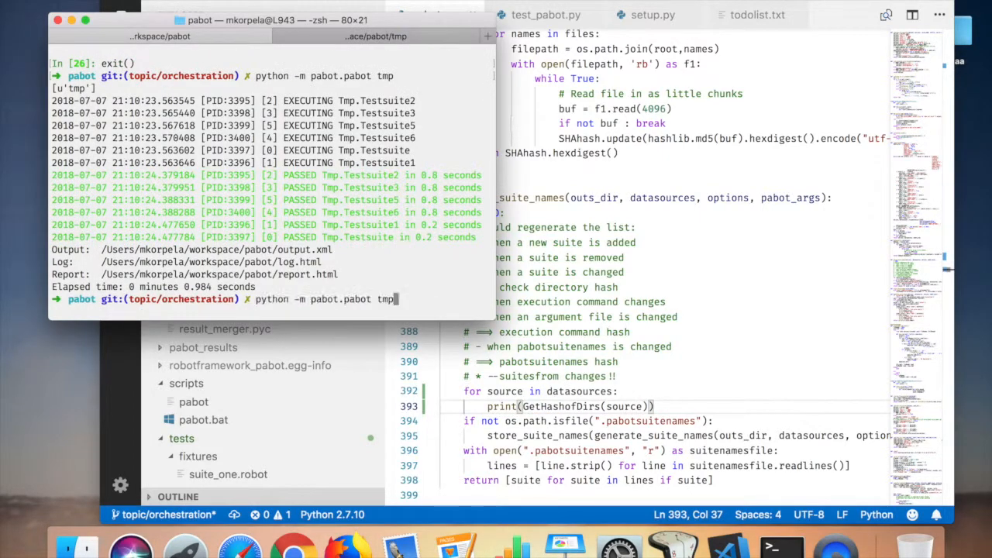
key(enter)
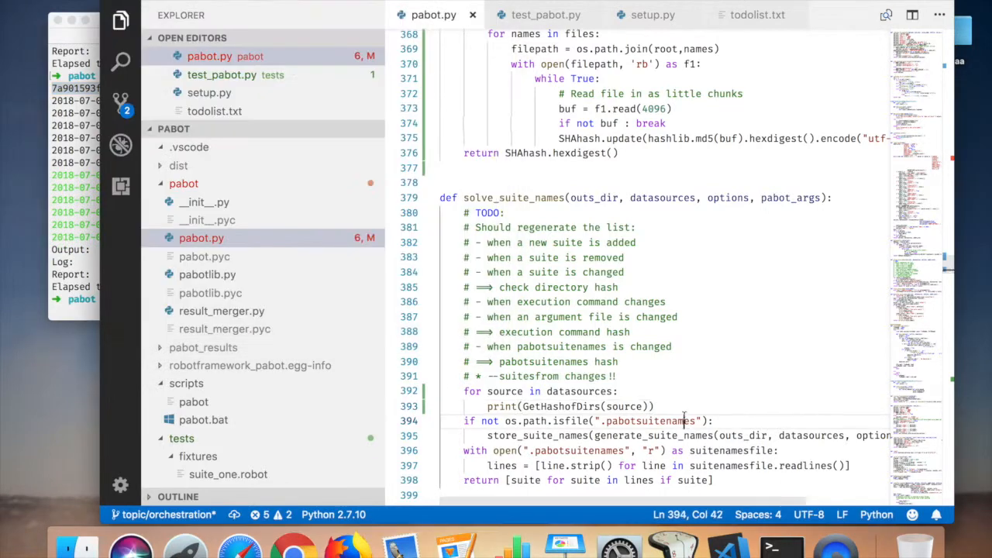
Step: Add start = time.time() and print(time.time()-start) around solve_suite_names, then comment out the loop
text(import)
text(time.)
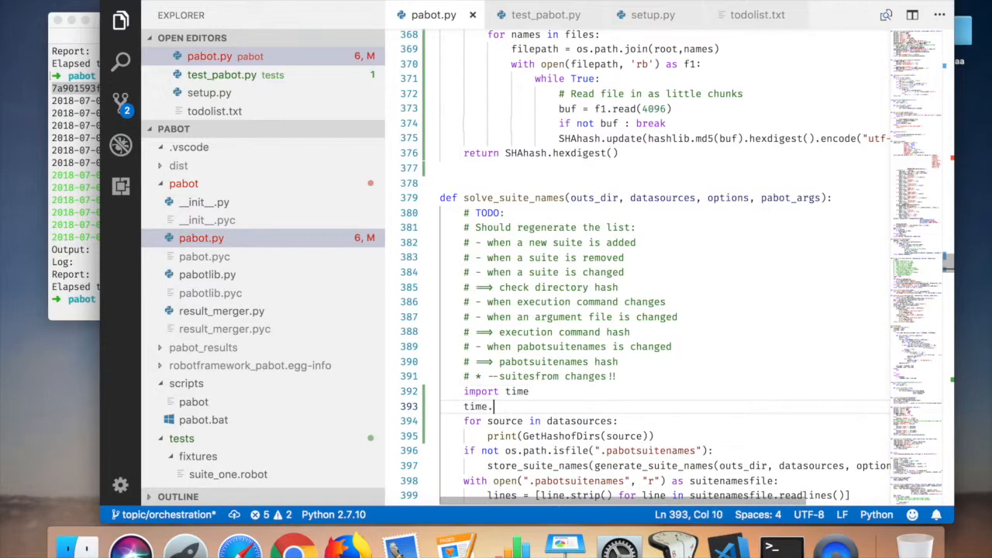
text(time())
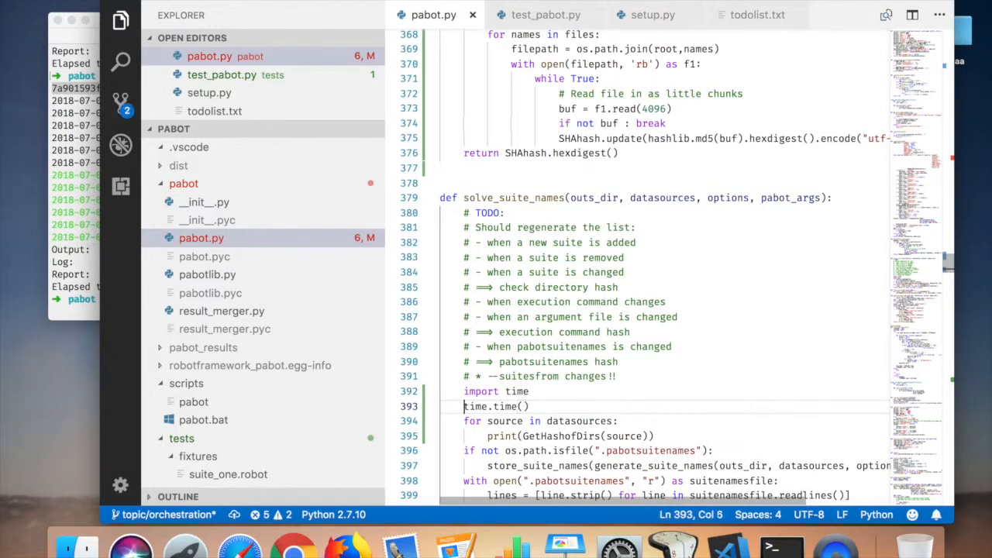
text(start )=)
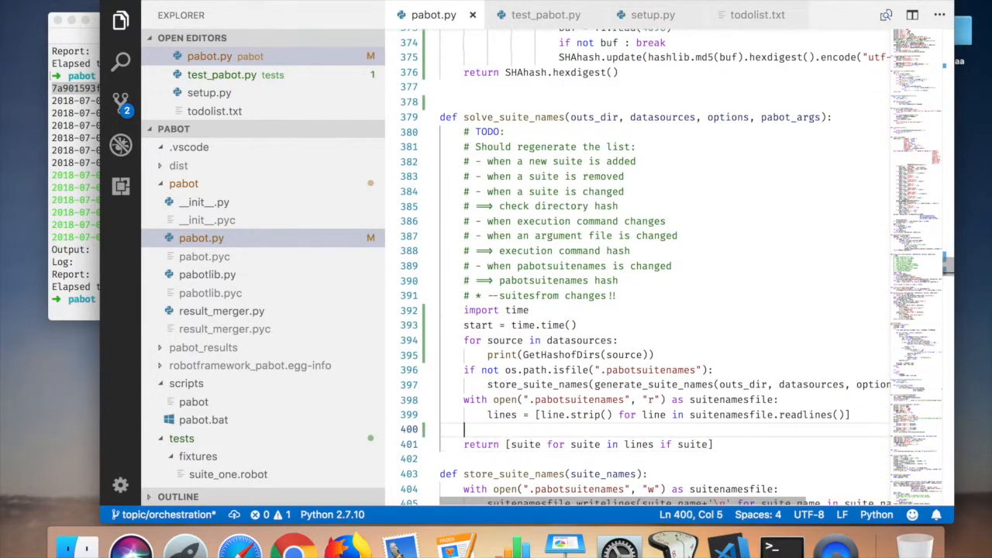
text(print(s))
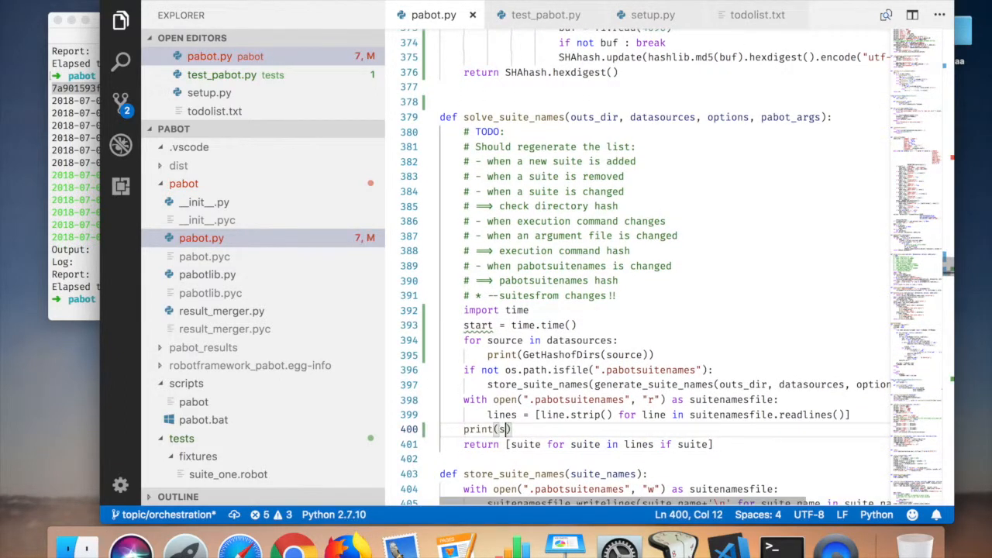
text(time.time()-start)
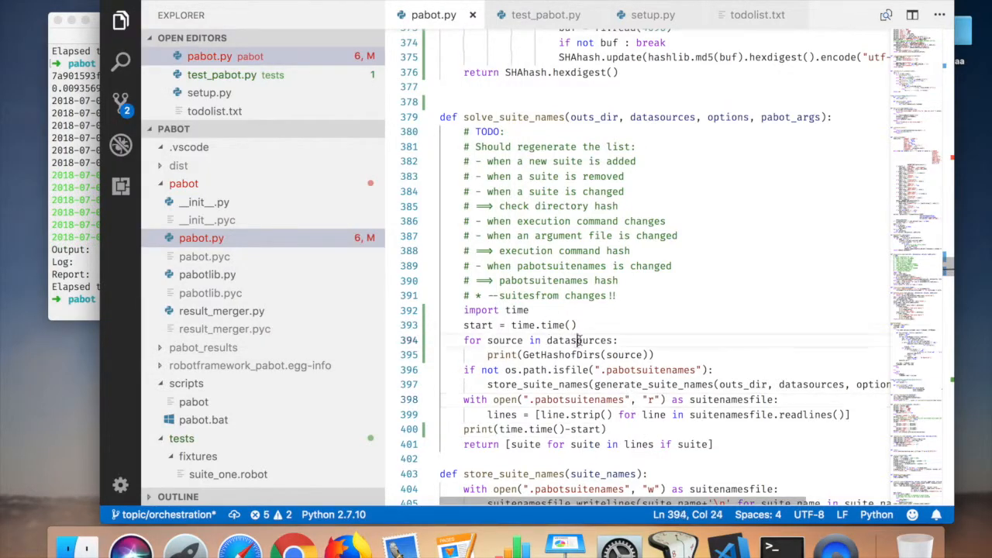
click(466, 340)
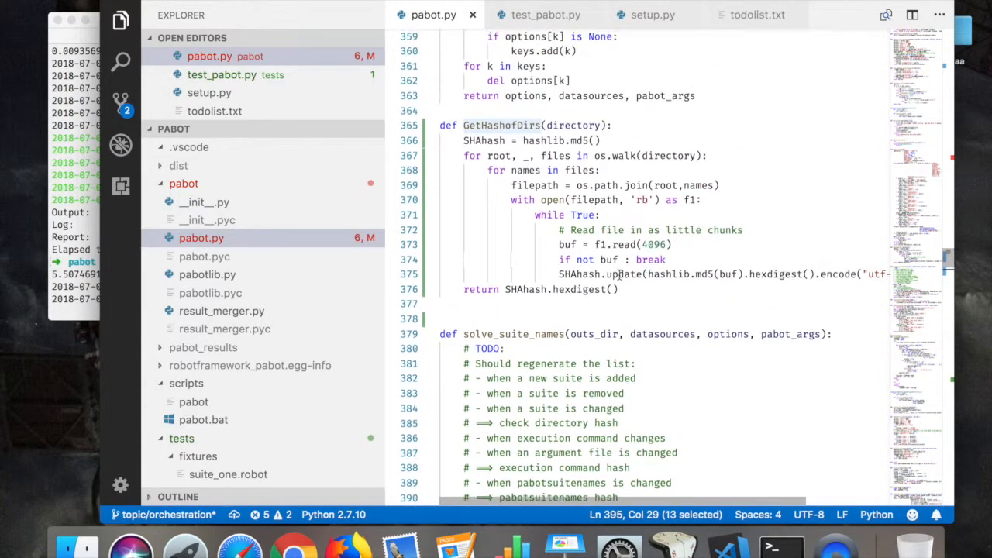
Step: Comment out the if not os.path.isfile check and the with open reading block
scroll(down, 3)
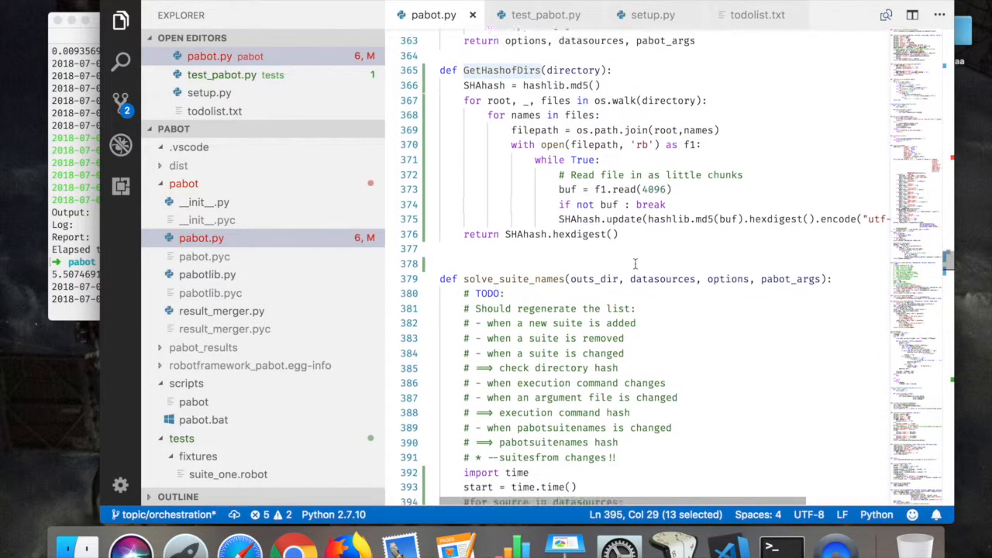
scroll(down, 3)
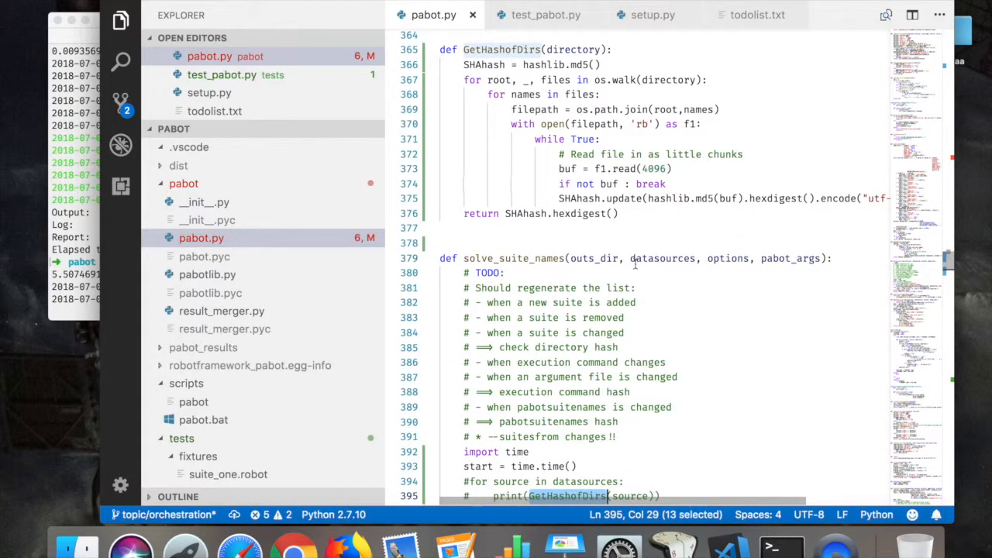
scroll(down, 3)
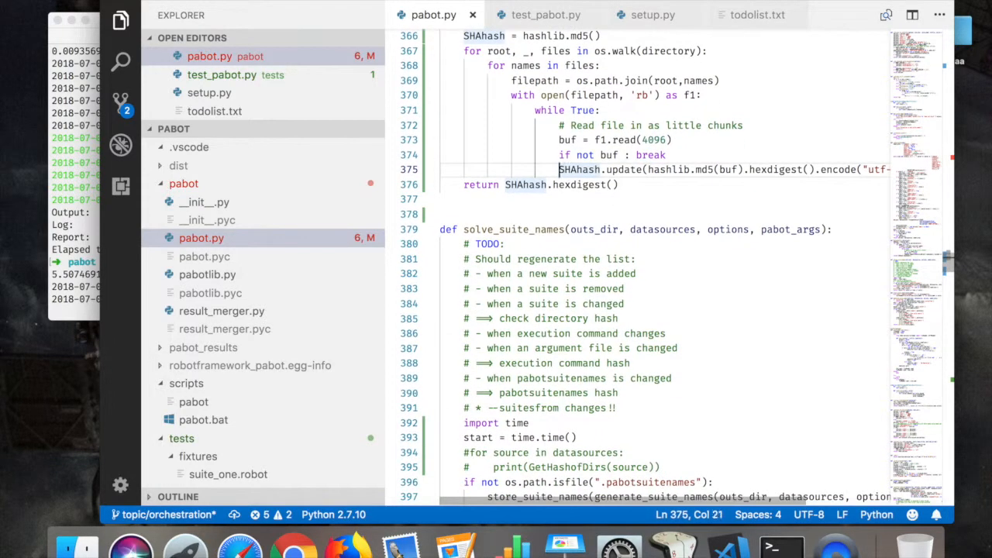
scroll(down, 3)
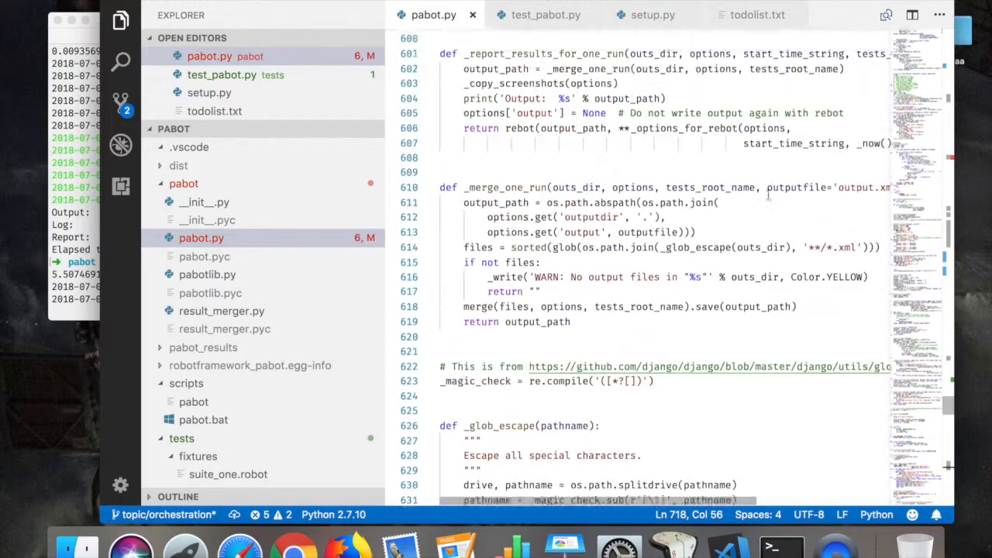
scroll(up, 3)
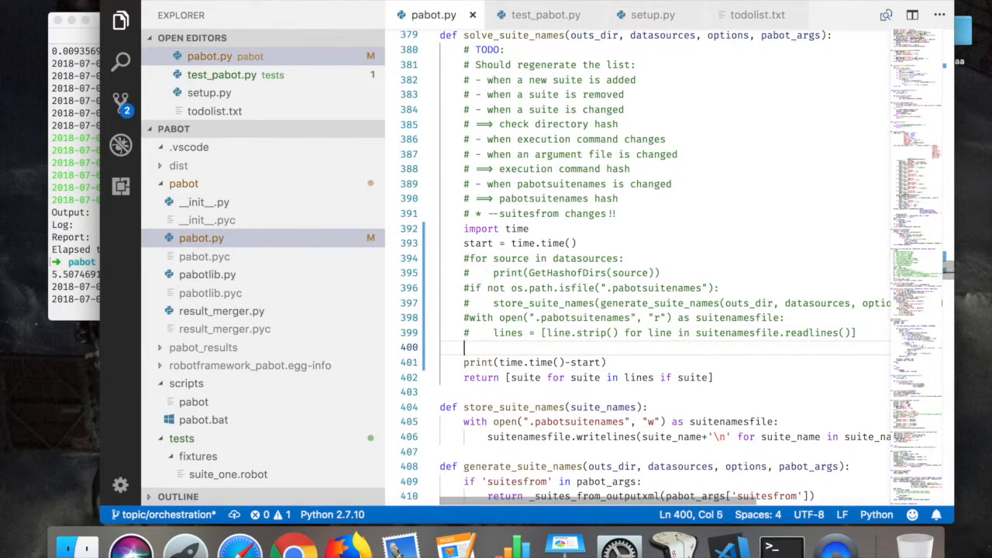
Step: Set lines directly from generate_suite_names and rerun pabot on tmp (about 0.399 seconds)
text(lines =)
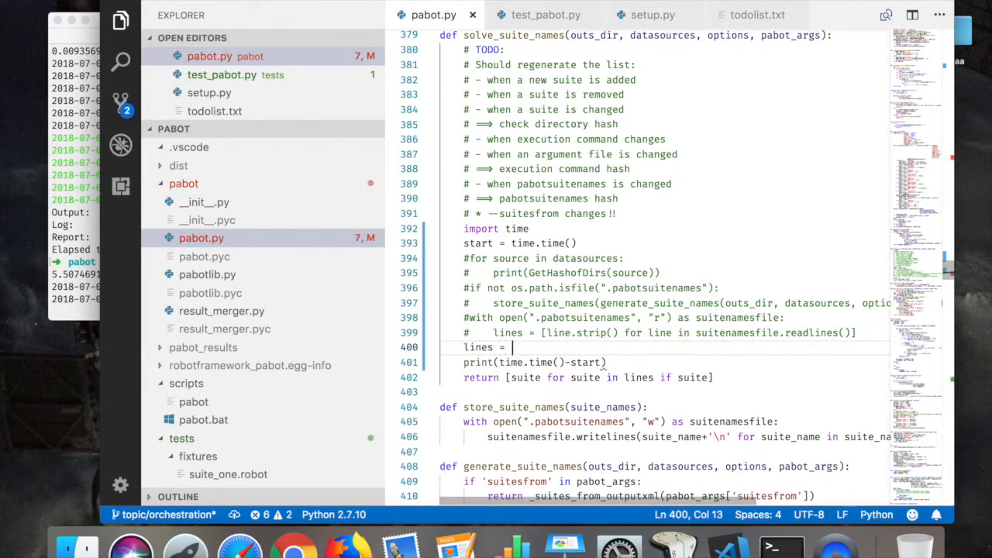
text(gen)
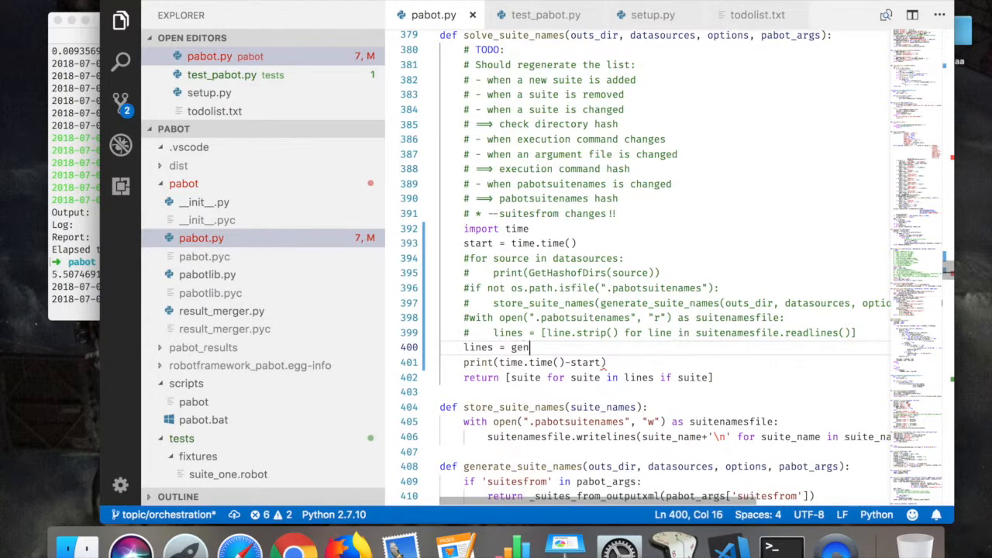
text(erate(outs_dir, datasources, options, pabot_args)))
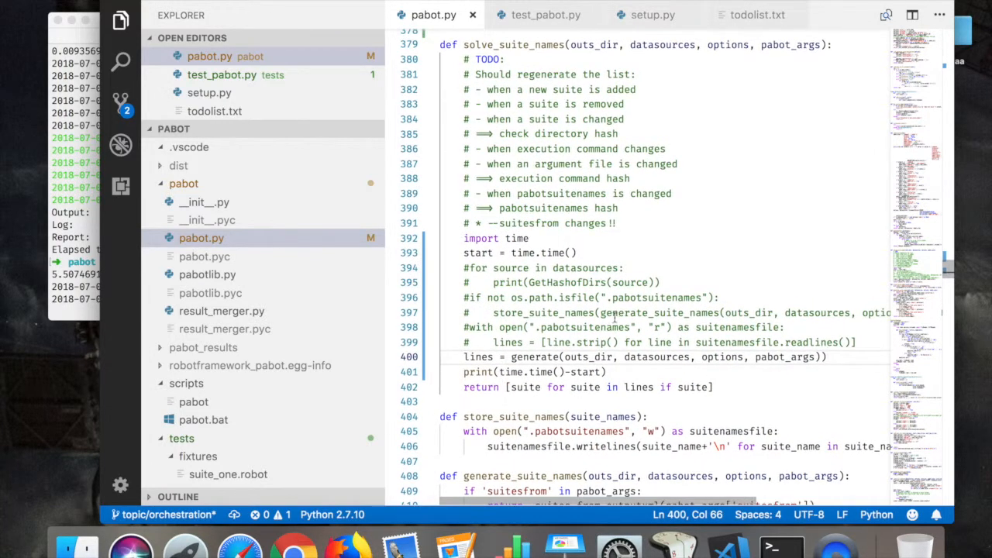
double_click(659, 312)
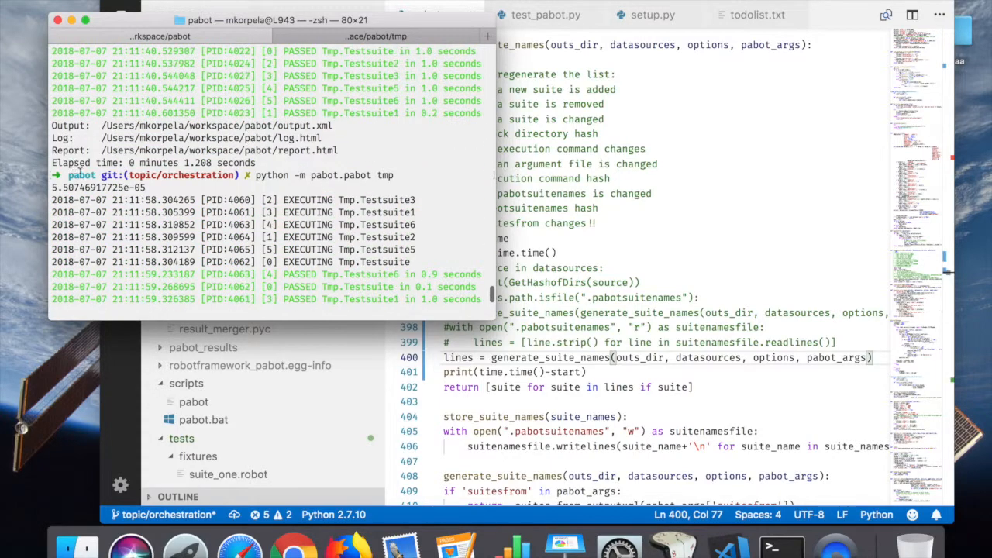
key(Return)
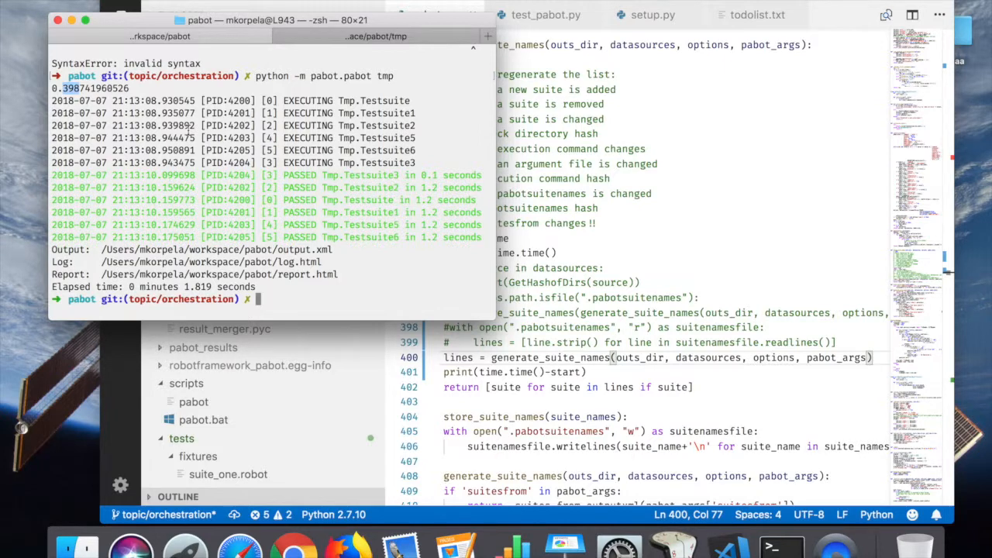
mouse_move(802, 7)
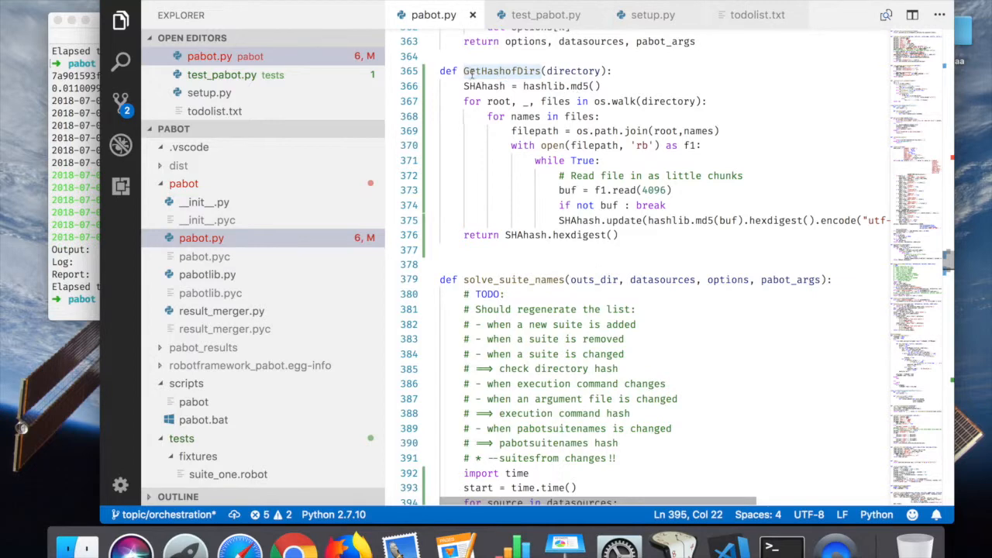
Step: Rename the GetHashofDirs parameter to directories and wrap os.walk in 'for directory in directories'
scroll(down, 3)
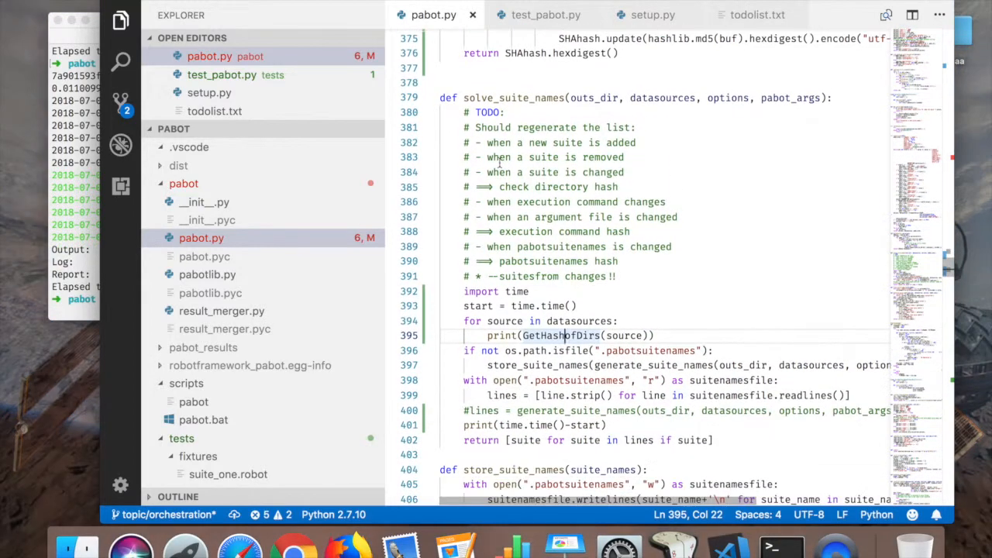
double_click(560, 335)
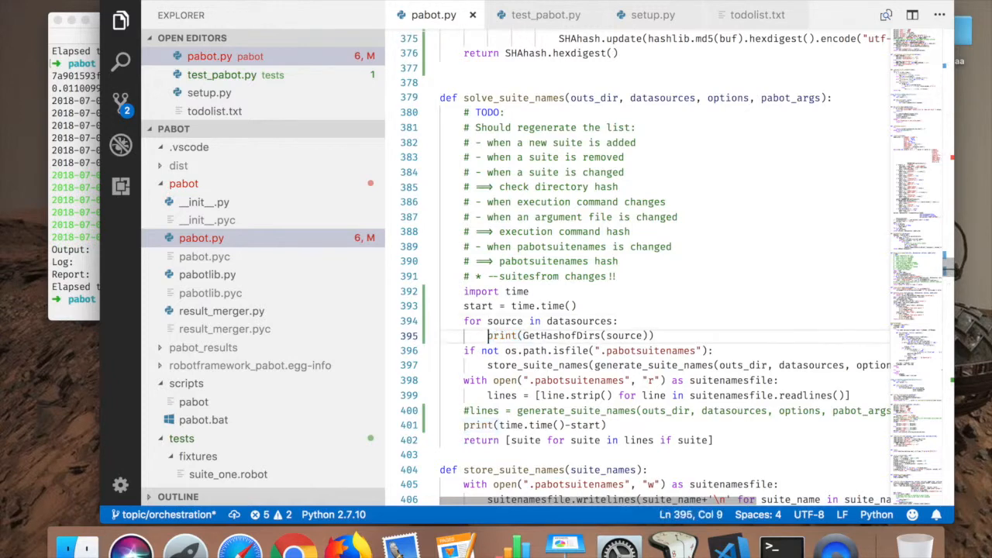
double_click(577, 321)
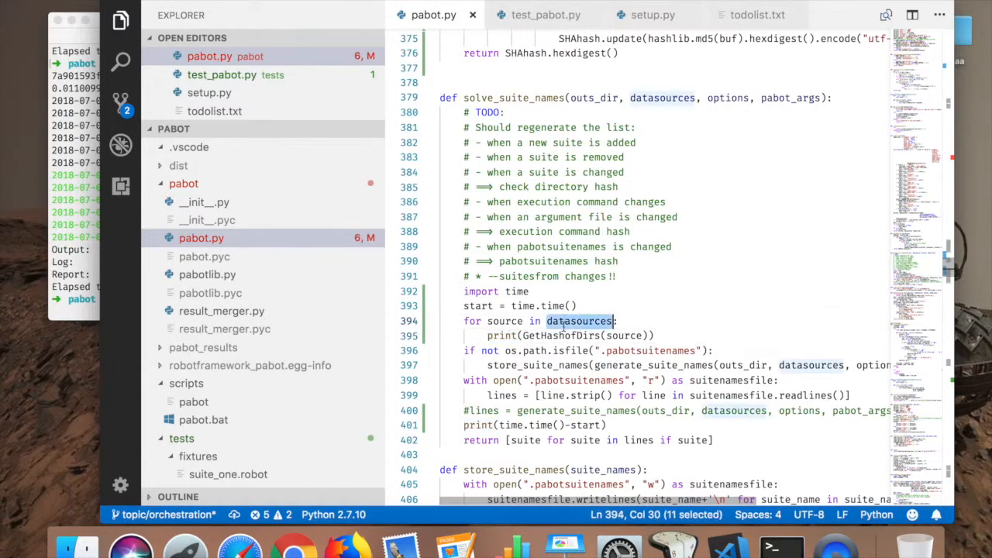
click(575, 320)
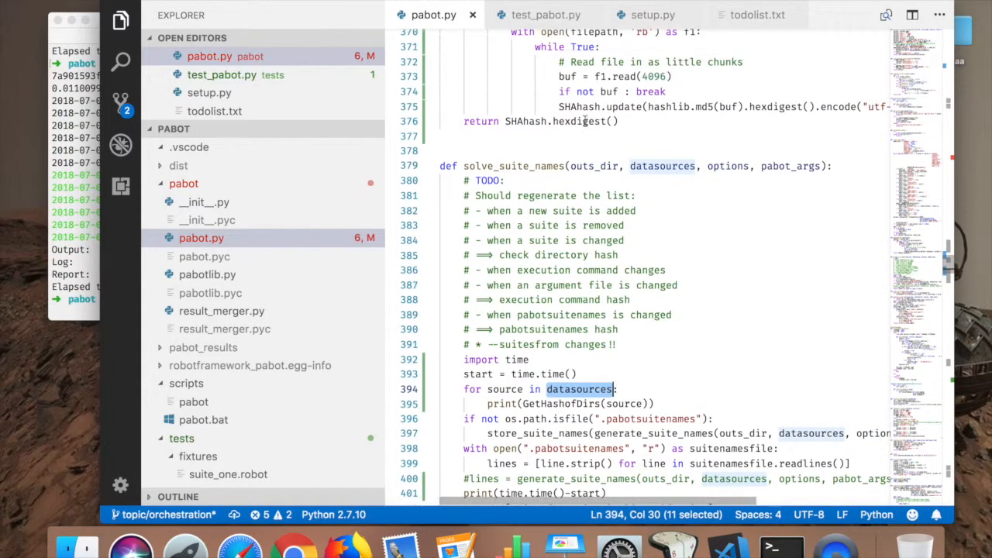
double_click(525, 121)
text(for direc)
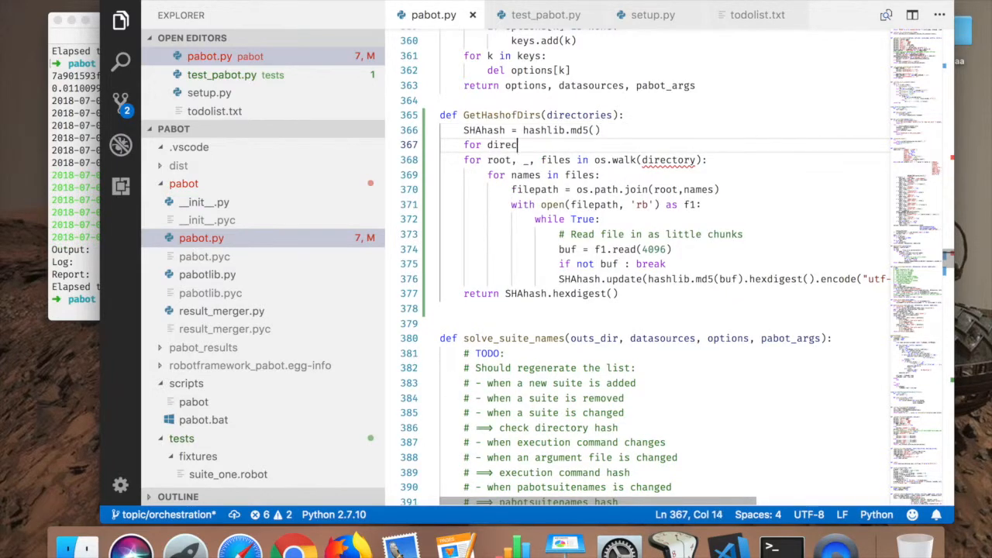
text(tory in)
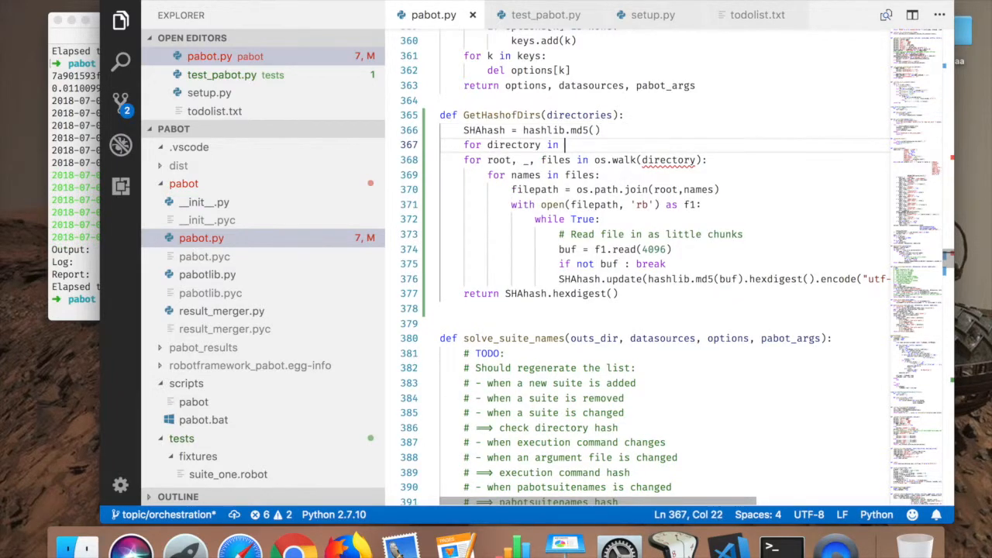
text(directories:)
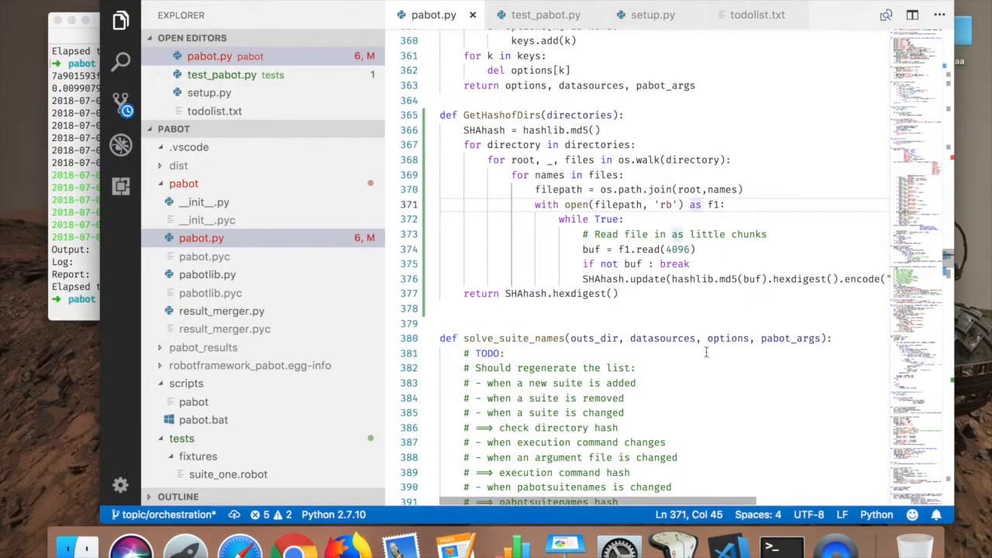
Step: Add hash_of_dirs = get_hash_of_dirs(datasources) in solve_suite_names
scroll(down, 3)
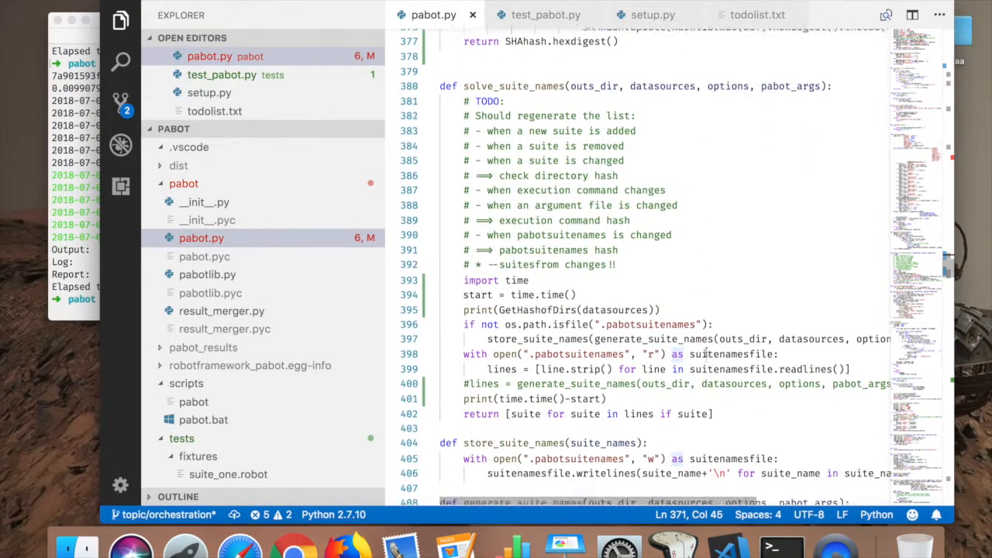
scroll(down, 3)
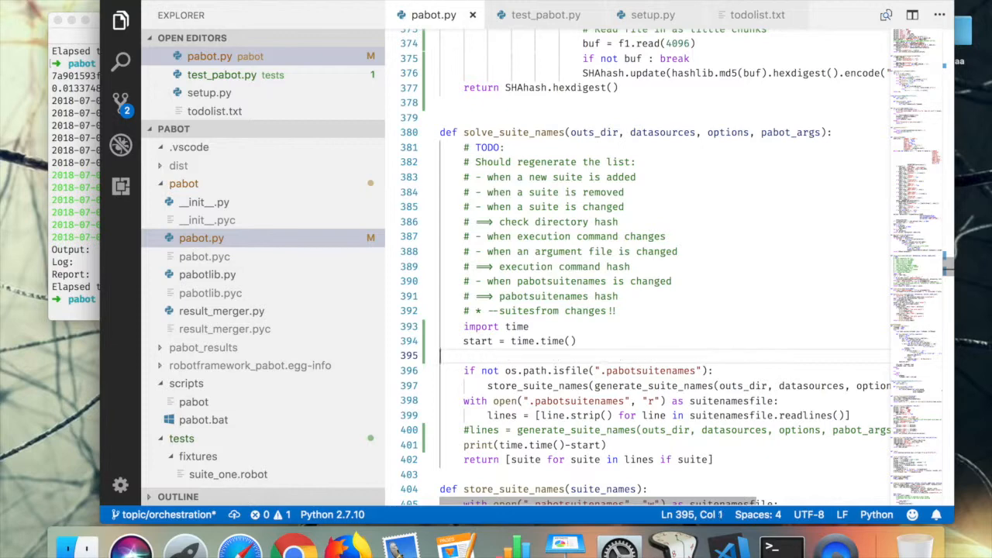
text(hash_of_dirs = get_hash_of_dirs(datasources))
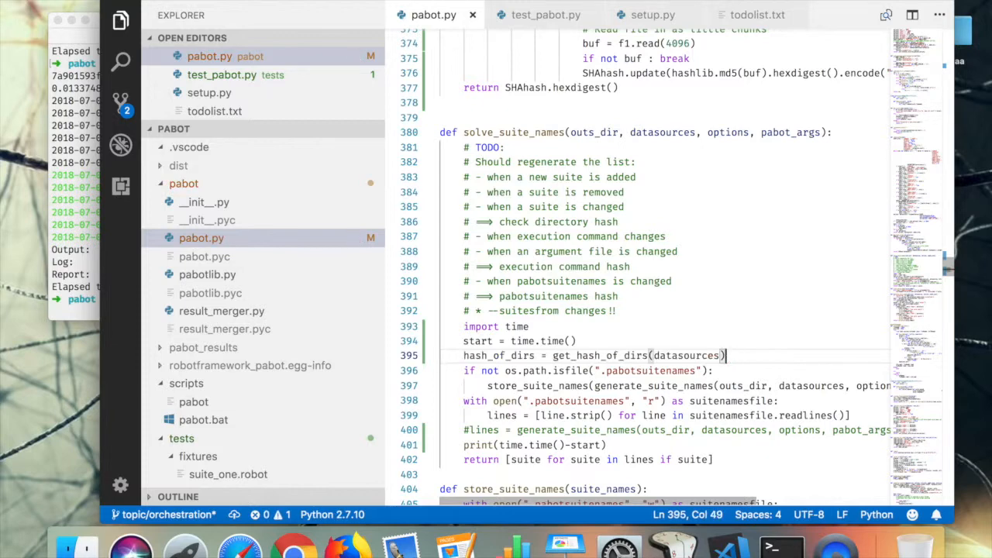
double_click(498, 355)
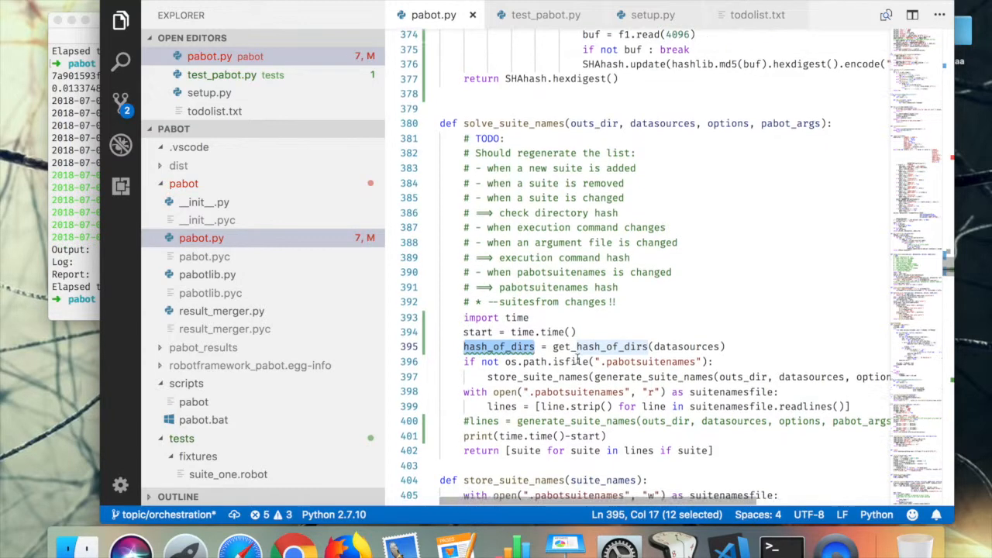
Step: Pass hash_of_dirs as the first argument to store_suite_names
scroll(down, 3)
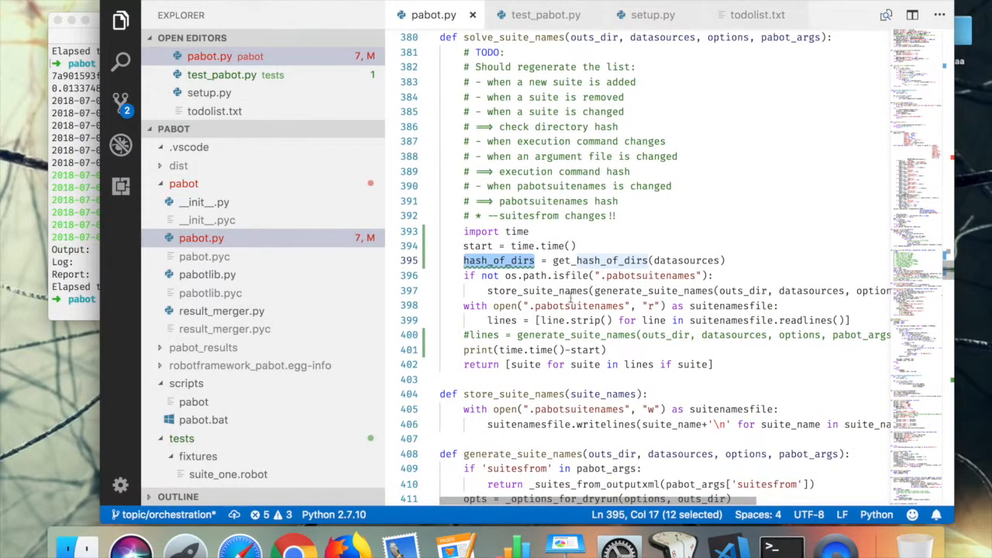
double_click(599, 260)
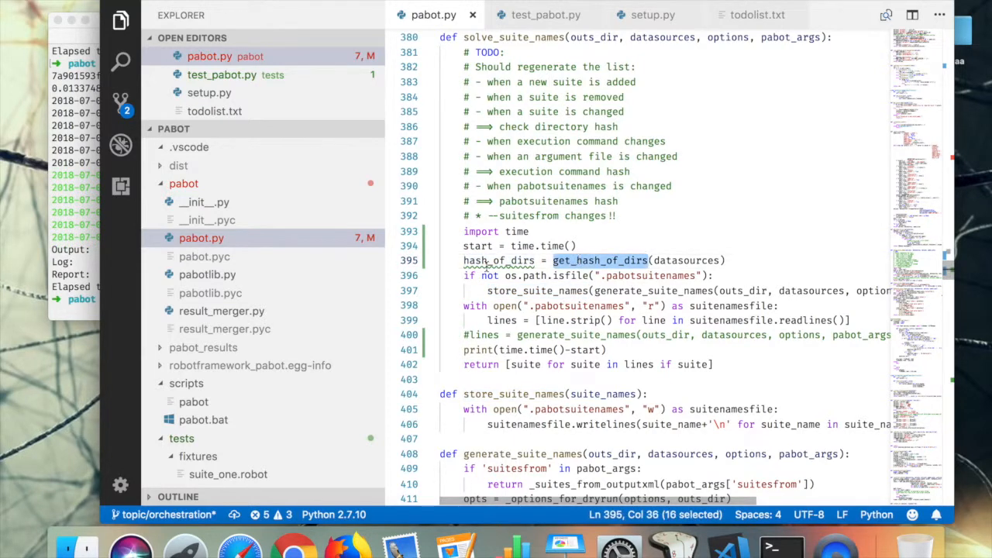
double_click(498, 259)
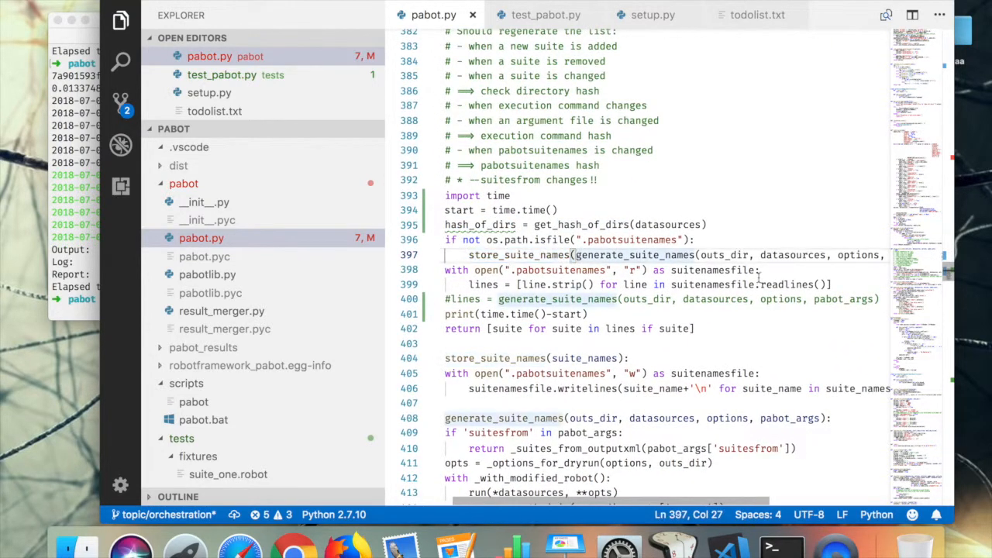
text(hash,)
click(534, 358)
text(hash_of_dirs, )
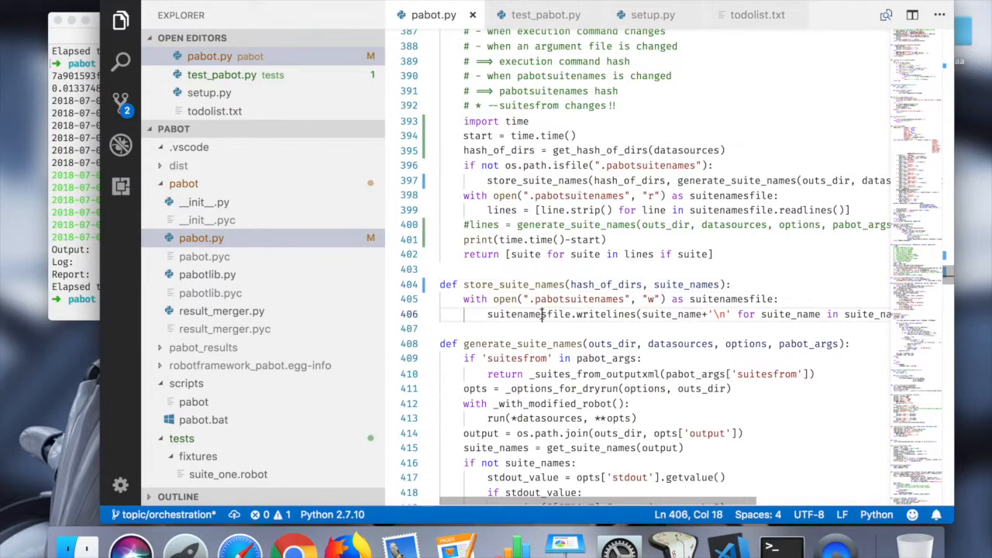
Step: Insert suitenamesfile.write(hash_of_dirs+'\n') above the writelines call in store_suite_names
double_click(579, 299)
text(s)
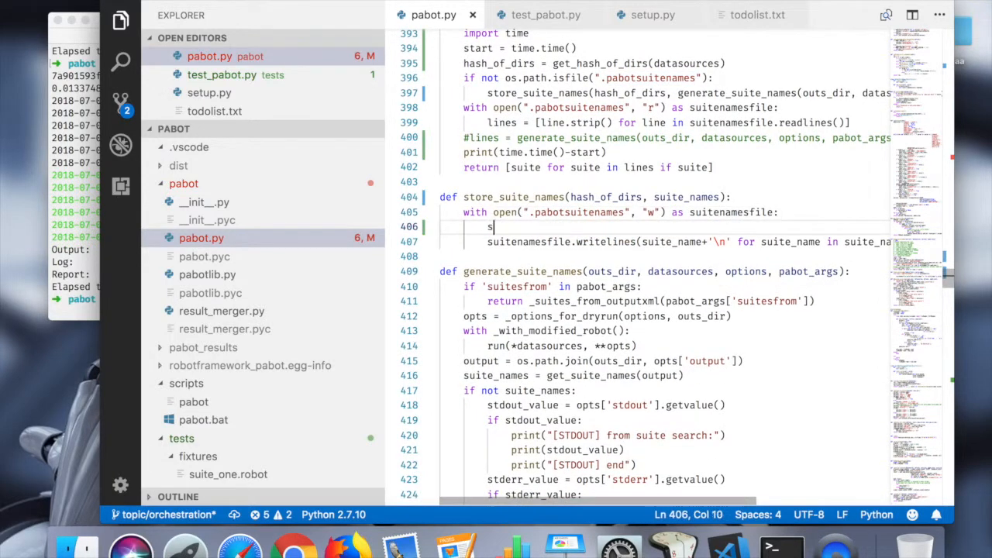
text(uitenamesfile.write)
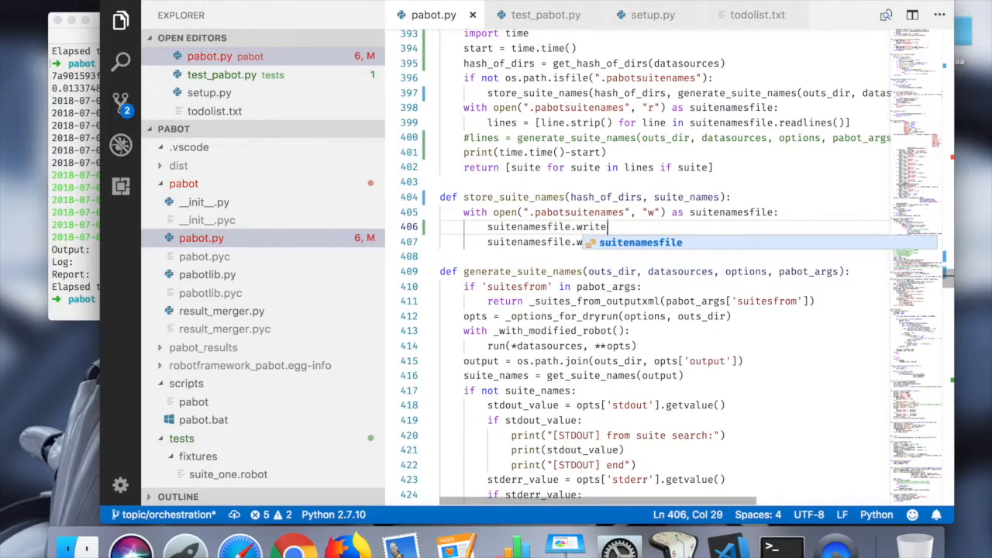
key(Tab)
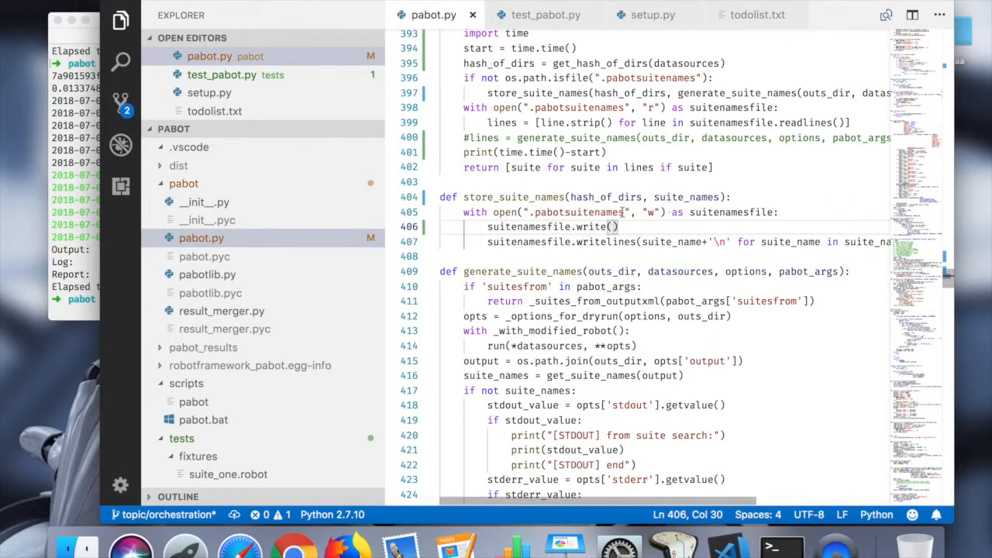
double_click(606, 197)
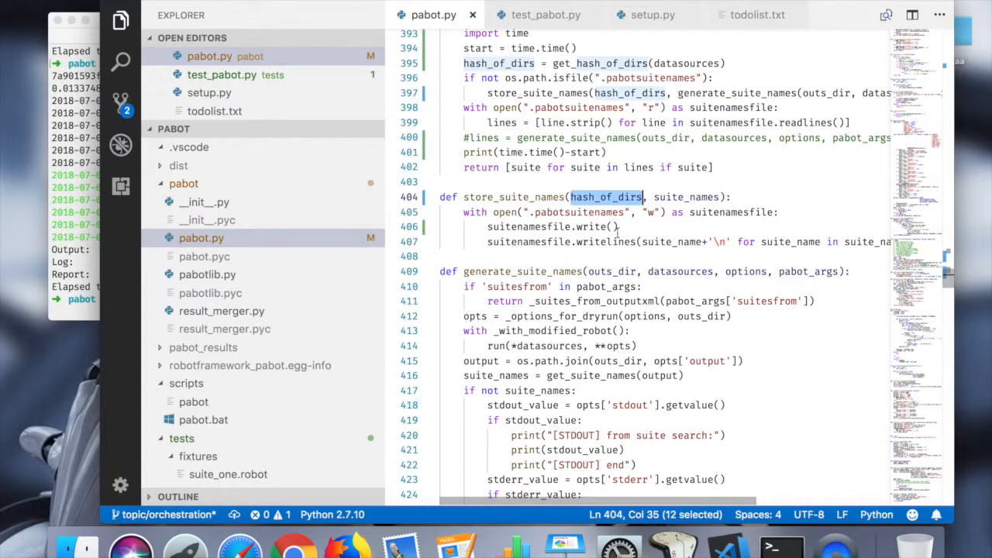
text(hash_of_dirs+)
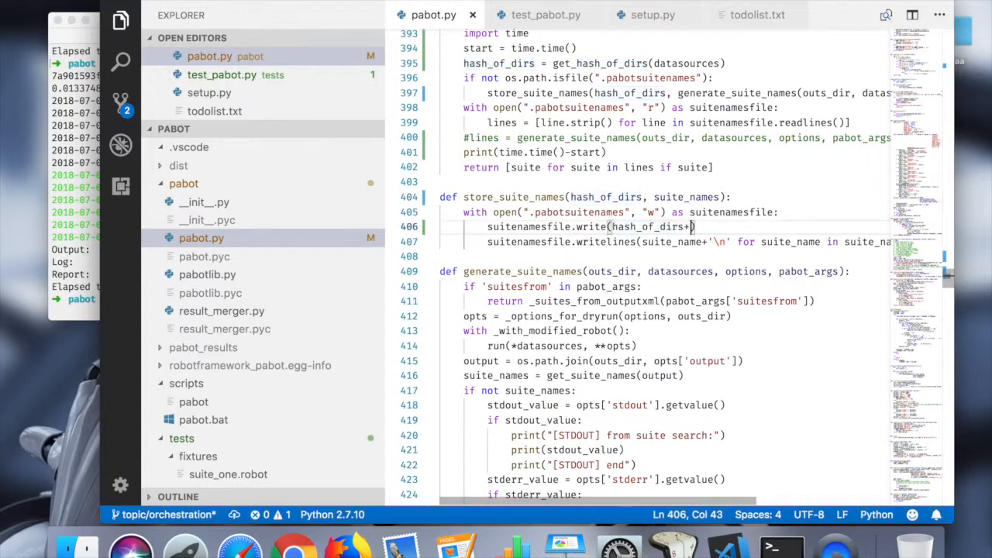
text('\n')
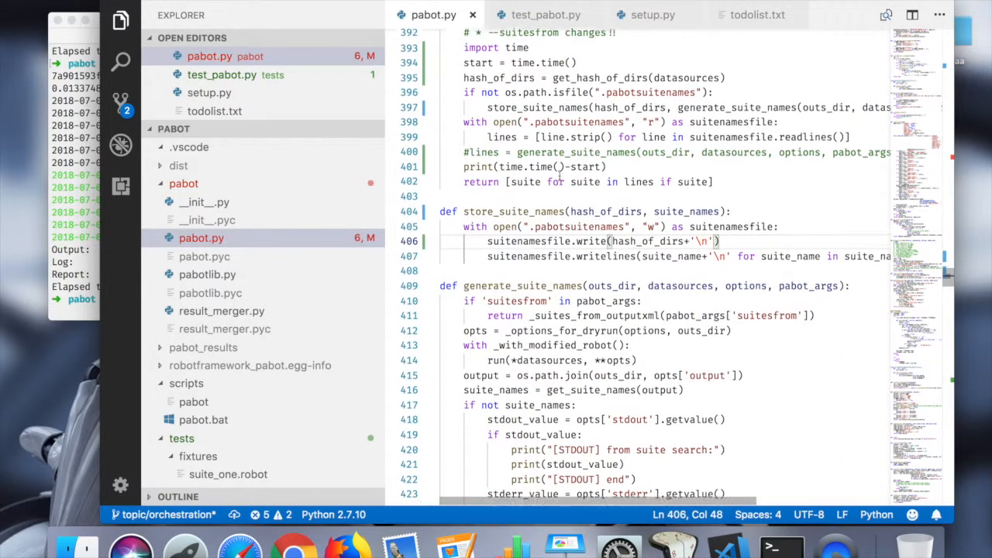
scroll(down, 3)
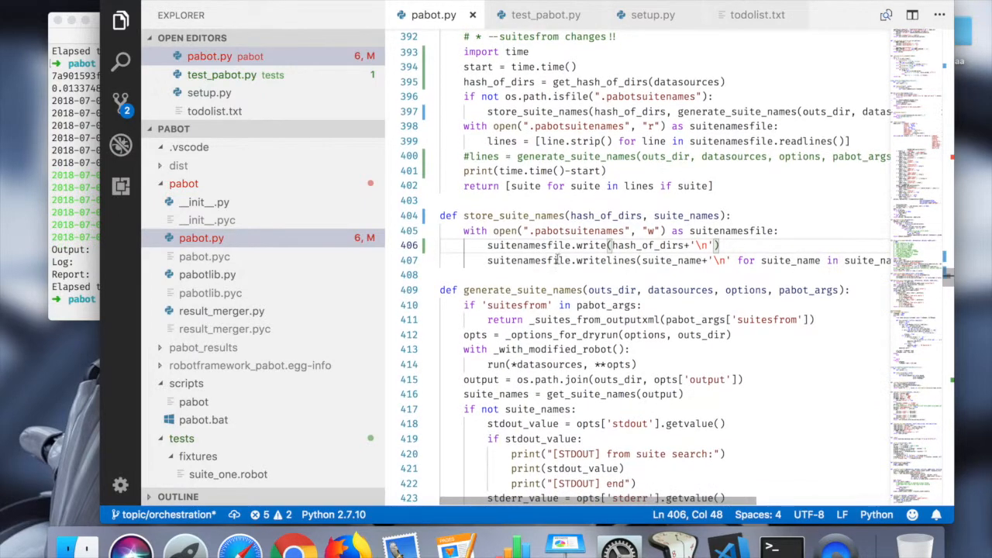
scroll(down, 3)
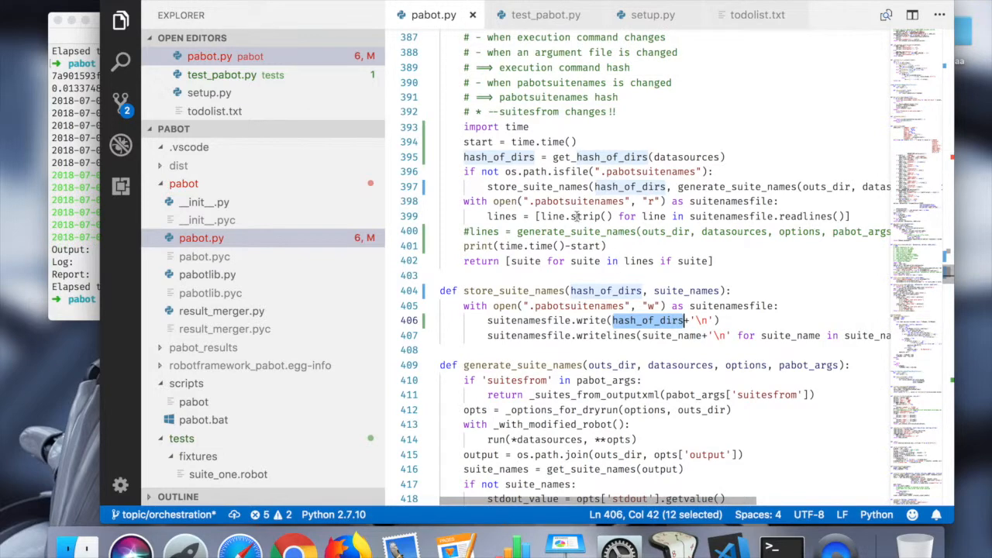
mouse_move(869, 210)
text(hash)
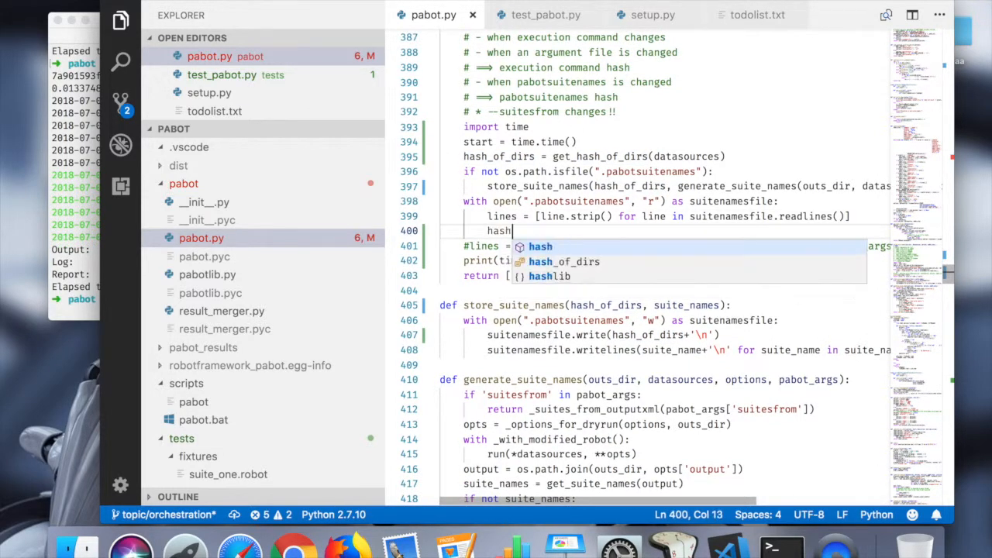
Step: Read the stored hash as hash_suites = lines[0] and keep suite names as lines[1:]
text(_of)
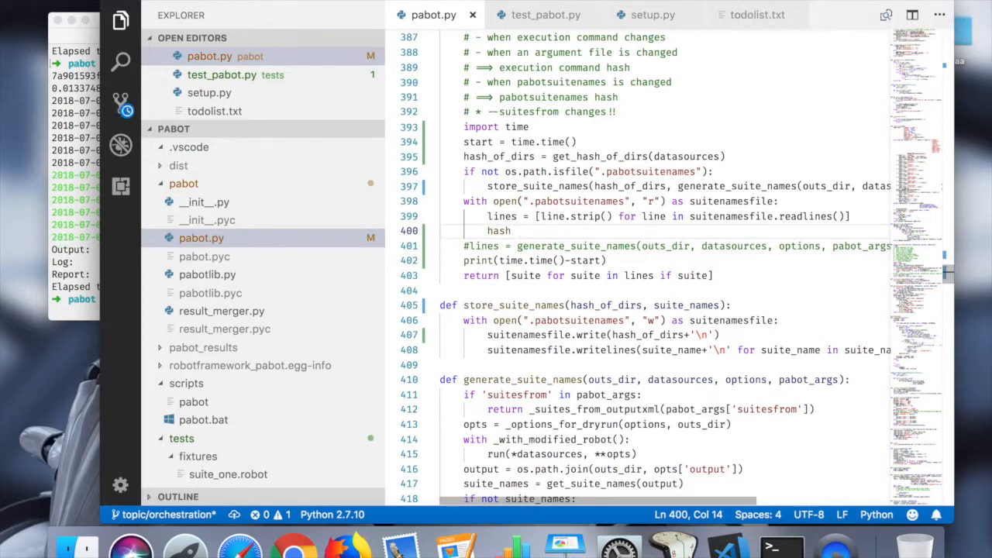
text(_suites)
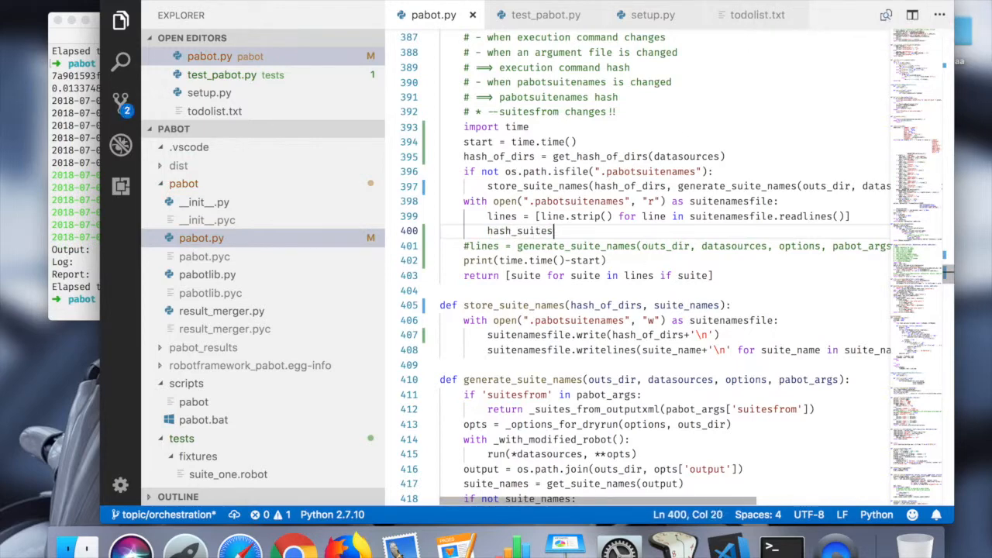
text(= lines[])
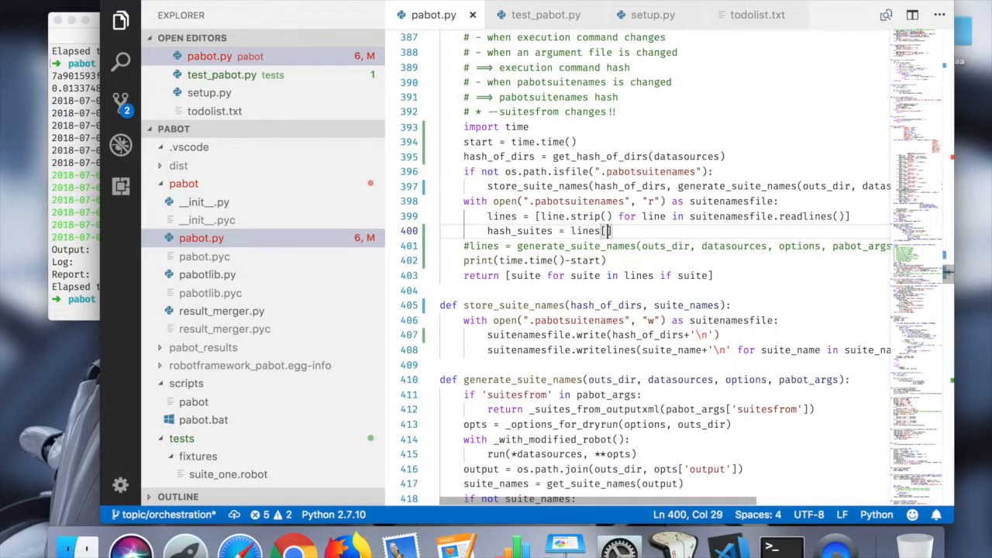
text(0)
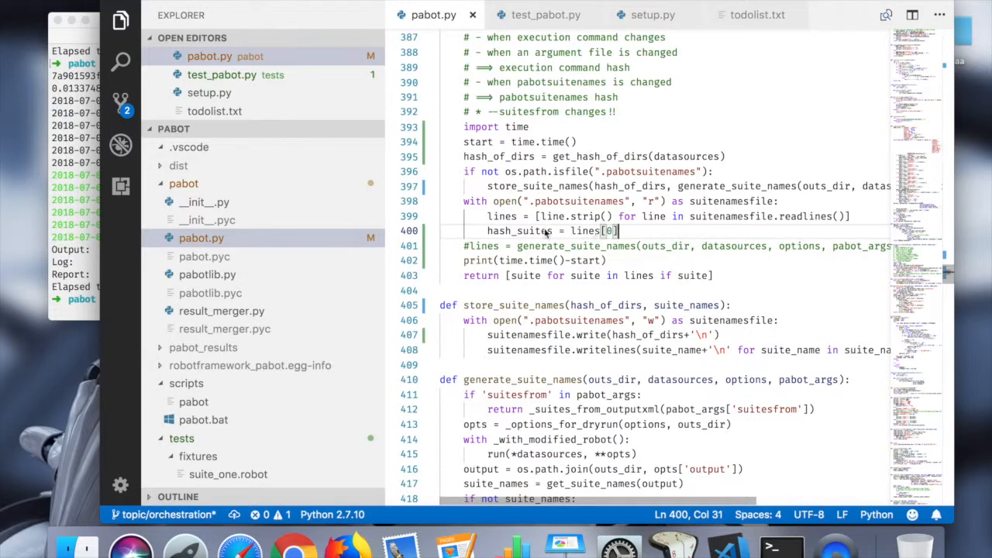
double_click(501, 216)
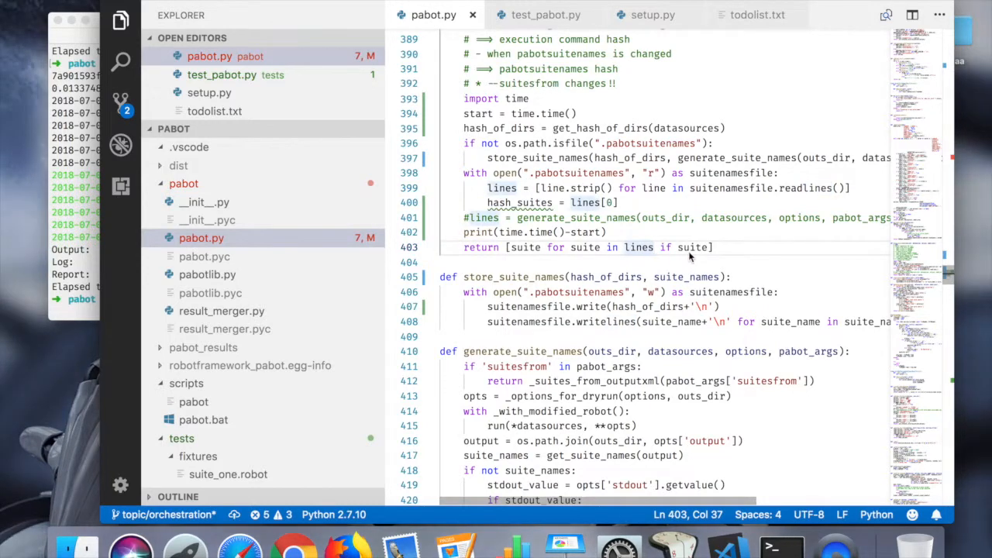
text([1:])
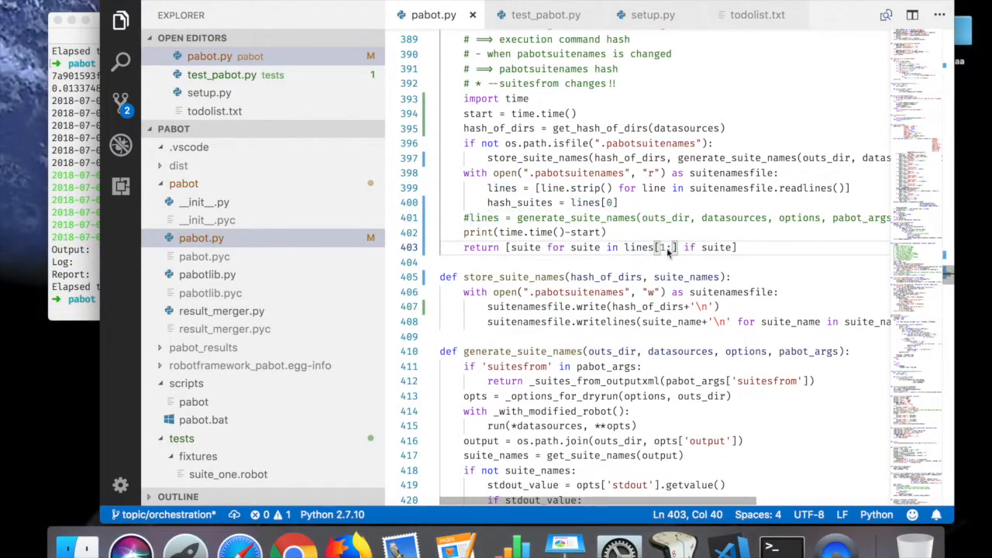
double_click(638, 246)
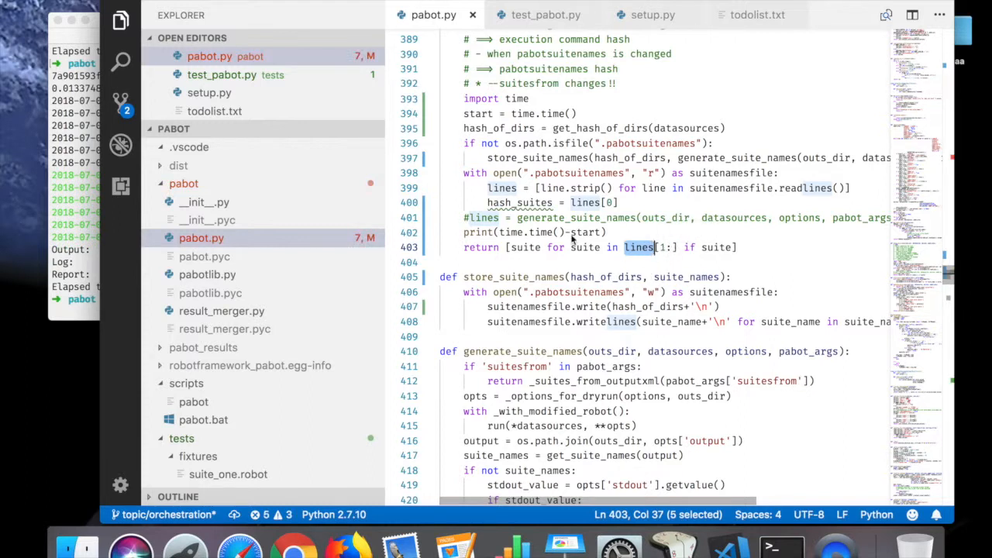
Step: Add if hash_suites.strip() != hash_of_dirs: print("SHOULD REGENERATE!")
double_click(519, 188)
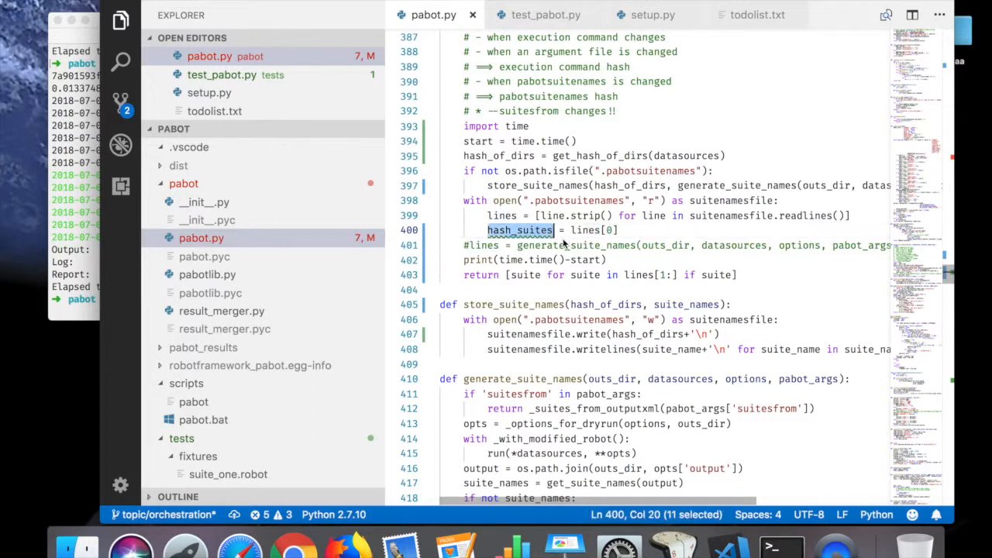
double_click(499, 156)
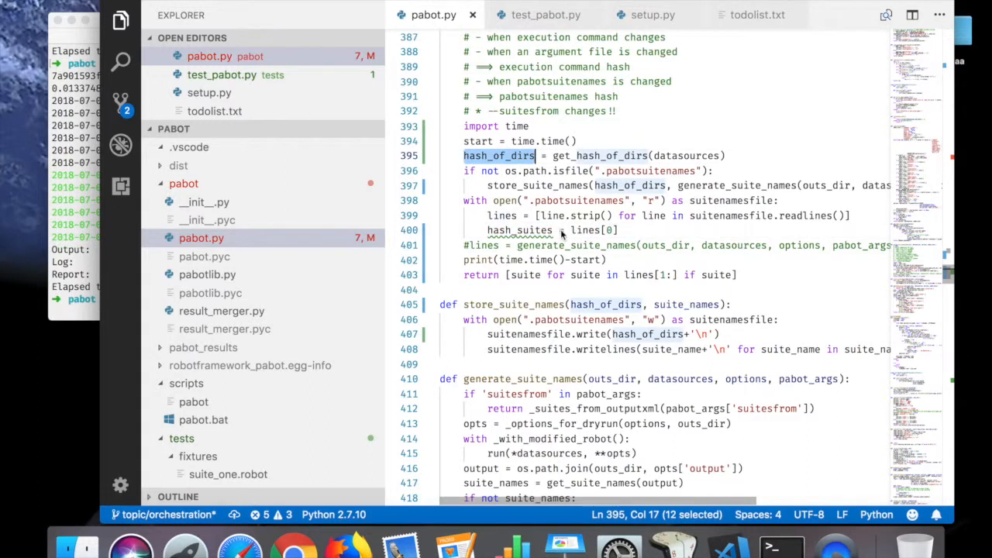
text(if)
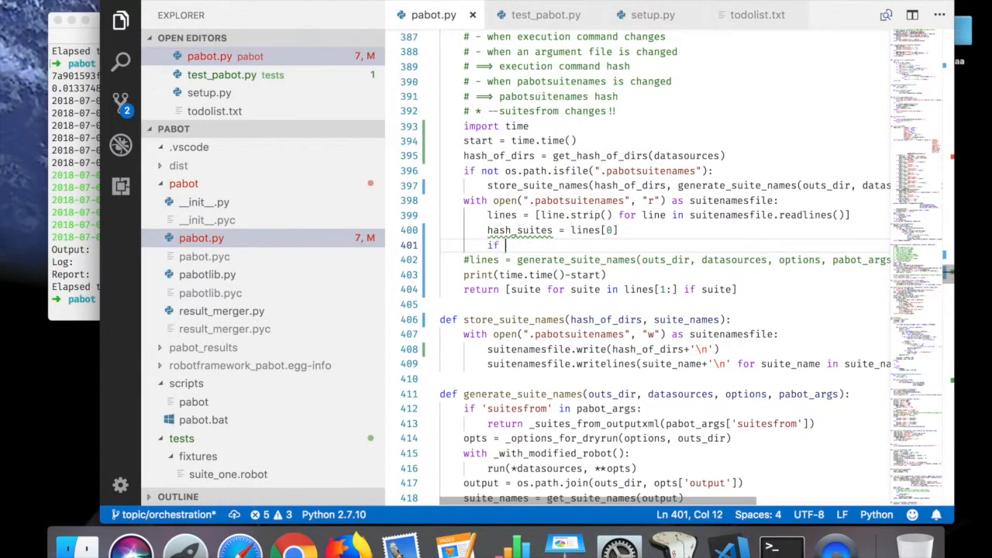
text(hash_suites)
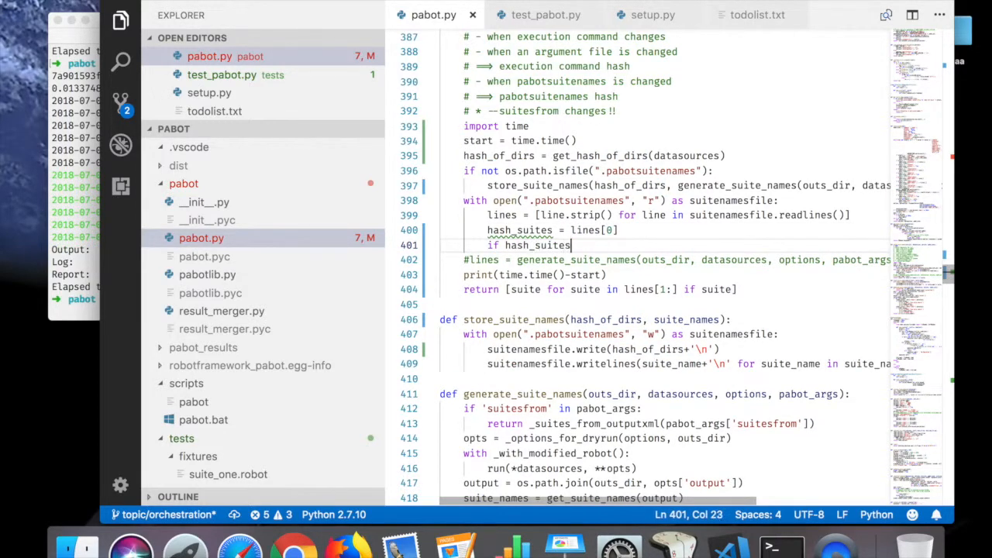
text(.str)
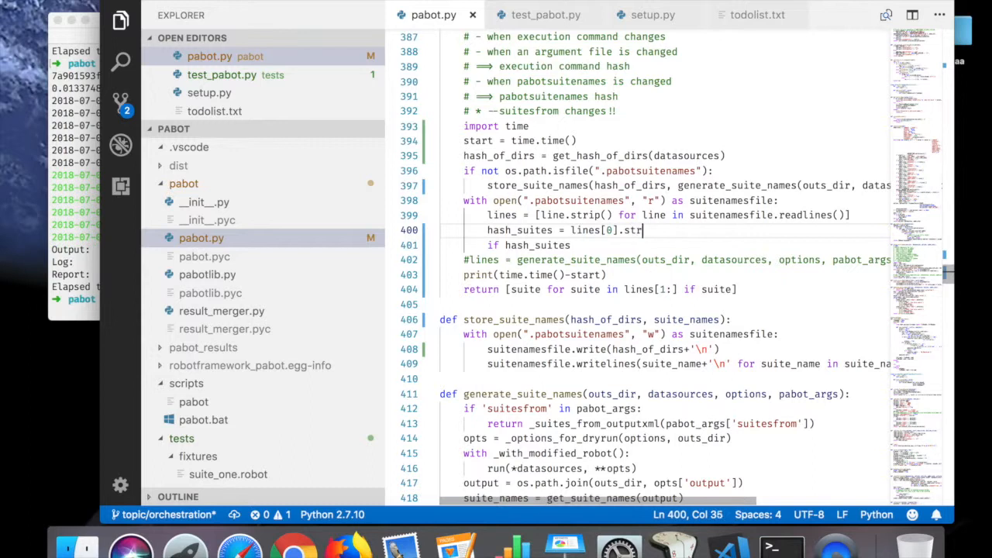
text(ip()
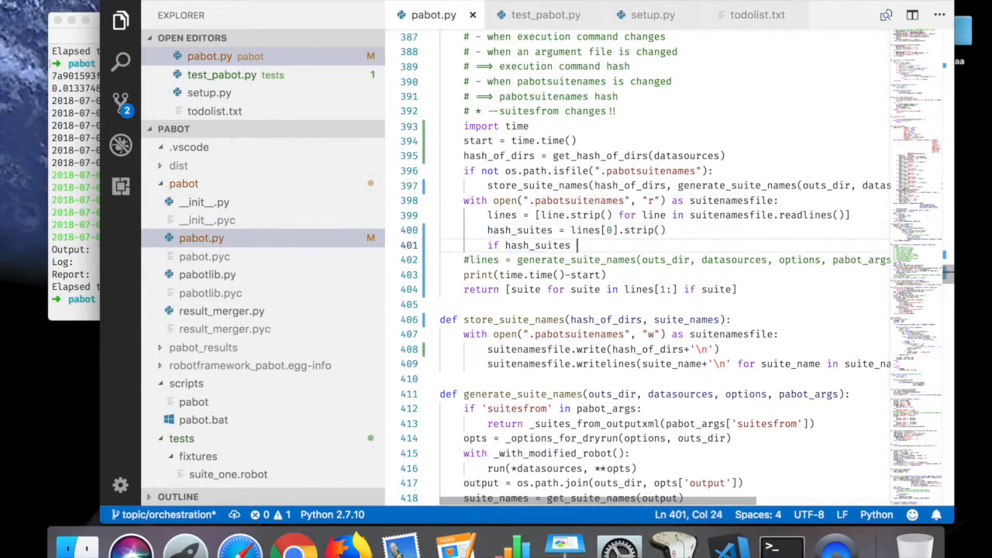
text(!=)
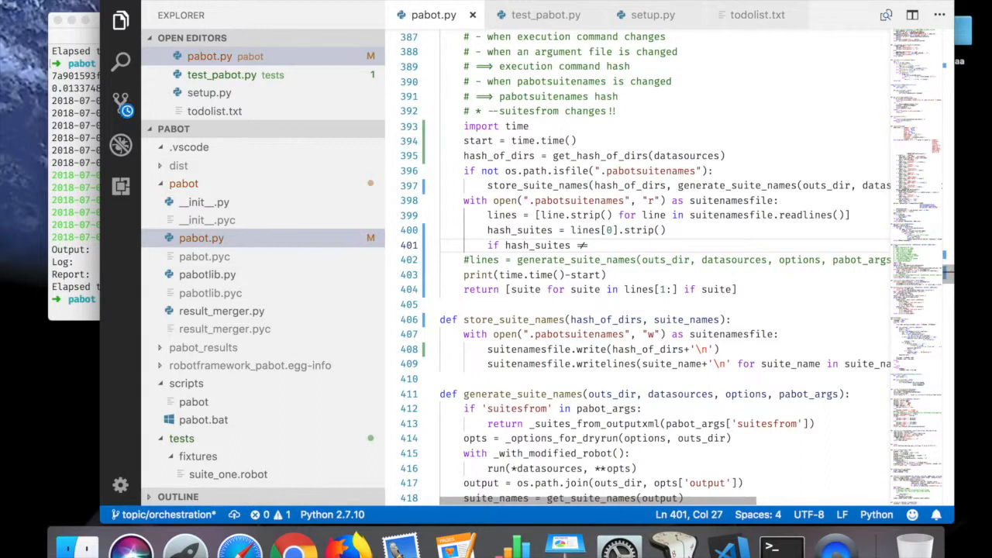
text(hash_of_dirs:)
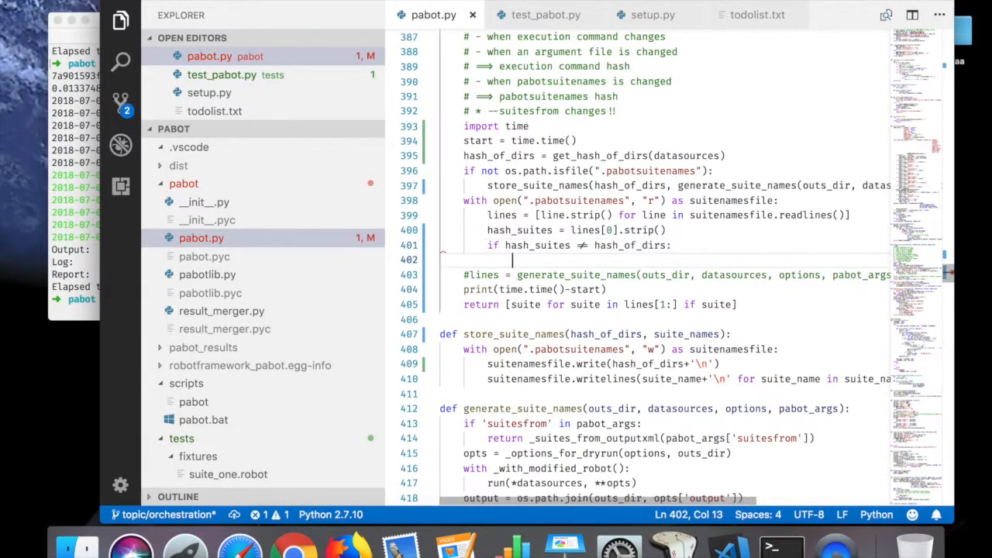
text(print())
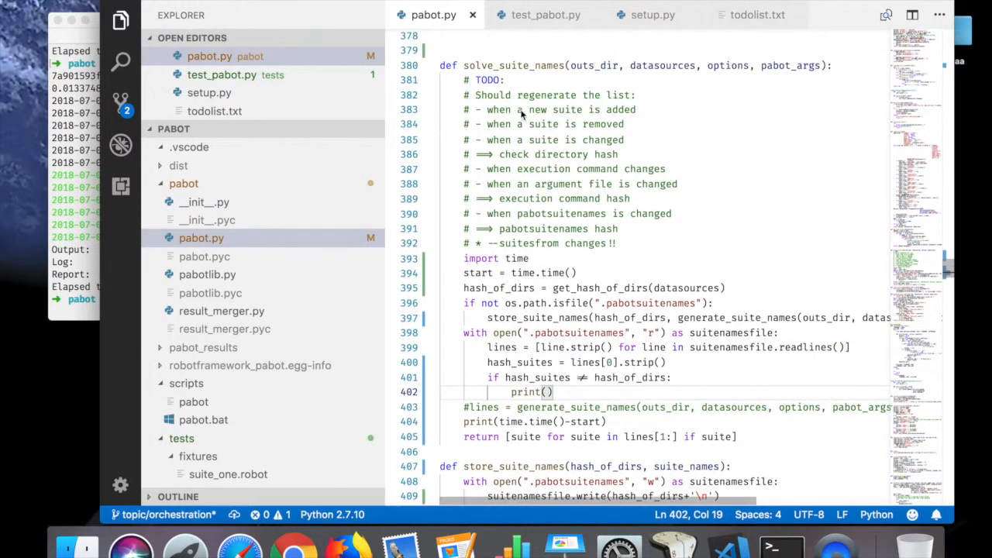
double_click(604, 139)
text(")
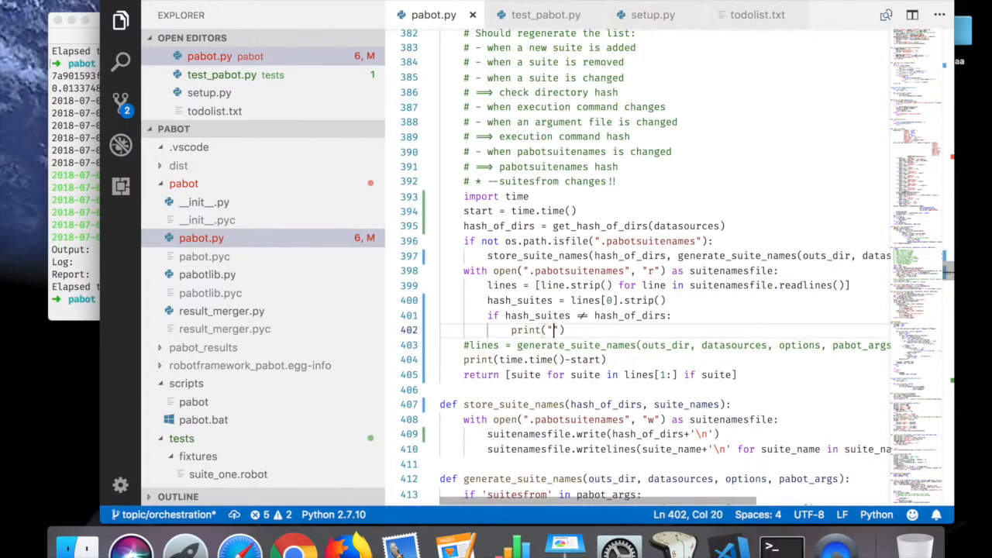
text(SHOULD)
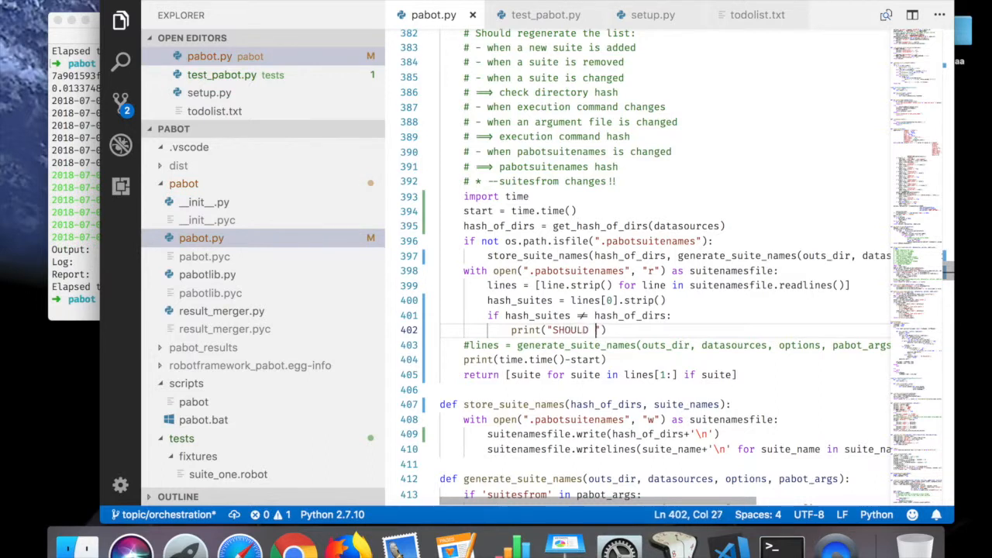
text(REGENA)
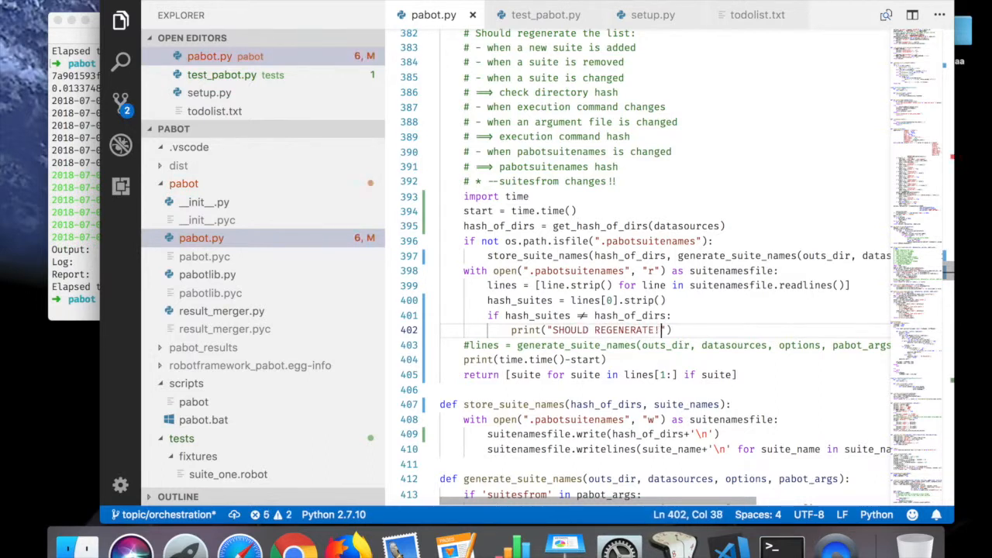
text())
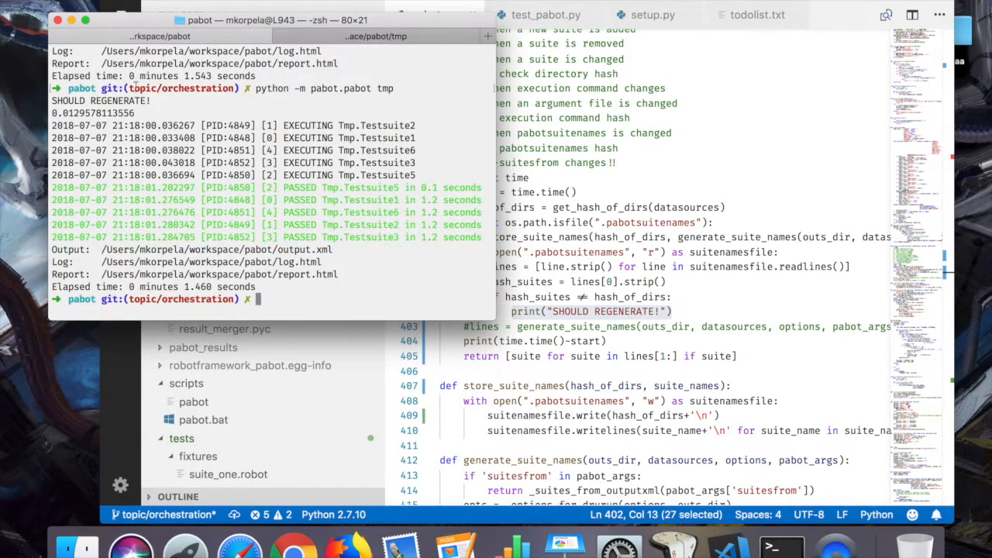
Step: View the stored .pabotsuitenames with cat, then delete it with rm
double_click(117, 100)
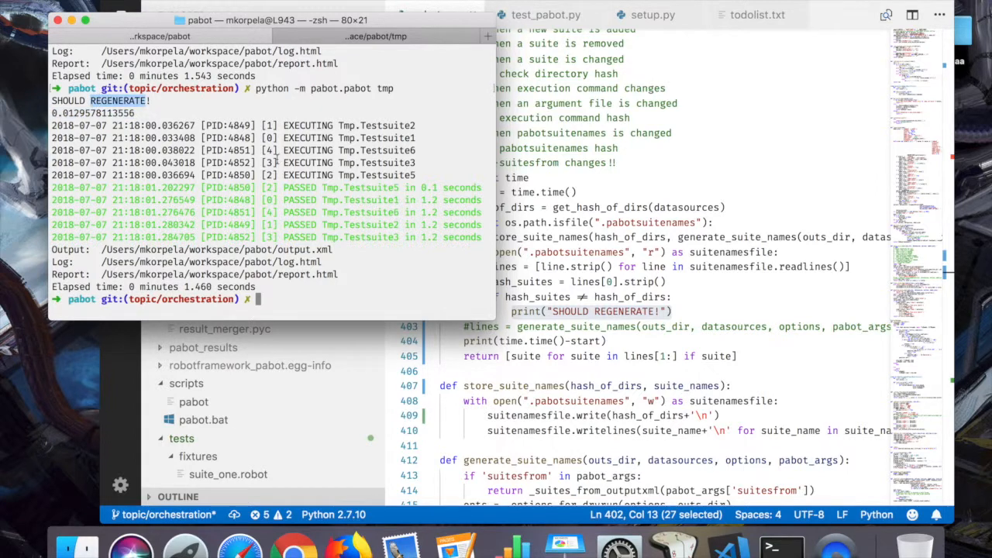
text(cat .pa)
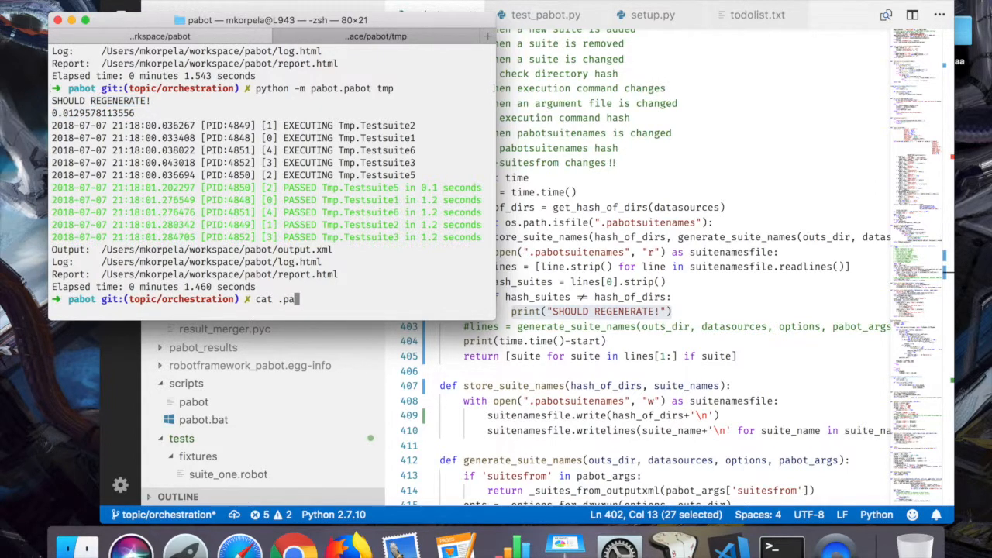
key(enter)
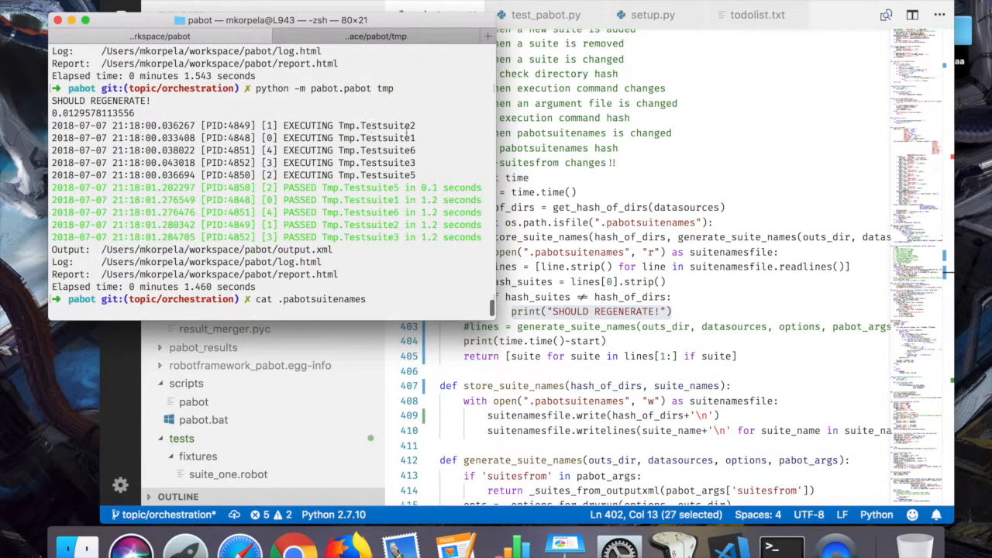
text(rm .pabotsuitenames)
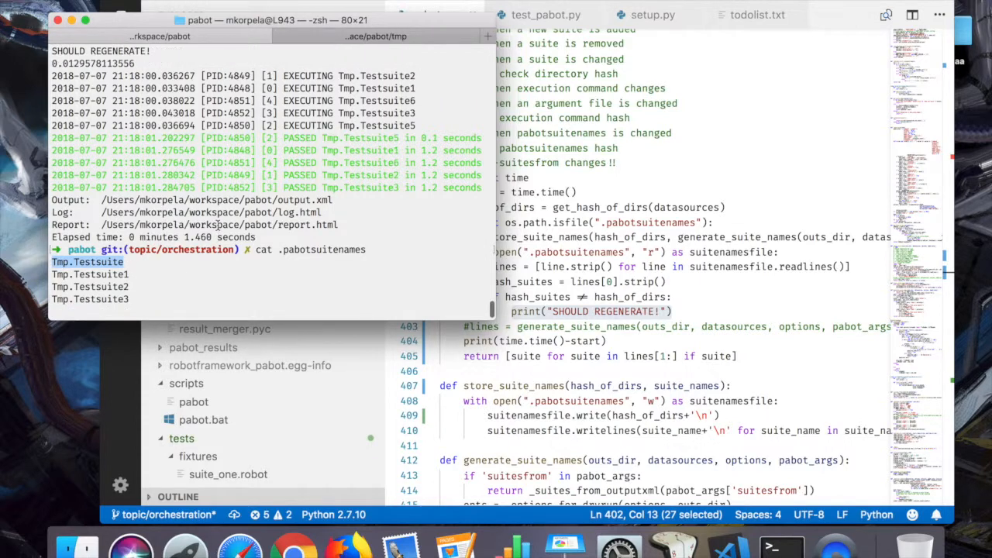
mouse_move(398, 171)
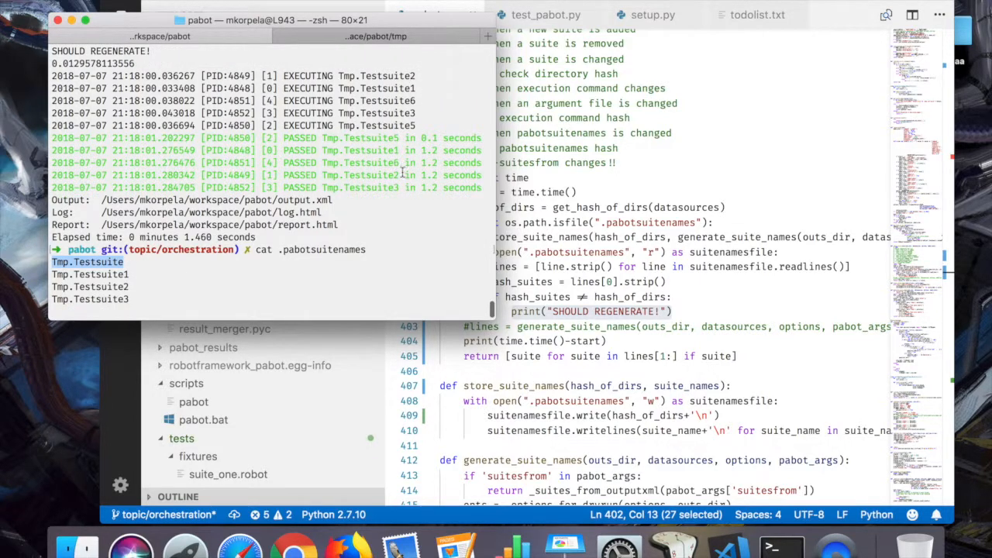
text(rm .pabotsuitenames)
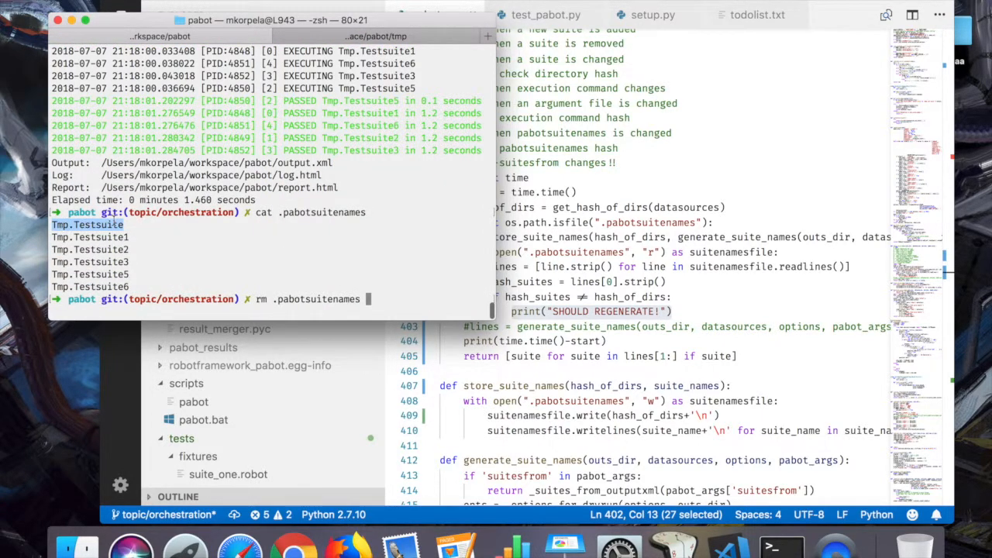
key(enter)
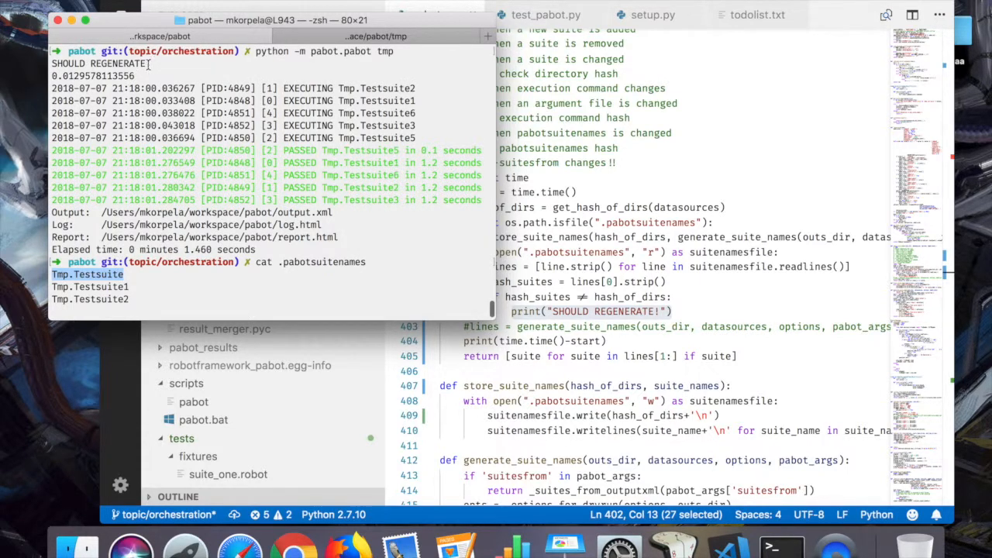
Step: Confirm the file is gone and rerun python -m pabot.pabot tmp
text(rm .pabotsuitenames)
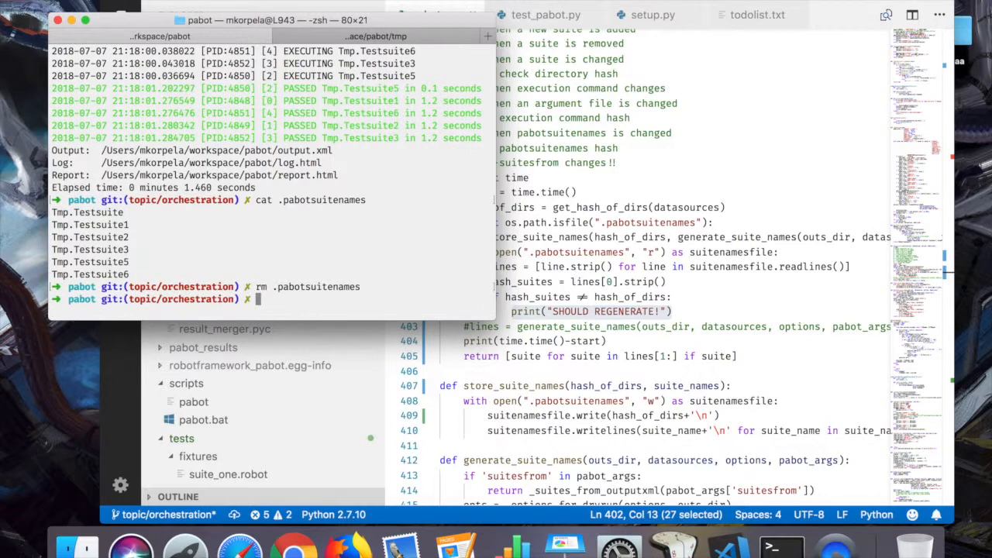
text(cat .pabotsuitenames)
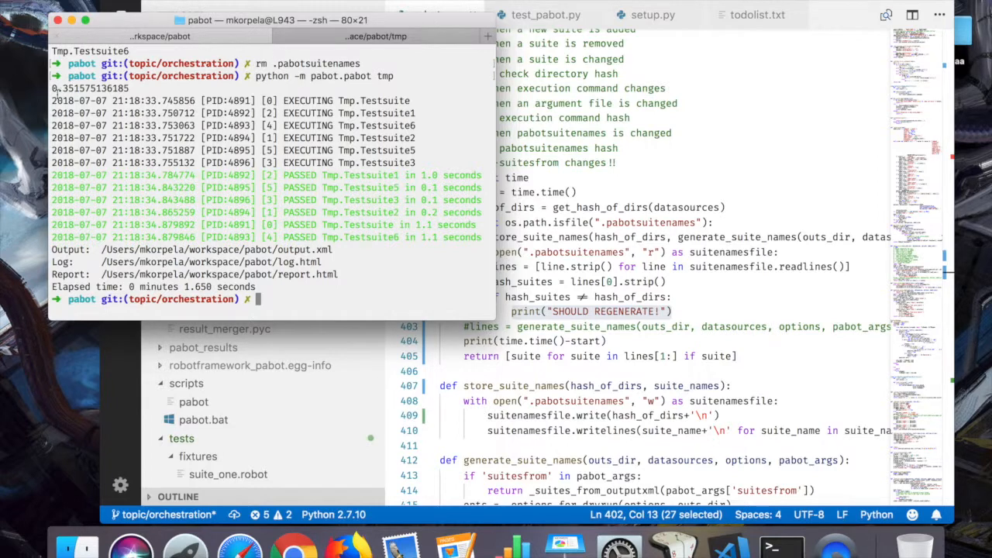
double_click(89, 88)
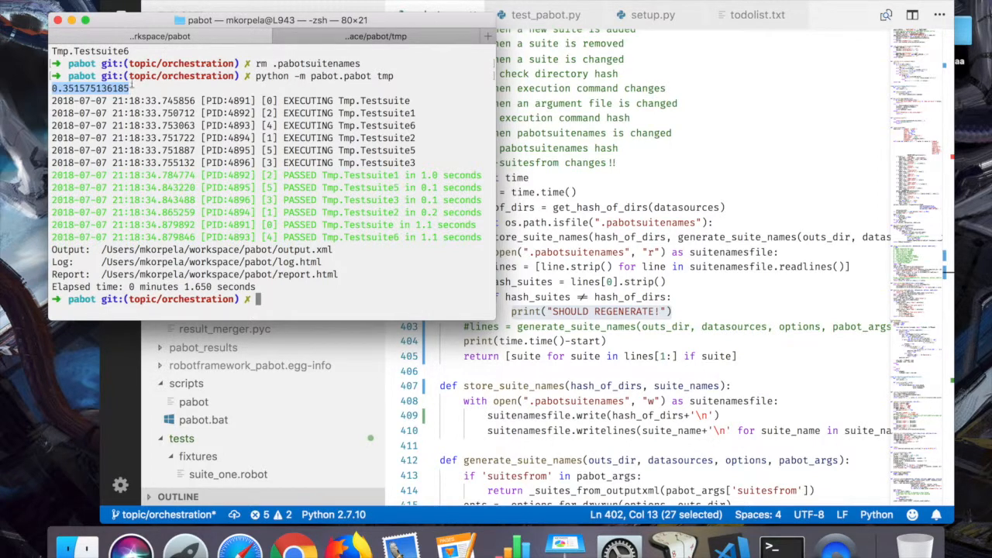
text(python -m pabot.pabot tmp)
text(cd tmp)
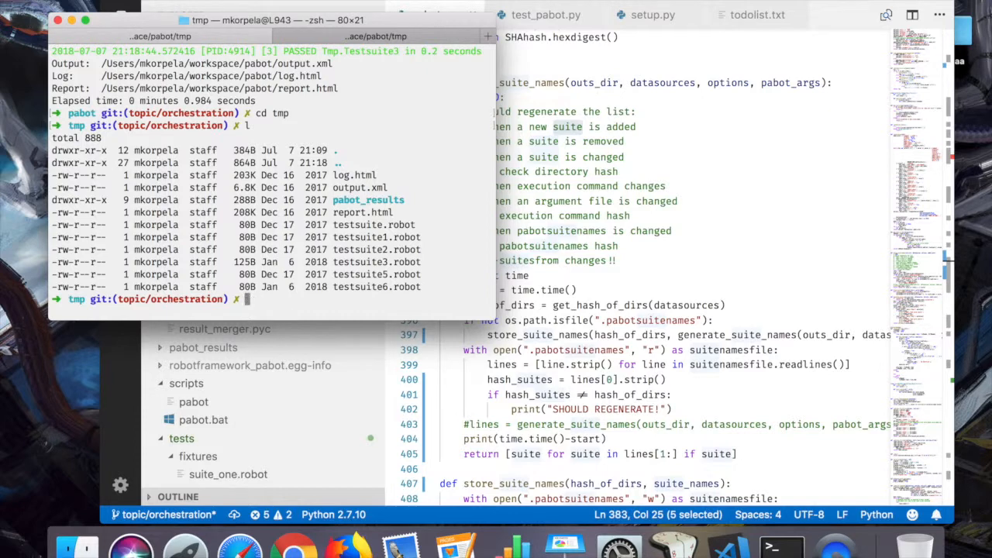
Step: Rename testsuite6.robot to testsuite7.robot and remove testsuite1.robot in tmp
text(mv testsuite6.robo)
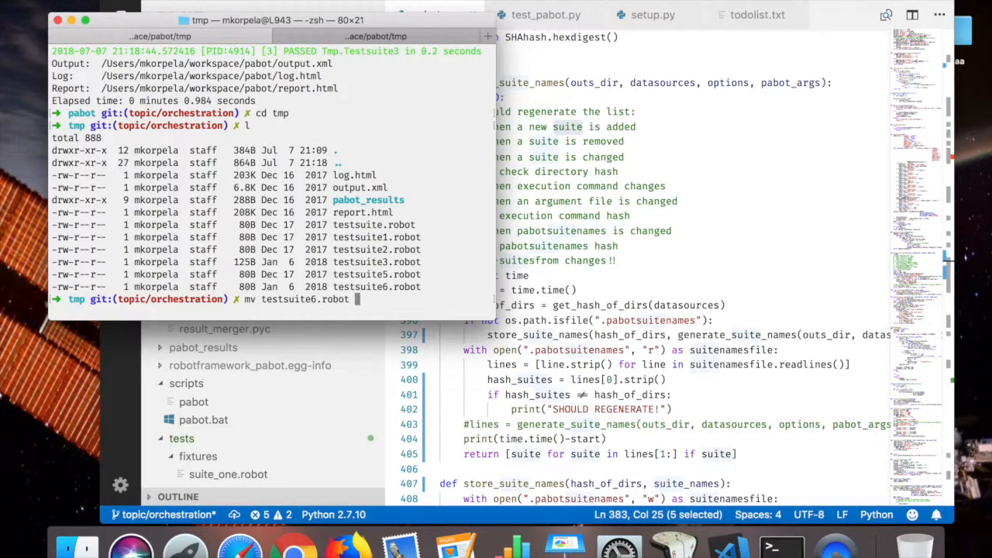
text(testsuite7.)
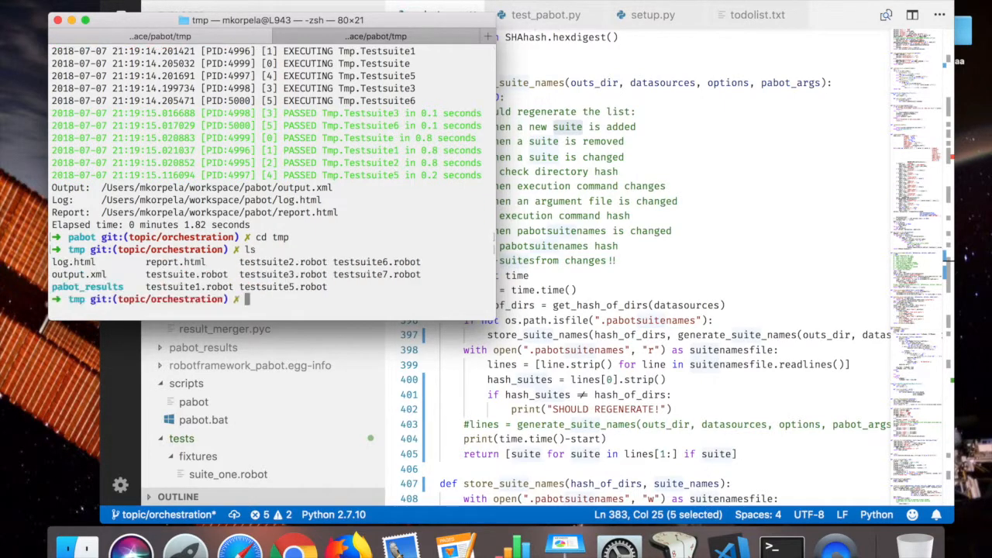
text(rm testsuite)
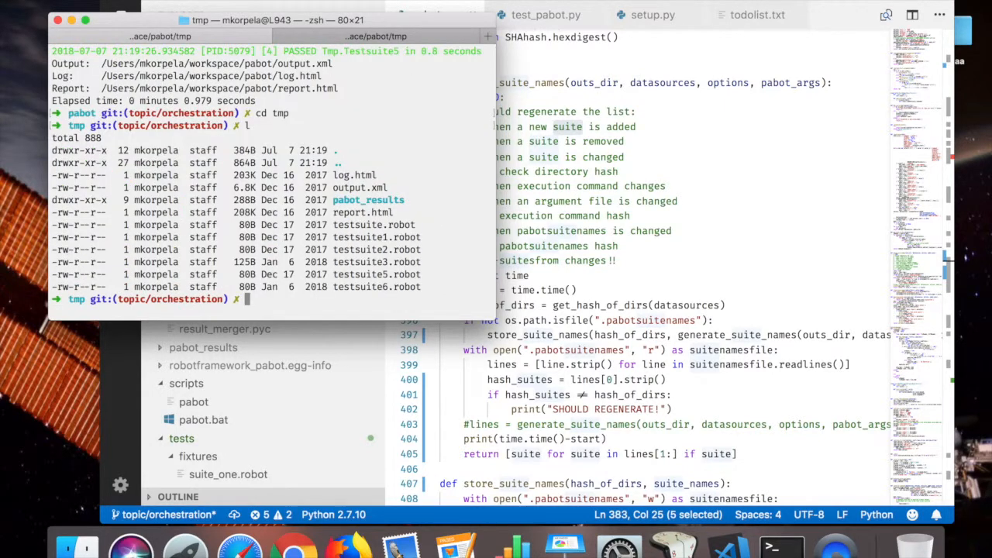
text(mv testsuite)
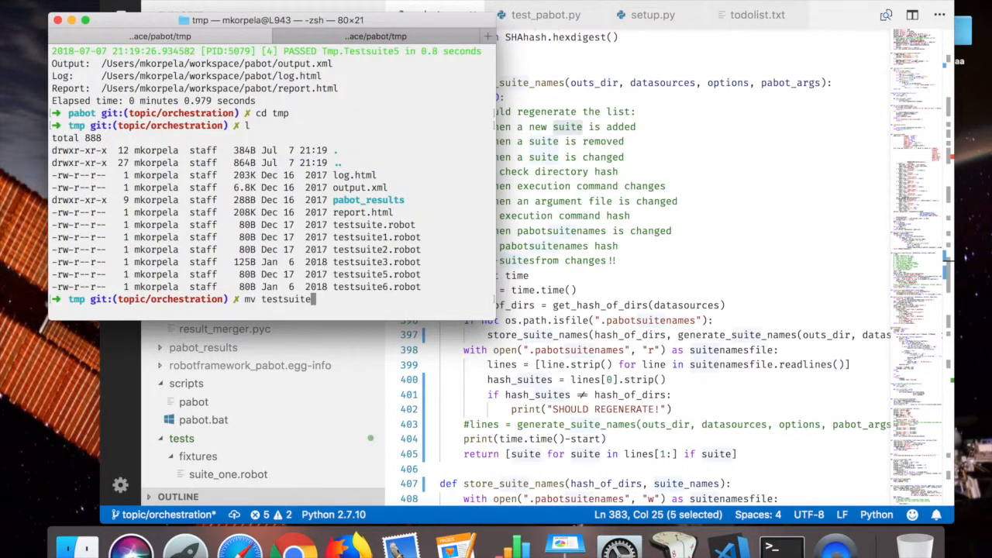
text(.robot)
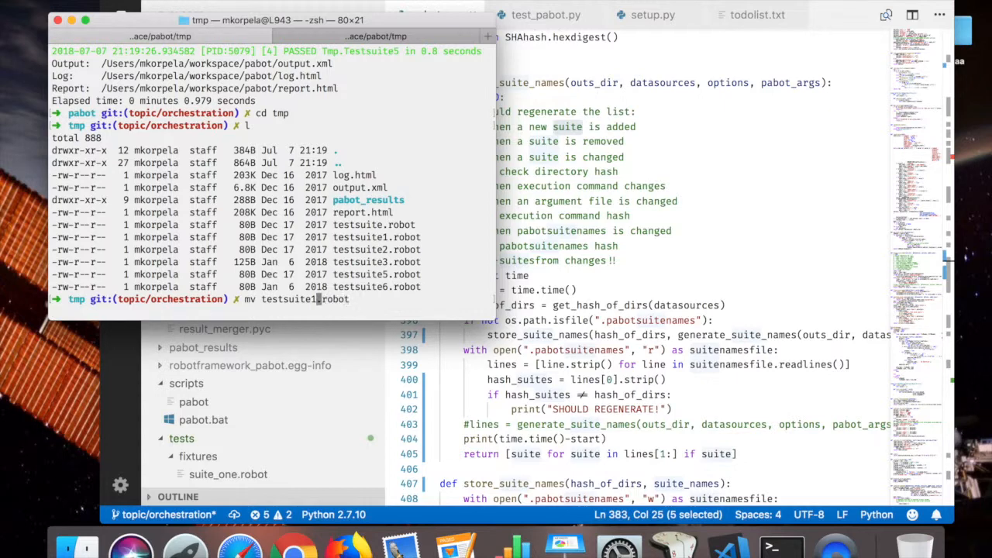
text(rm testsuite1.robot)
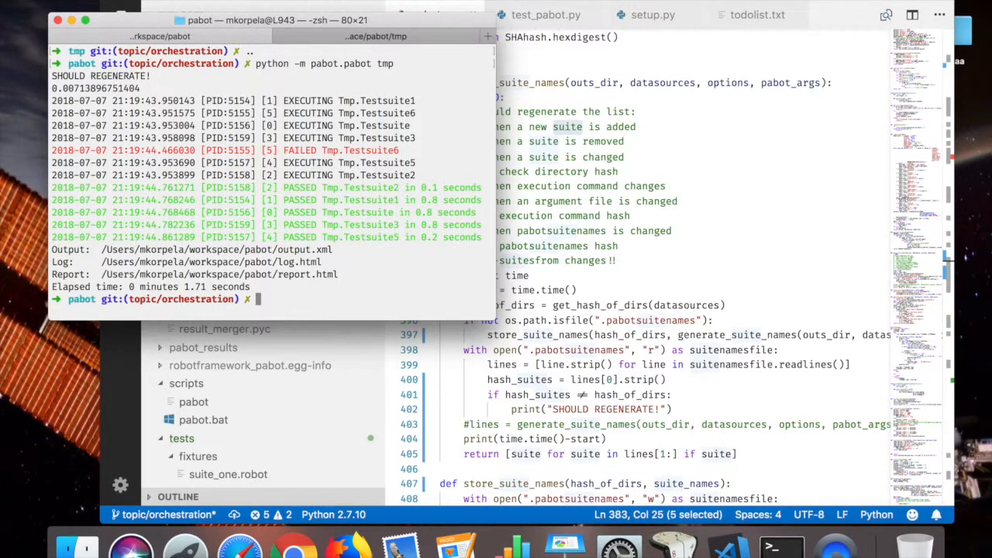
mouse_move(620, 176)
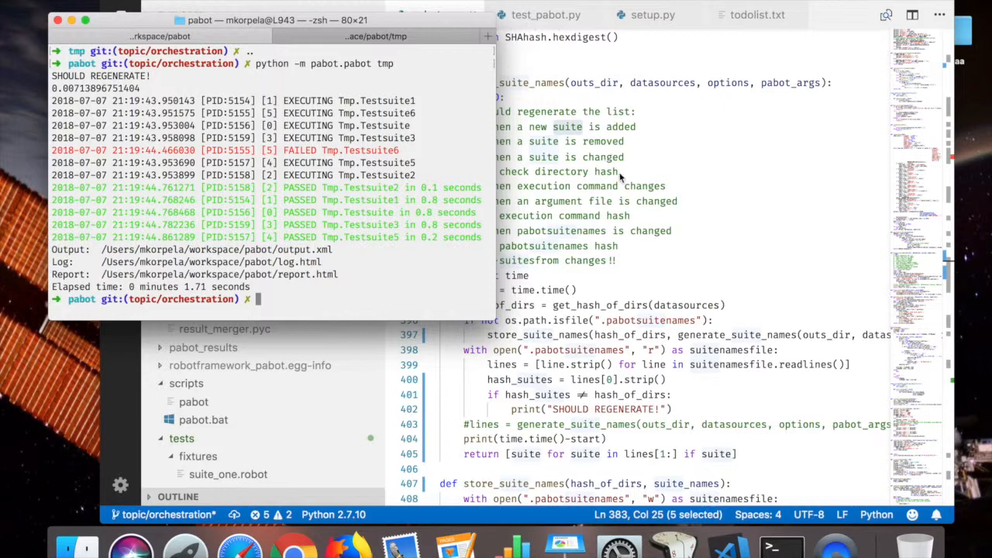
Step: Copy testsuite.robot to testsuite6.robot and open testsuite6.robot in vim
text(cd tests/)
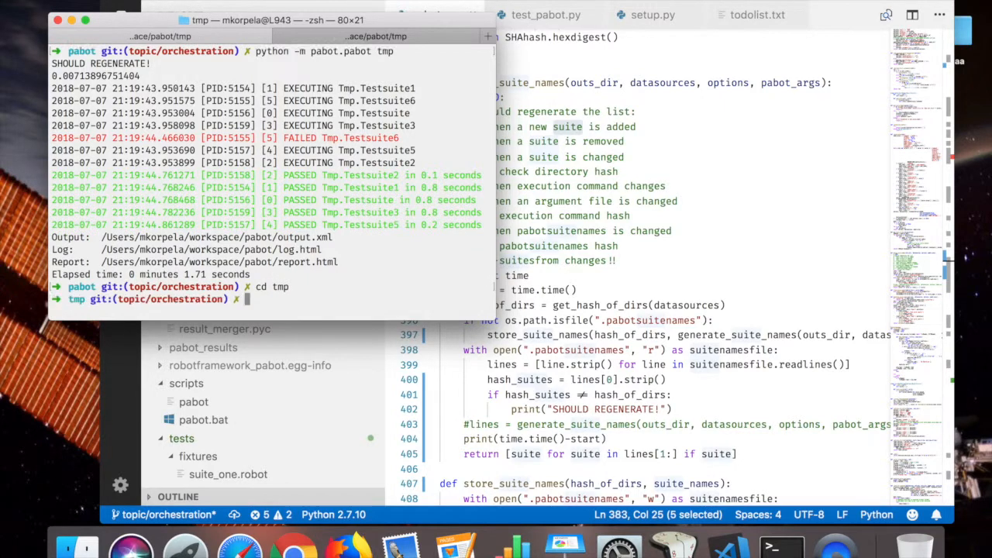
text(l)
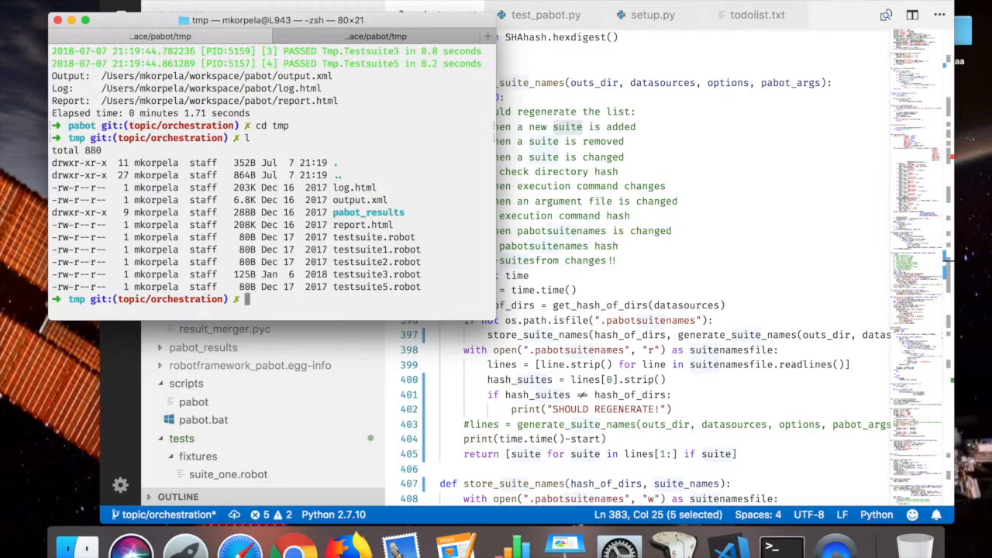
text(cp testsuite)
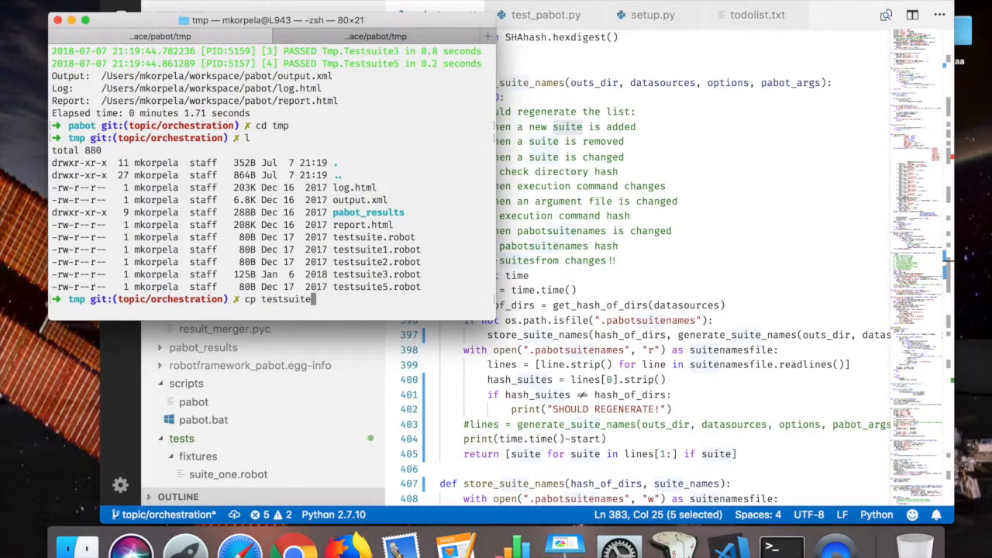
text(.robot testsuite)
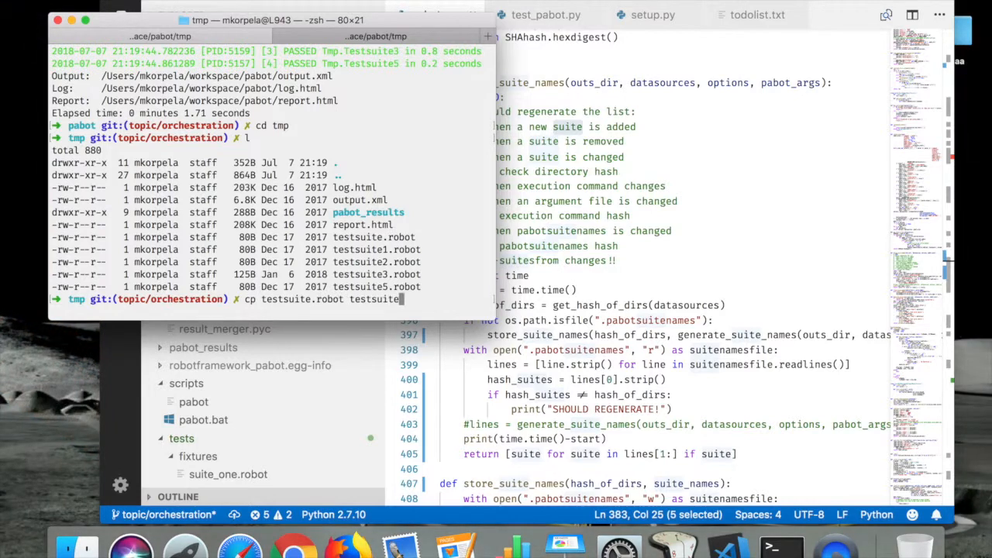
text(6.)
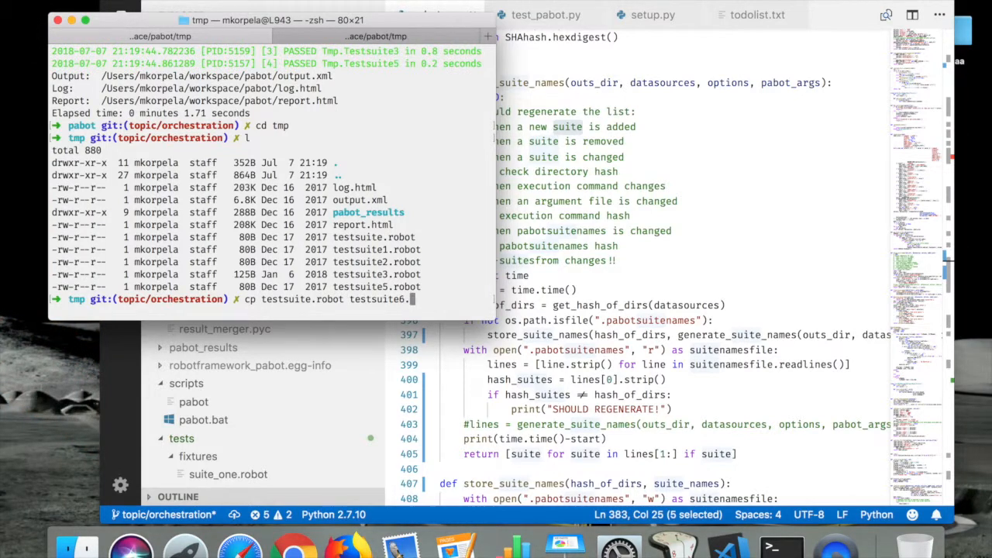
text(robot)
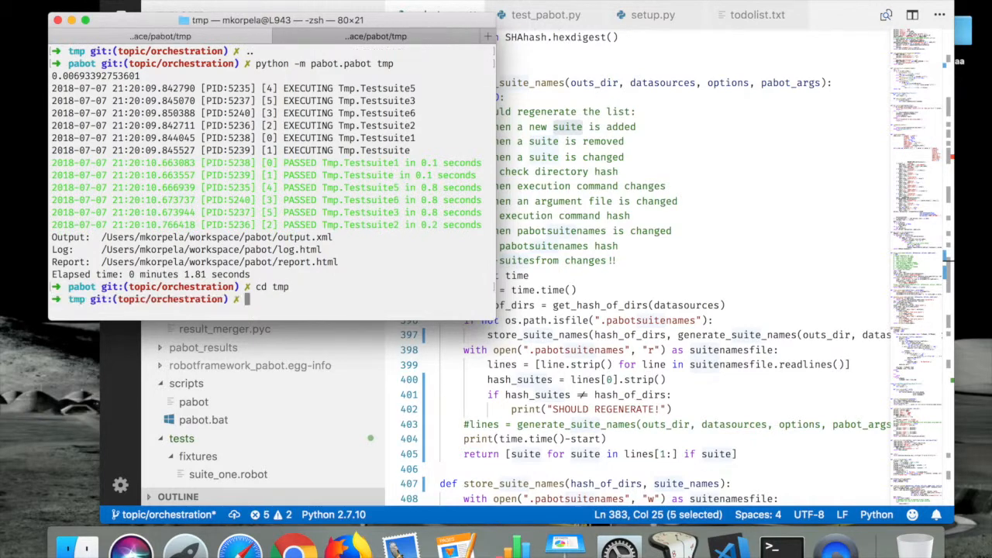
text(vim testsuite)
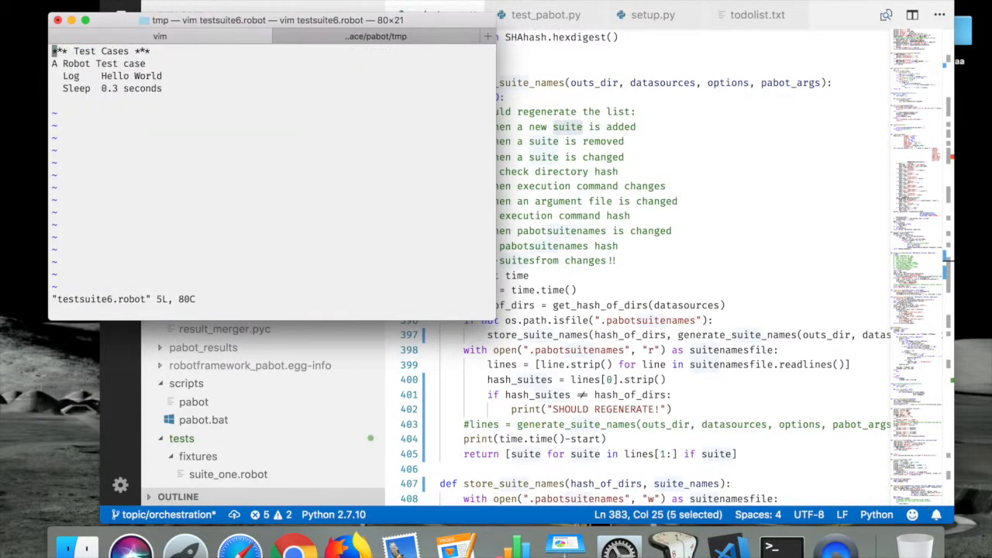
key(i)
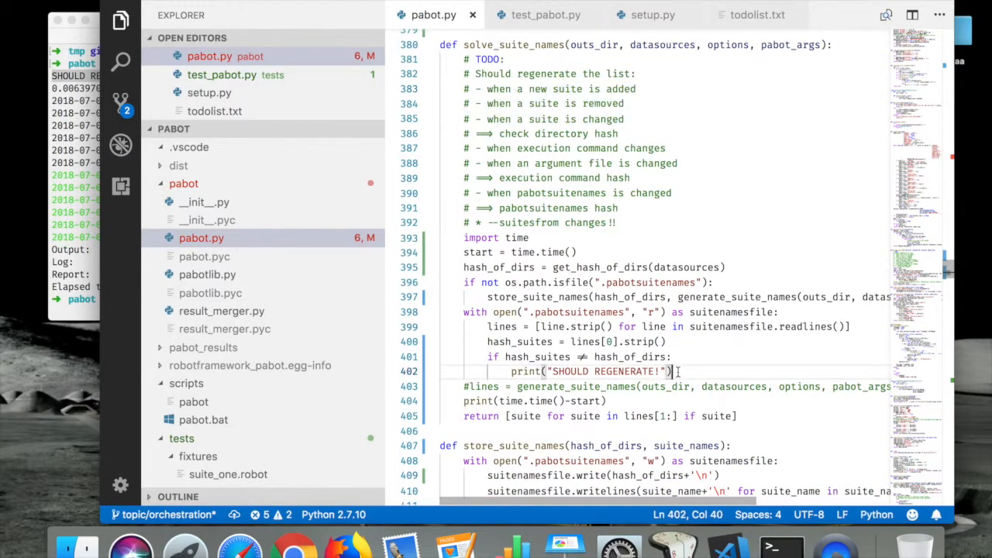
Step: Copy the hash-check and SHOULD REGENERATE! block into a new def regenerate_pabot_suite_names()
drag(670, 371, 509, 371)
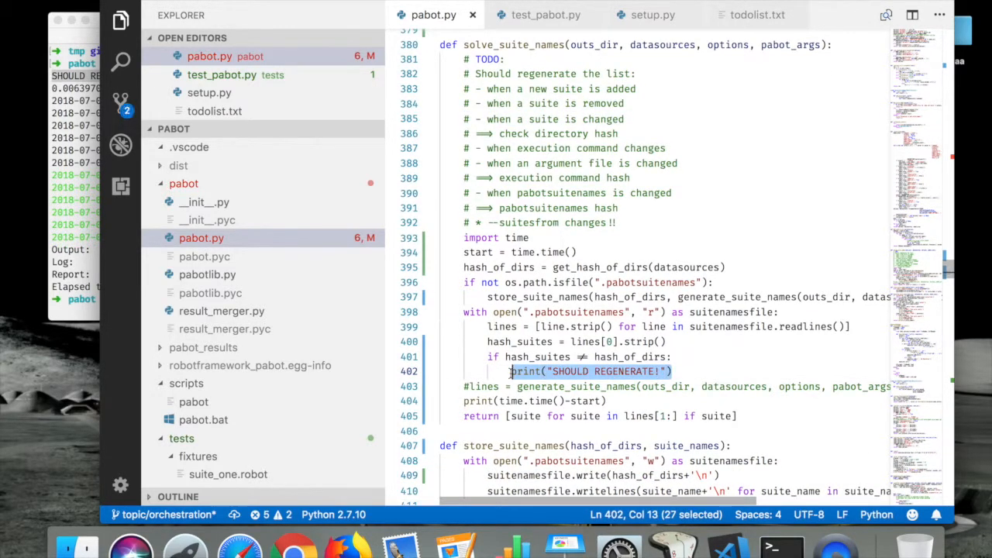
mouse_move(577, 297)
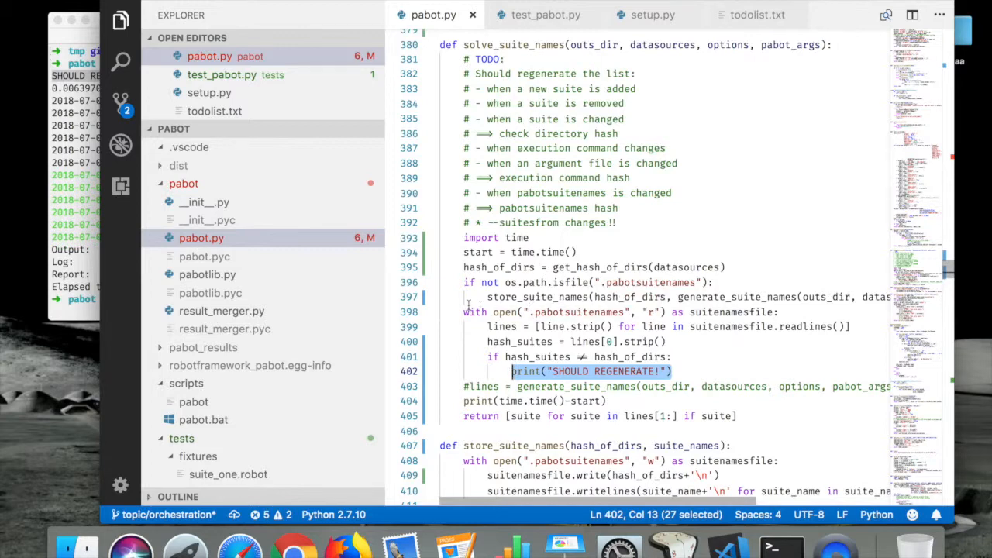
scroll(down, 3)
text(def r)
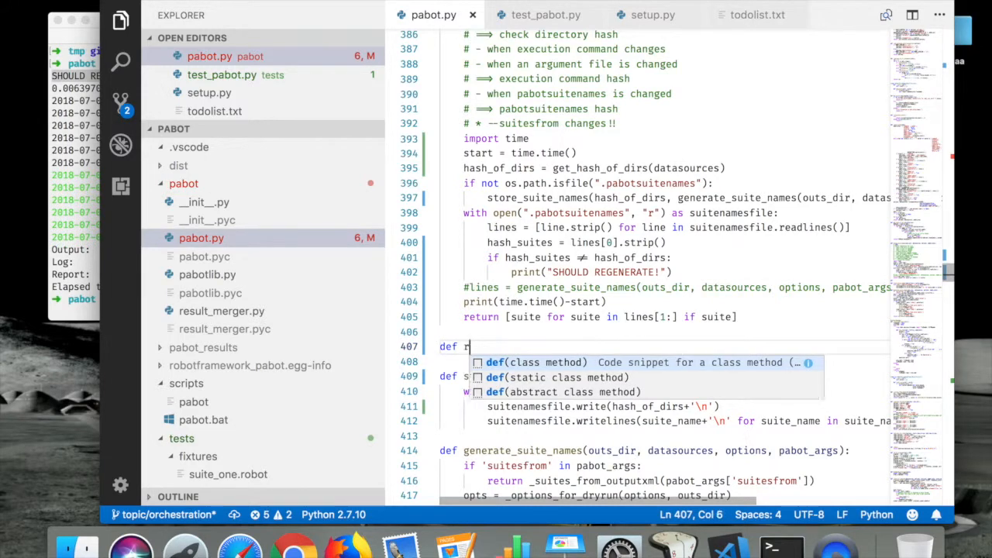
text(egeneta)
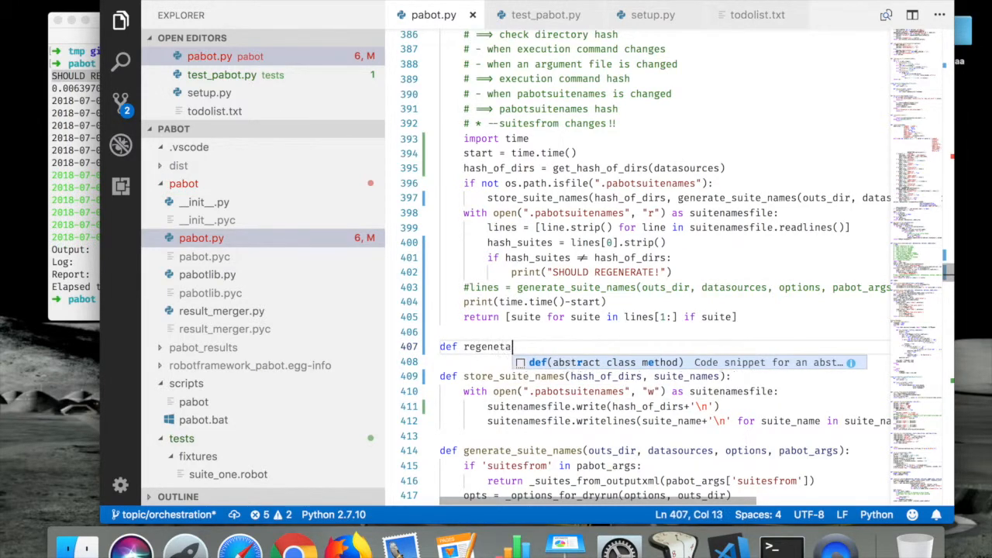
text(te)
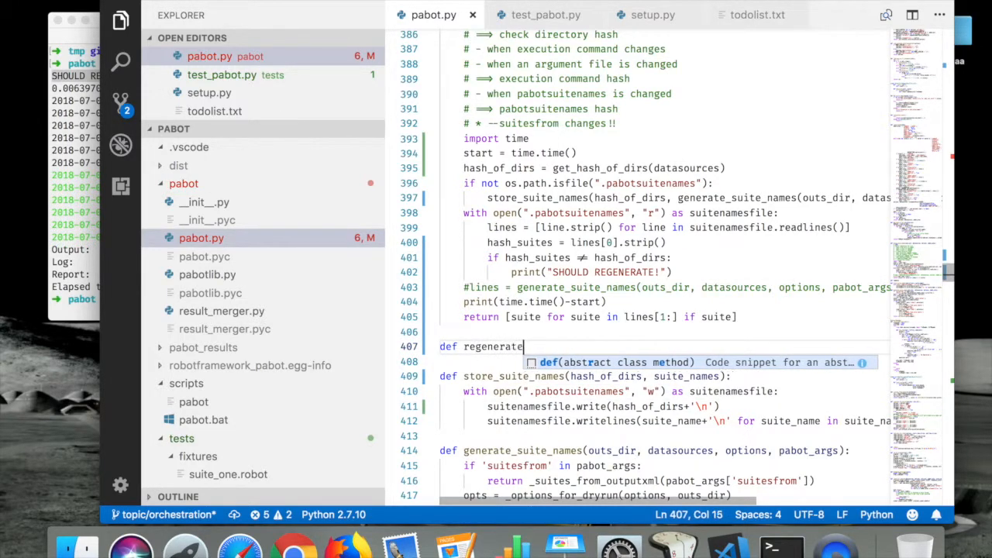
text(())
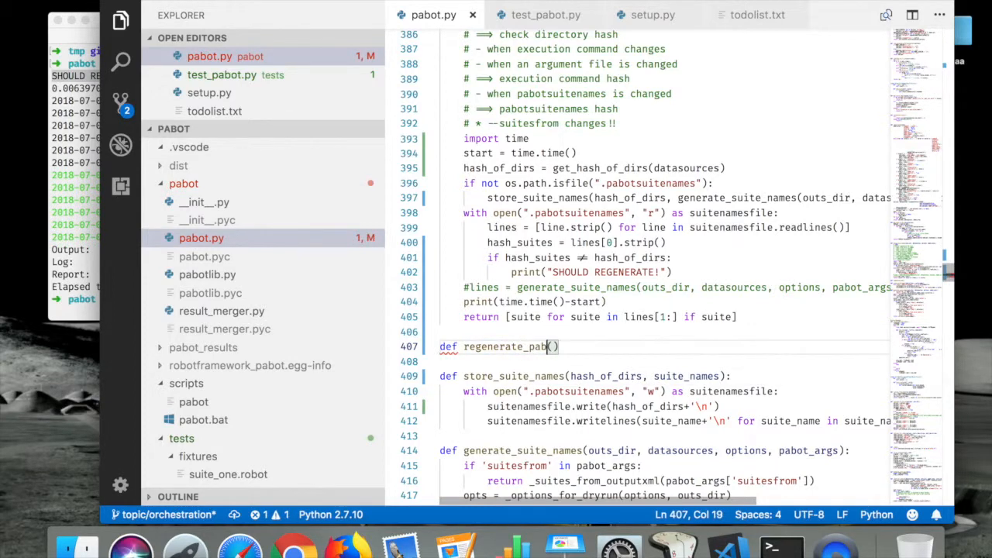
text(_suite_names)
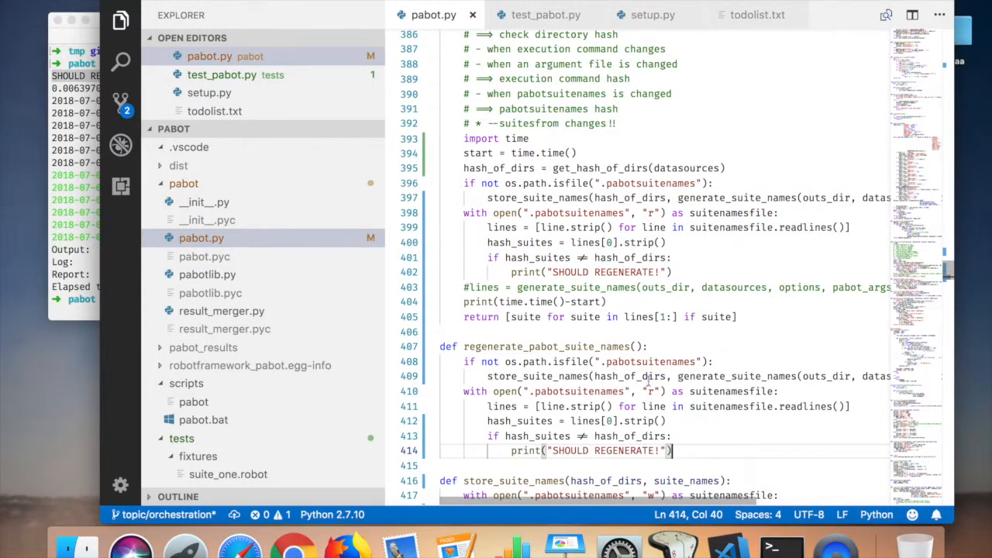
Step: Add hash_of_dirs, outs_dir, datasources, options parameters; replace the print with regenerate_pabot_suite_names()
double_click(629, 376)
text(hash_of_dirs)
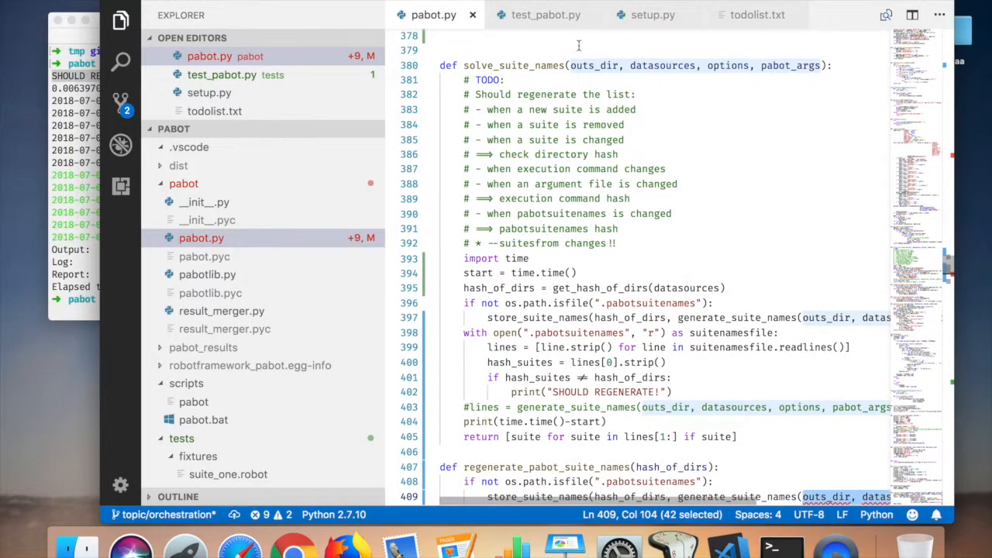
scroll(down, 3)
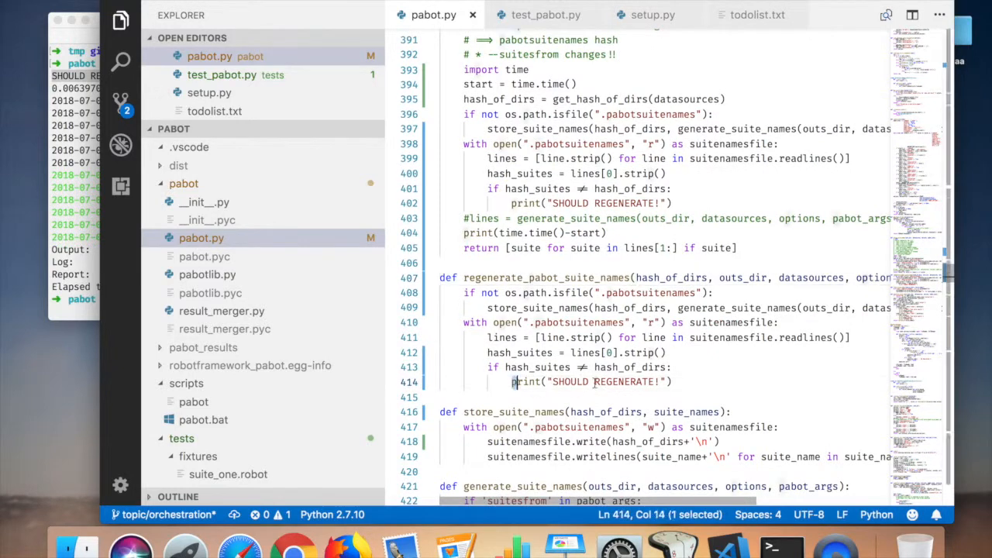
text(rege)
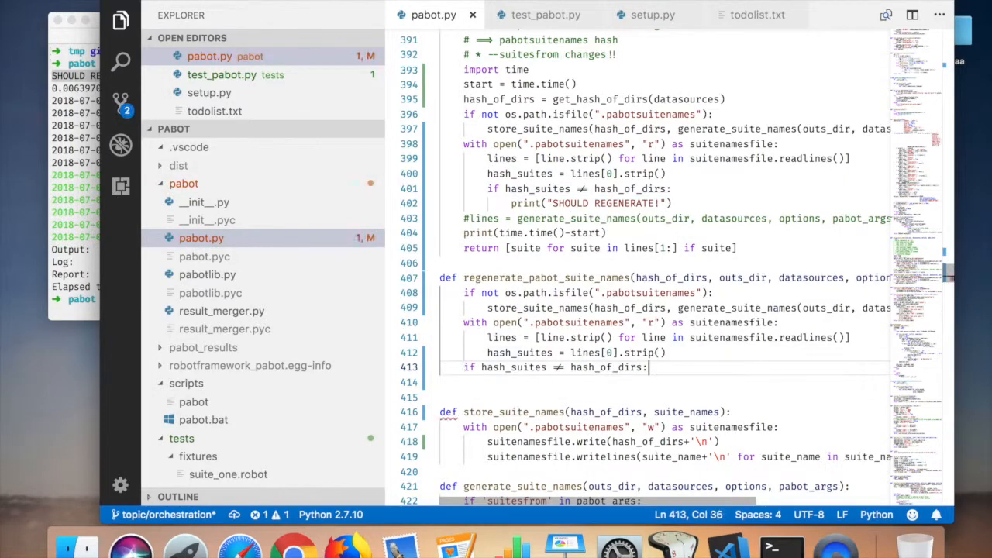
double_click(512, 366)
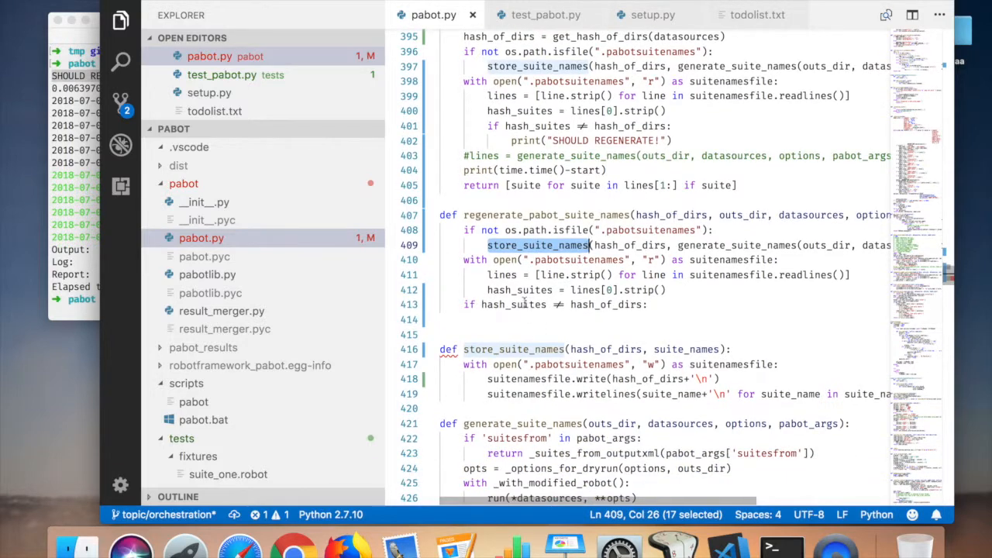
double_click(513, 304)
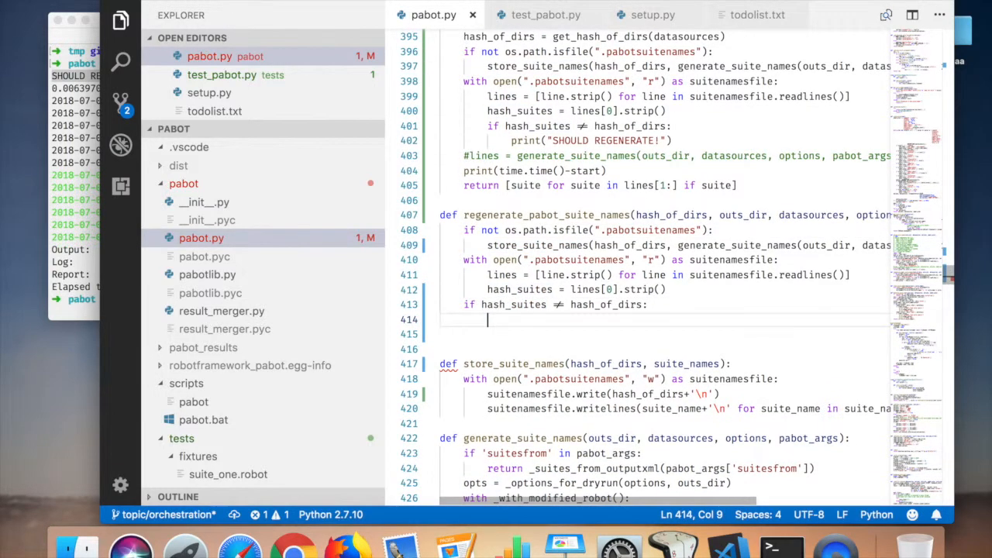
text(rege)
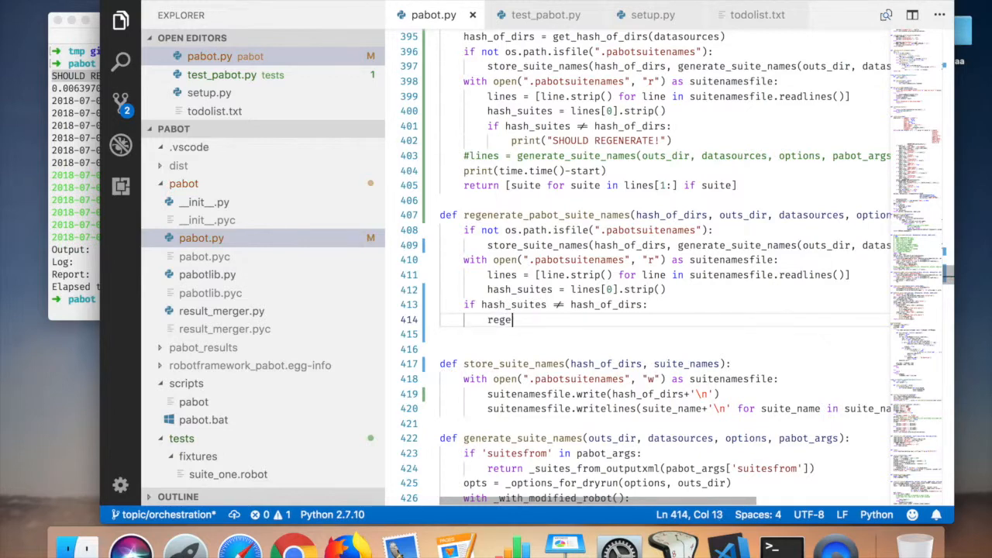
text(rate_pabot_suite_names)
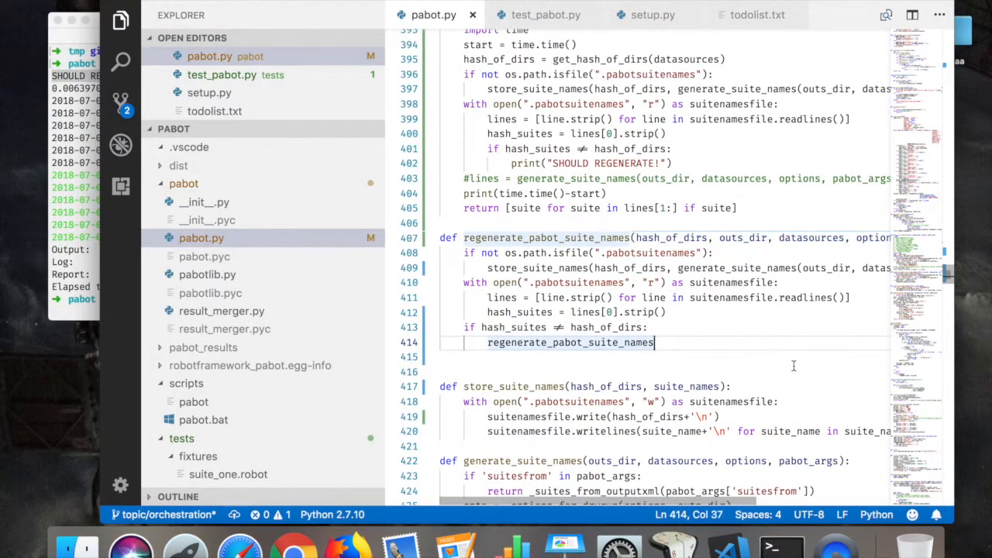
text(())
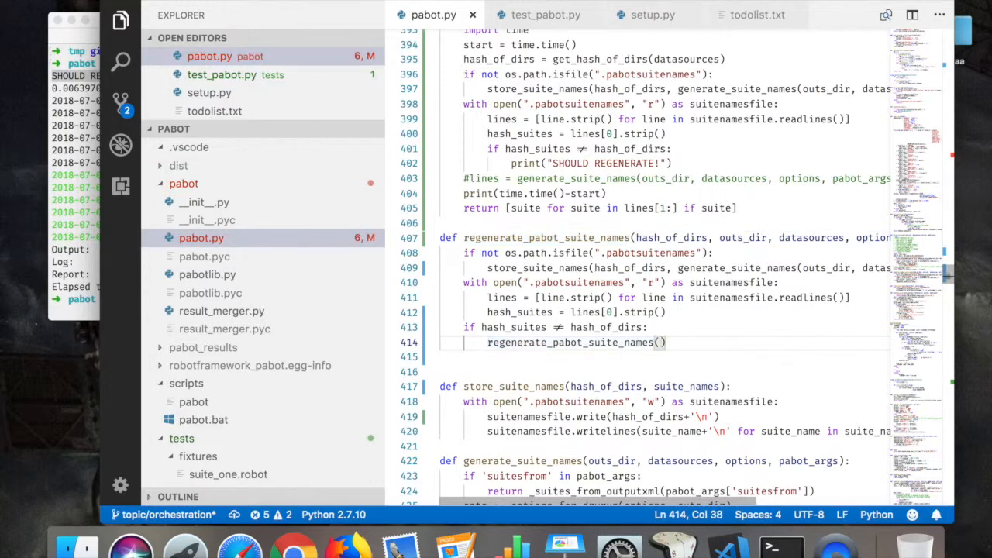
Step: Replace the recursive call so solve_suite_names assigns generate_suite_names output to suites and stores it with hash_of_dirs
double_click(565, 341)
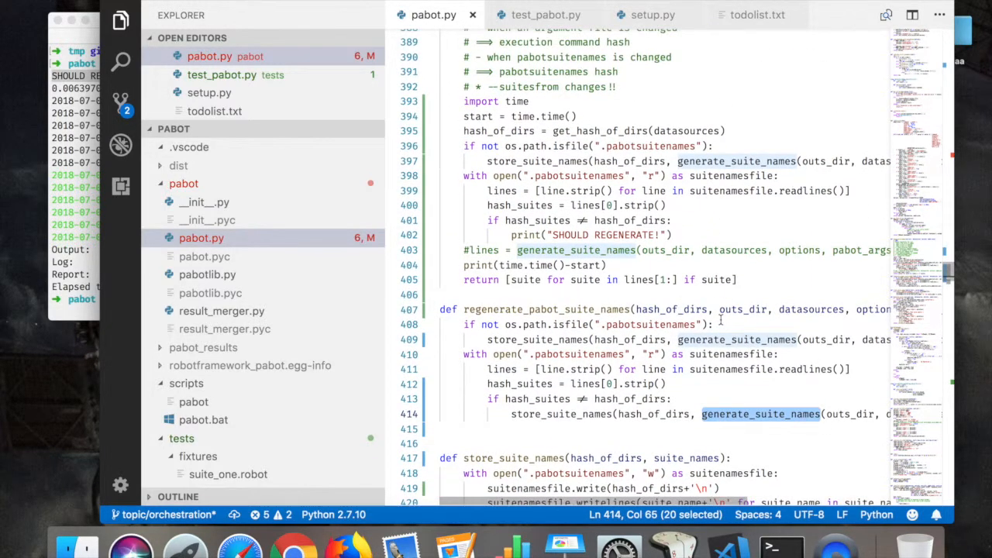
mouse_move(671, 316)
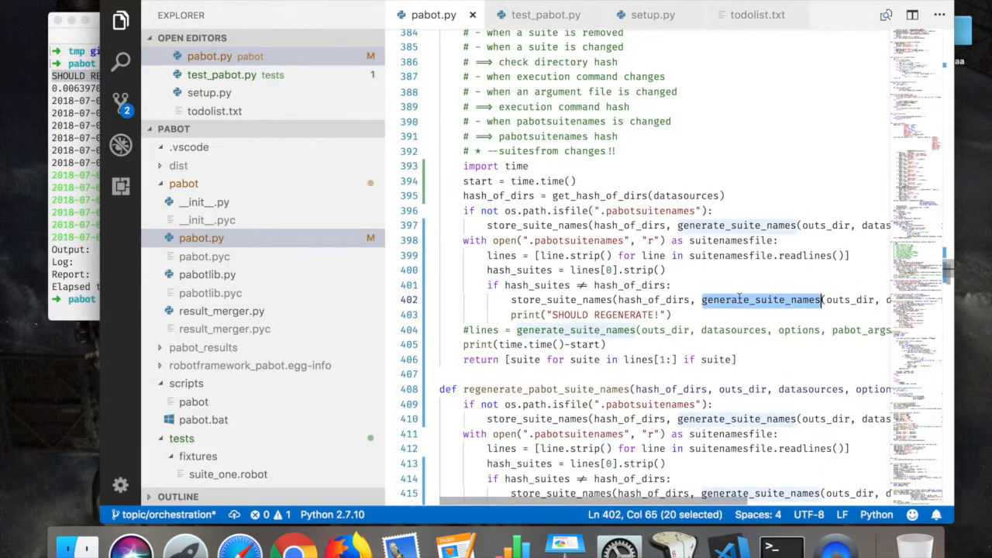
scroll(down, 3)
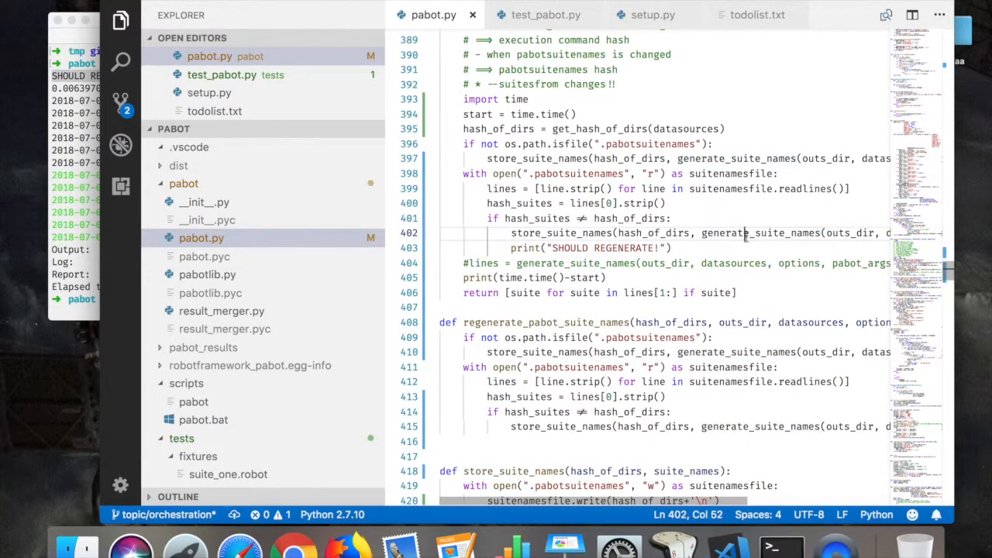
double_click(760, 232)
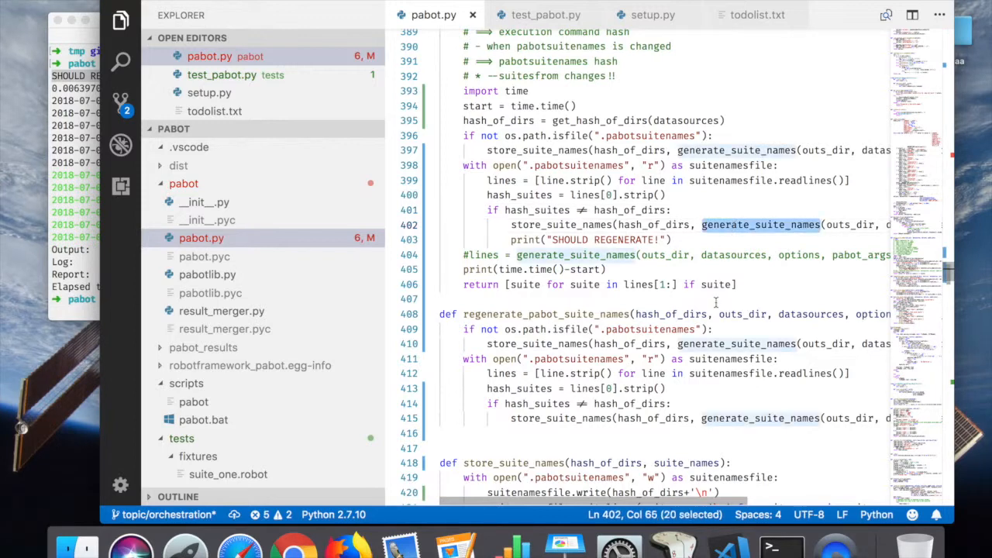
scroll(down, 3)
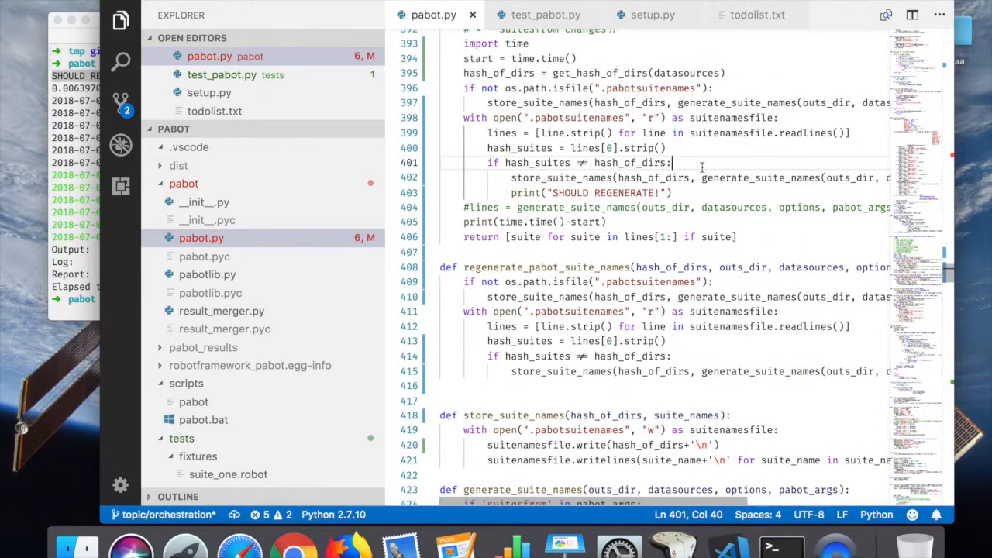
text(lines)
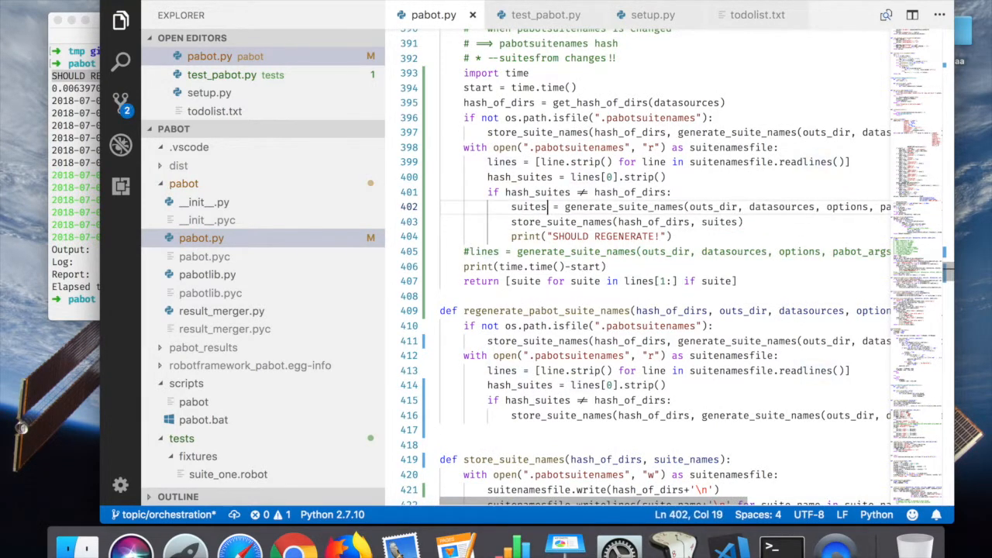
Step: Add 'return suites' below the store_suite_names call in the hash-mismatch block
click(525, 207)
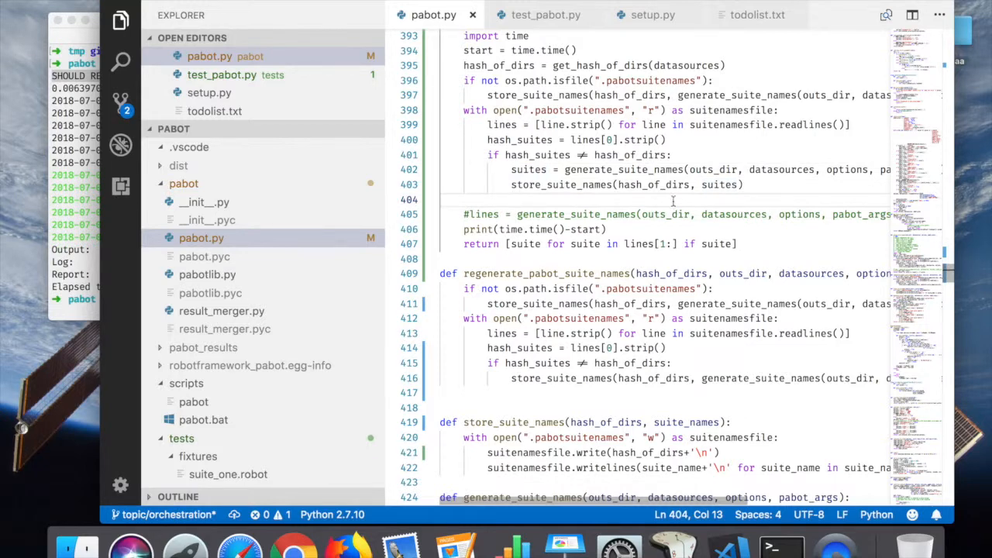
double_click(528, 169)
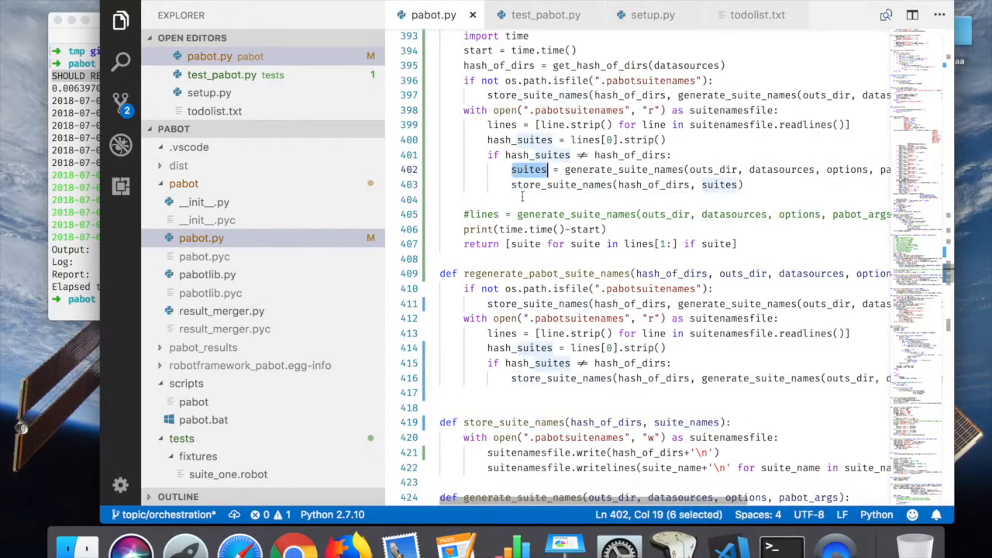
text(return)
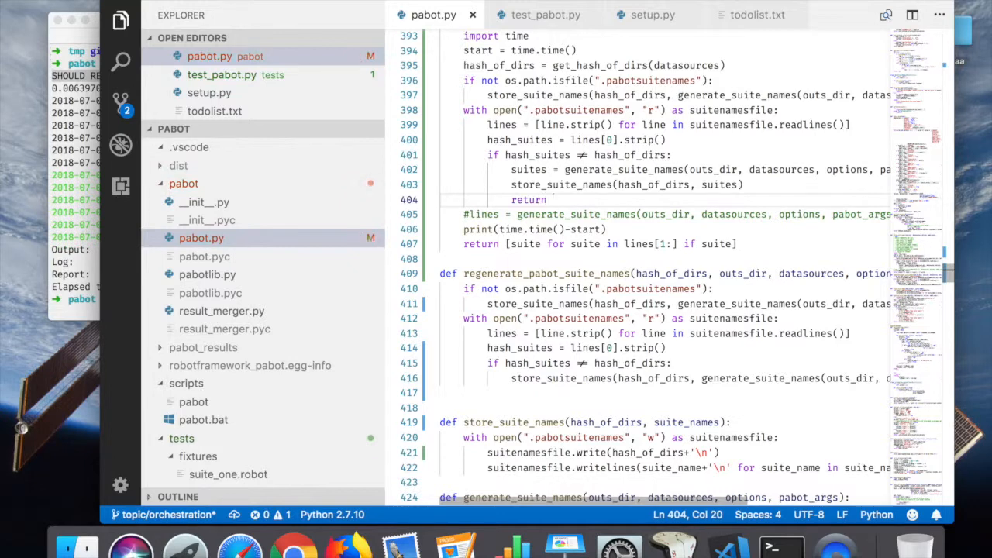
text([s)
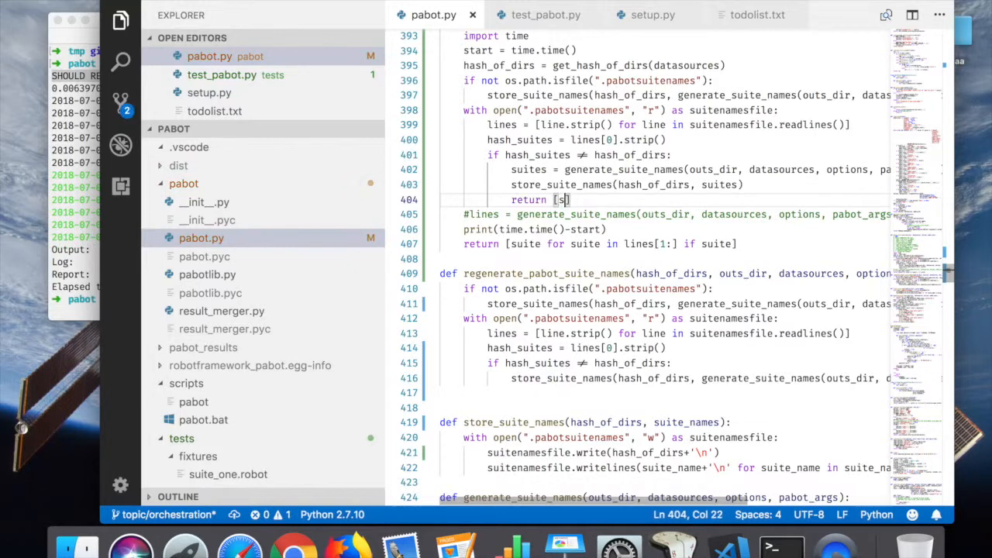
text(uites)
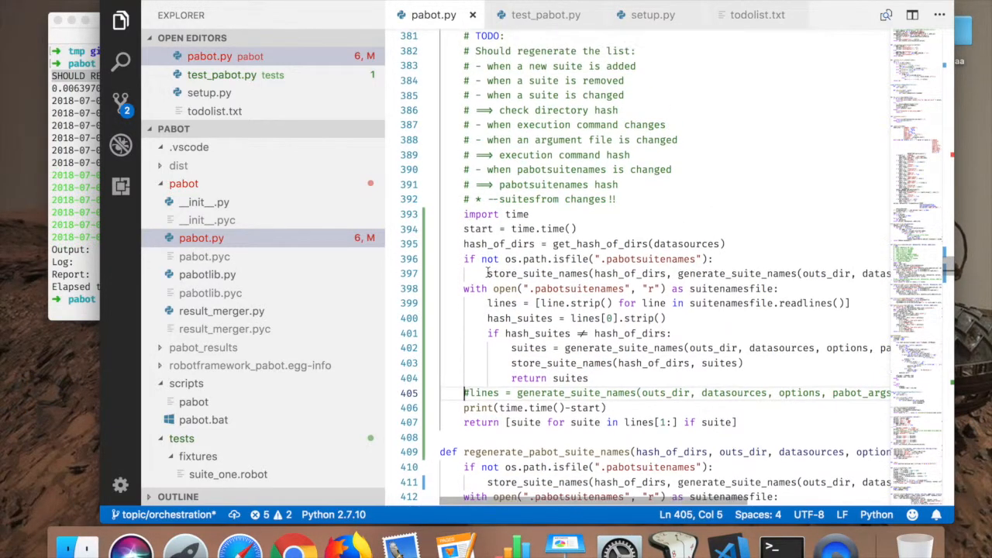
scroll(down, 3)
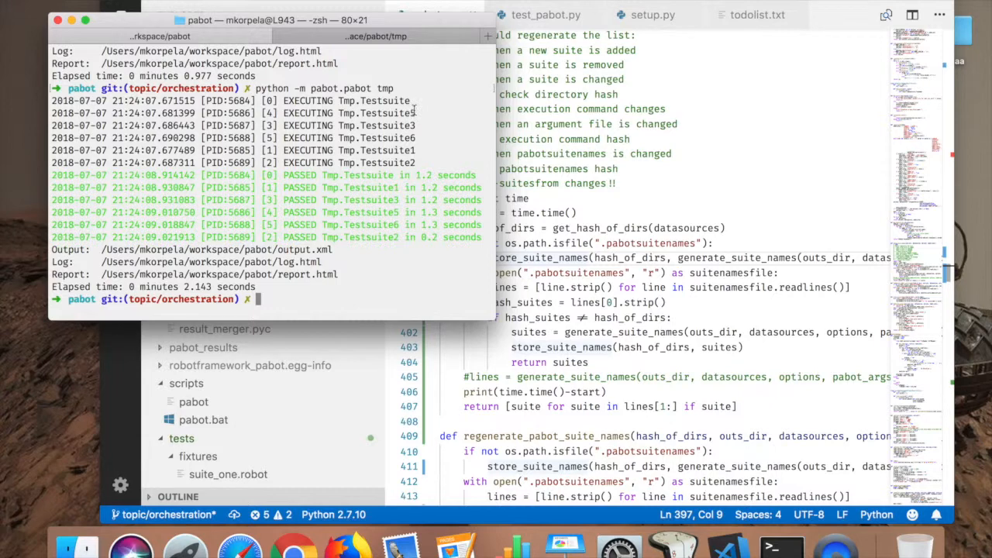
Step: Inspect .pabotsuitenames with cat, showing the stored hash and six Tmp suite names
text(cd tm)
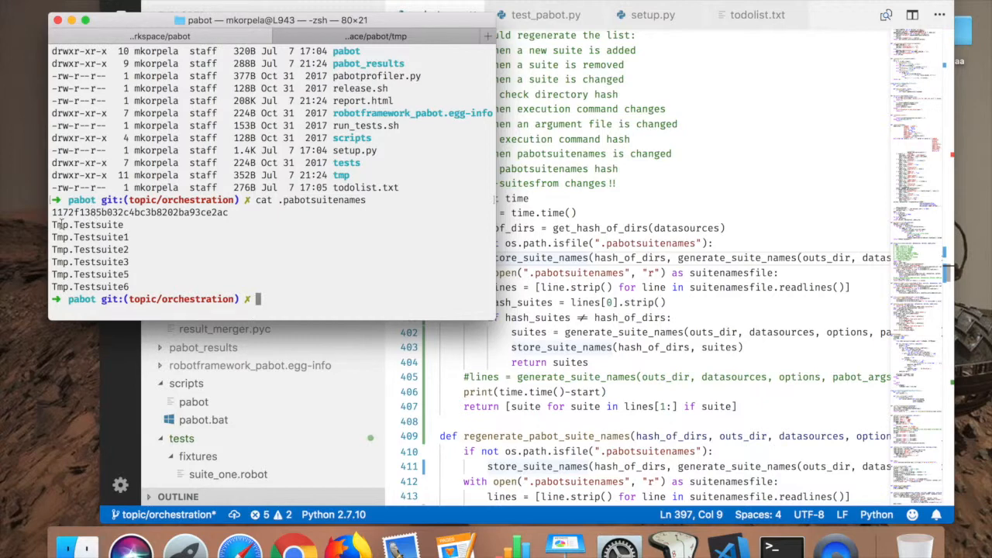
drag(60, 224, 136, 287)
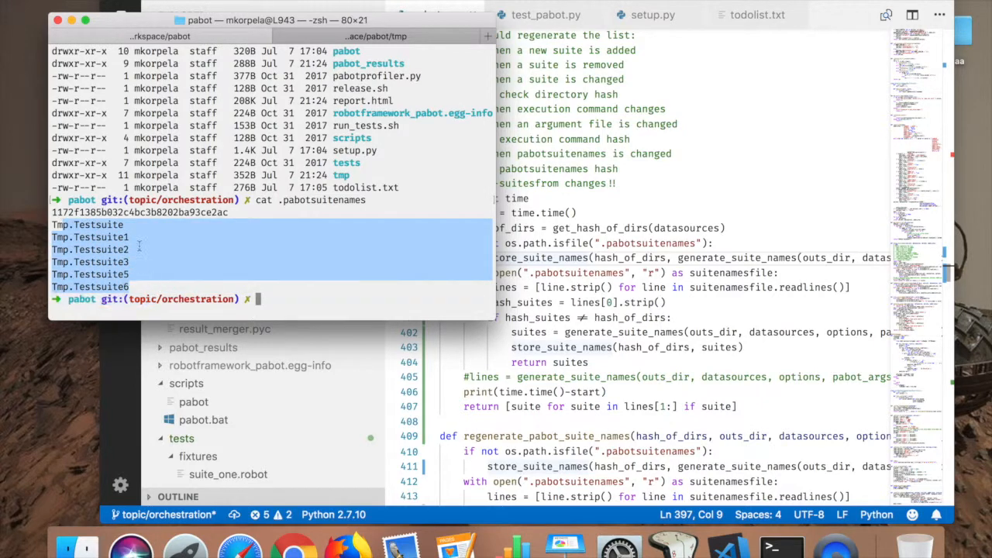
key(Enter)
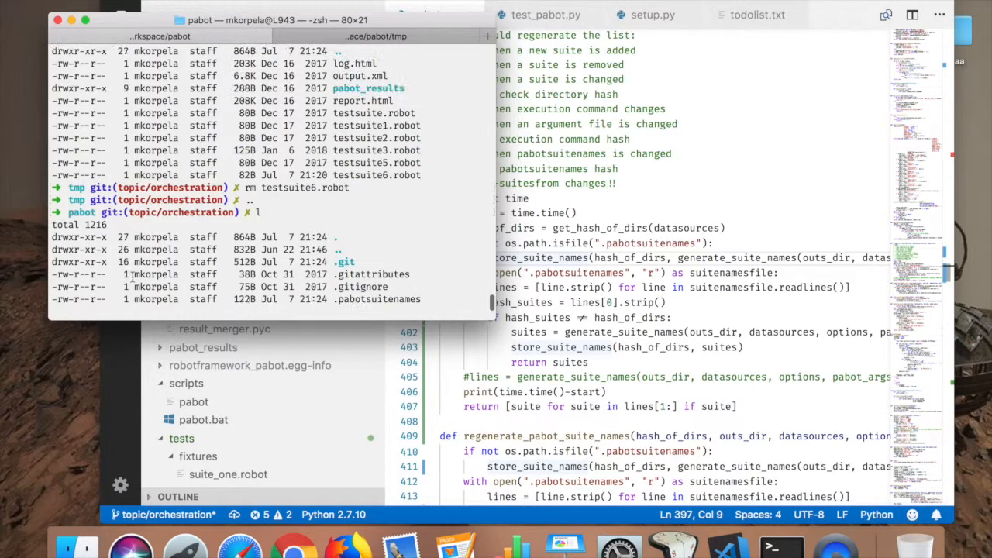
text(cat .pabotsuitenames)
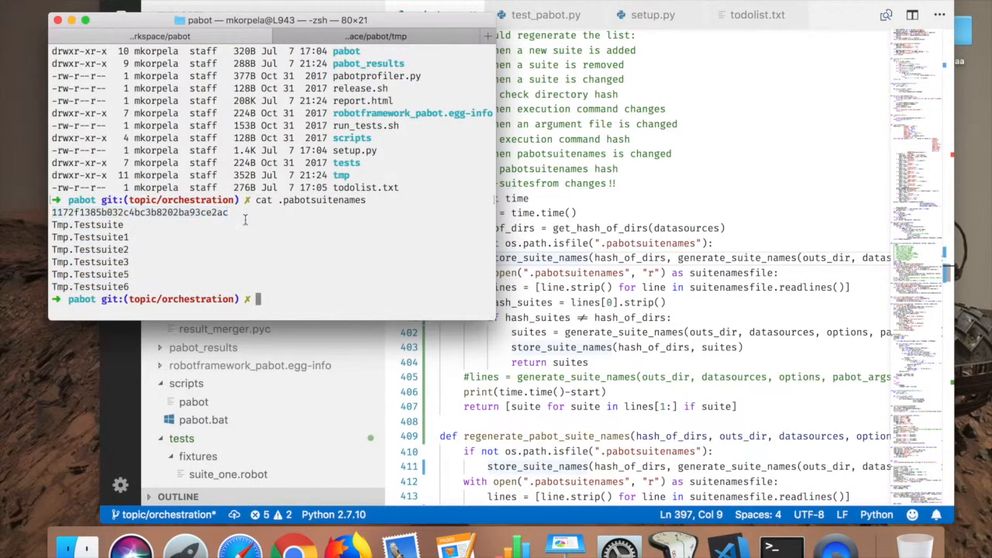
Step: Remove testsuite6.robot and recall the 'python -m pabot.pabot tmp' run command
text(rm testsuite6.robot)
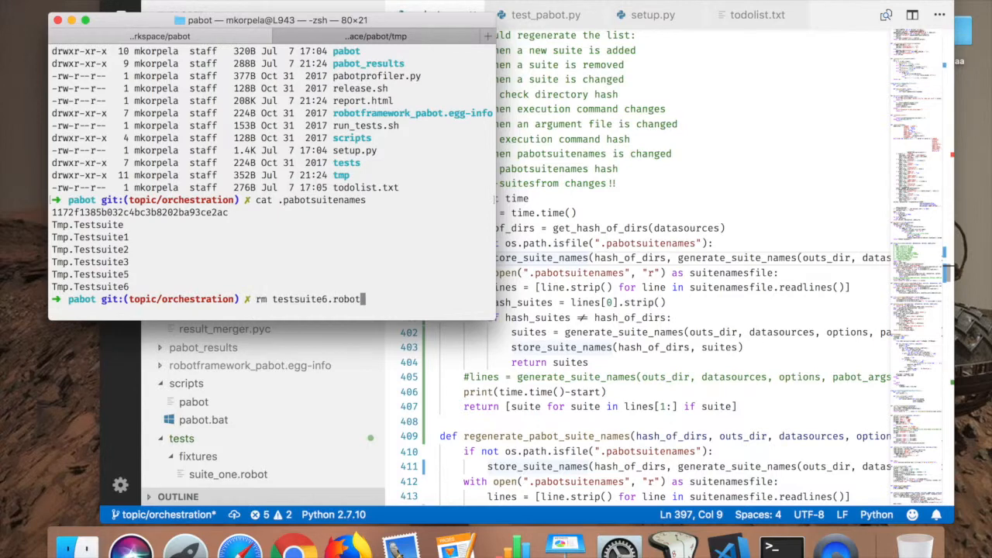
text(python -m pabot.pabot tmp)
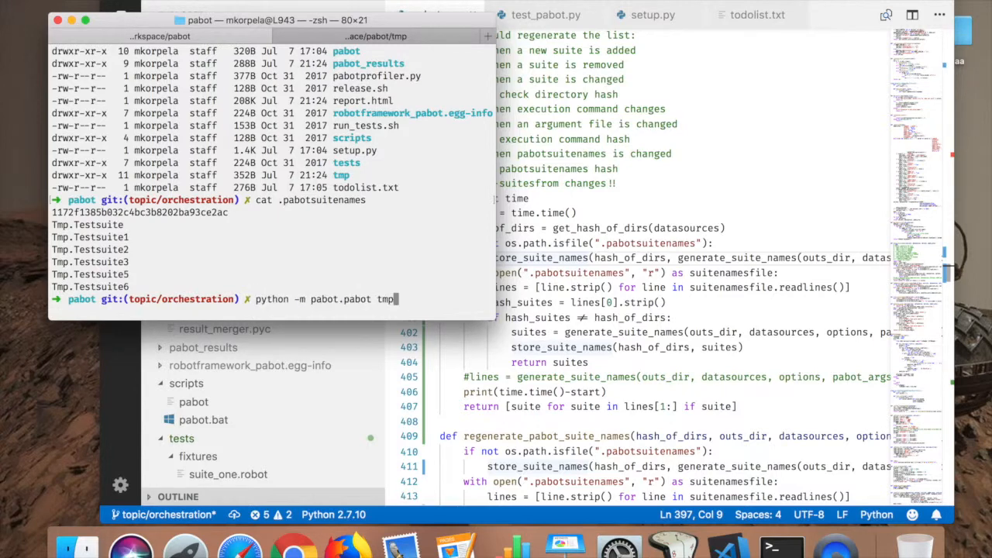
key(enter)
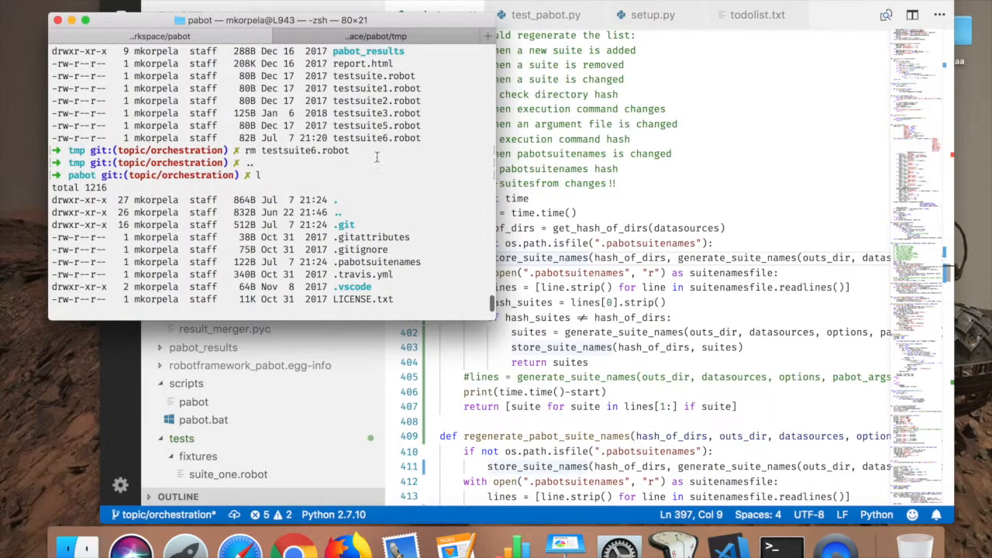
text(python -m pabot.pabot tmp)
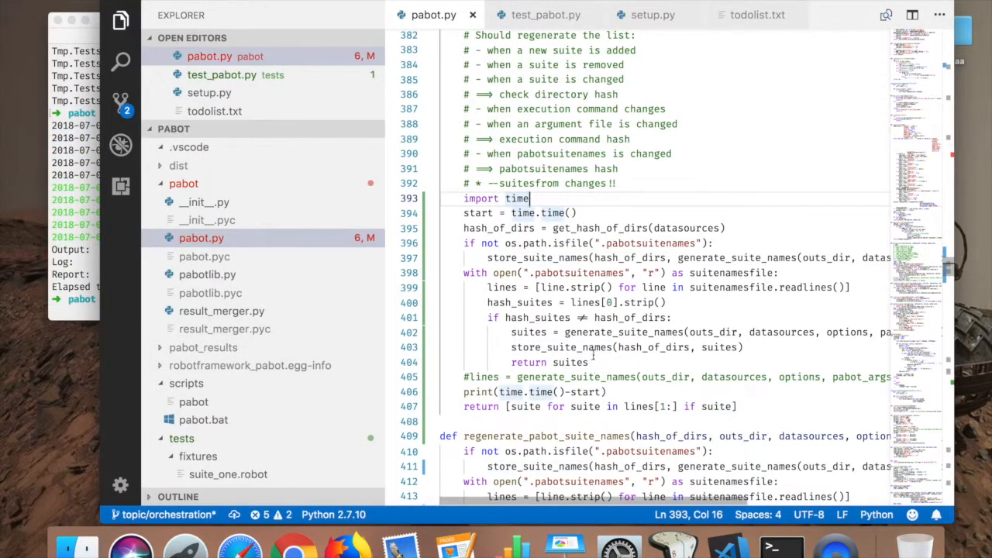
Step: Select 'time' in the import time line and list directory contents with ls
double_click(624, 332)
text(cat .pabotsuitenames)
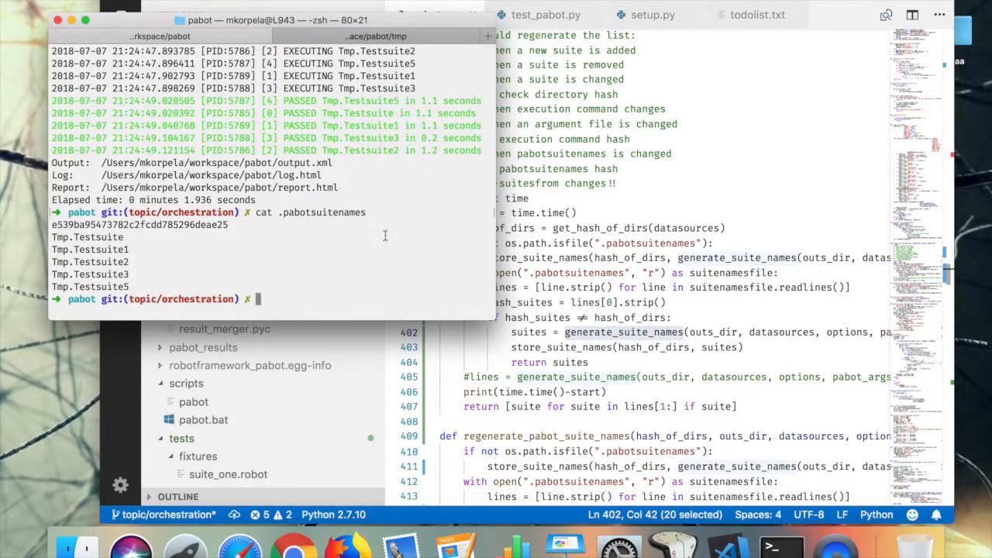
text(ls)
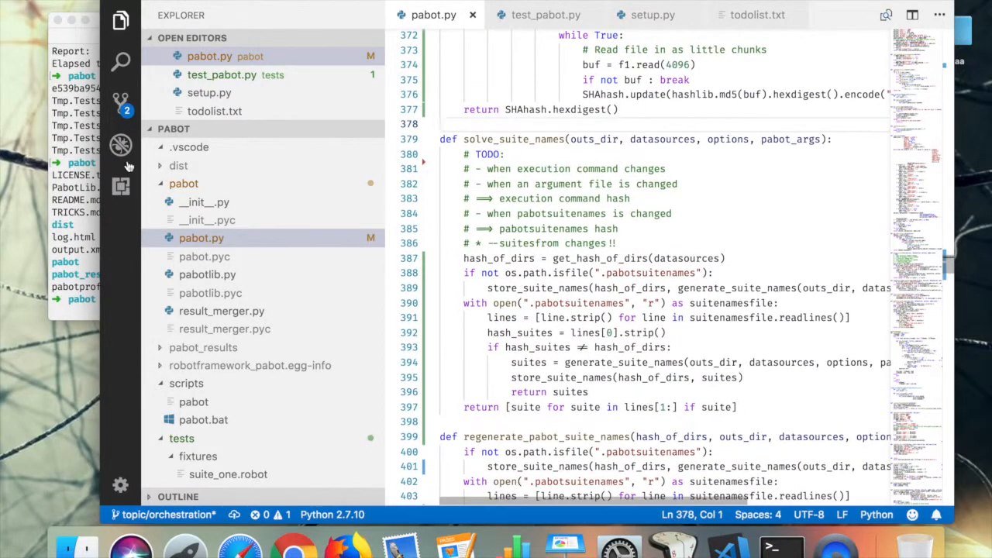
mouse_move(81, 227)
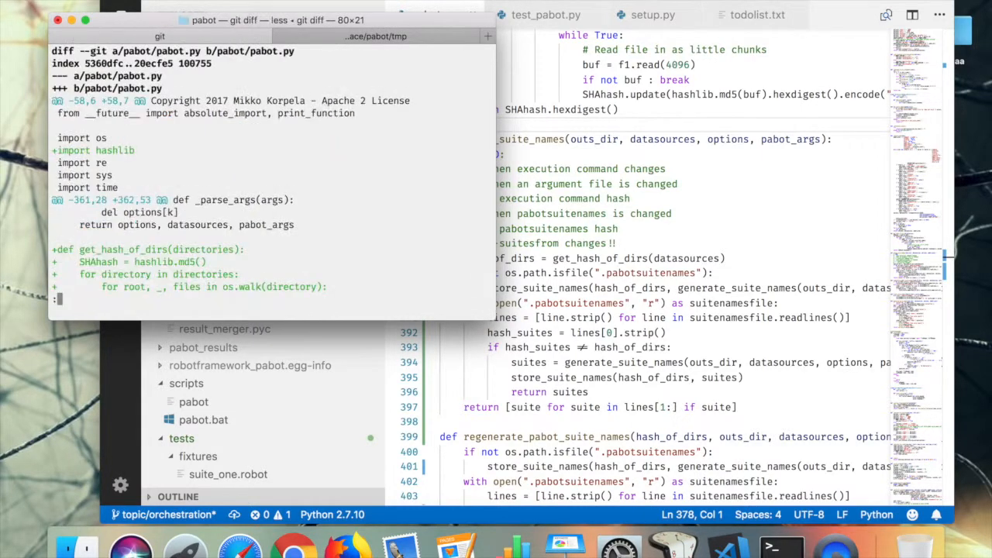
Step: Scroll through solve_suite_names to review the hash storage and regeneration code
scroll(down, 3)
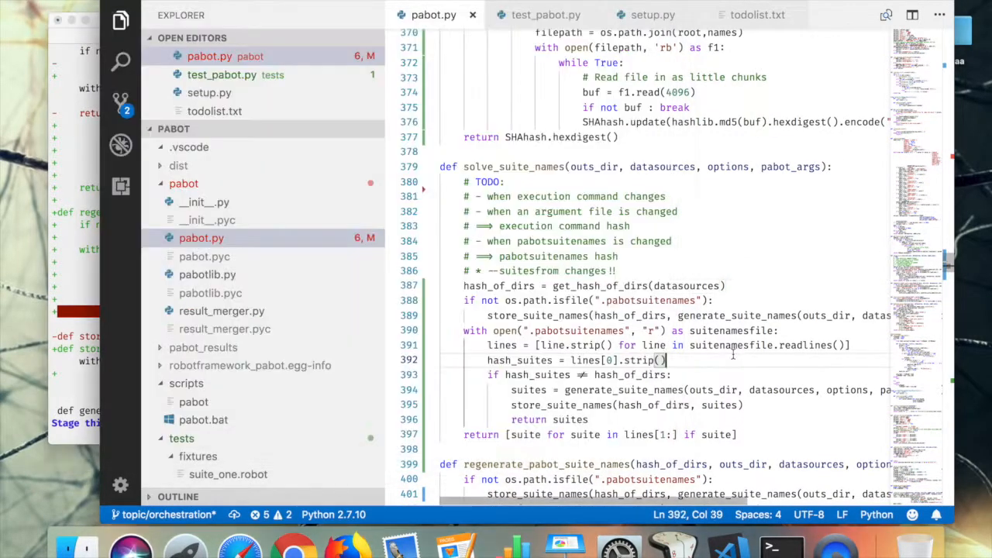
scroll(down, 3)
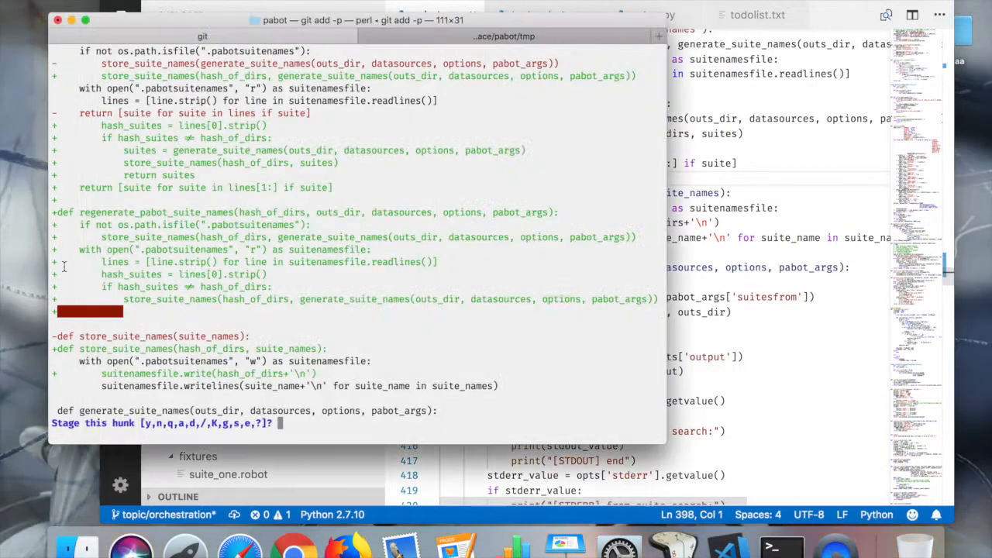
Step: Quit the pending git add -p and stage the pabot.py hunk by answering y
text(q)
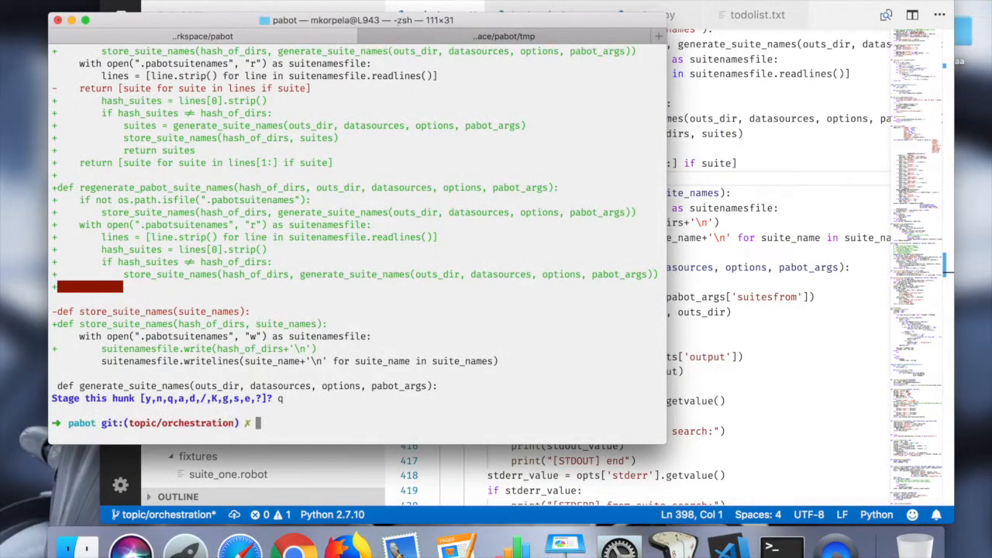
text(python -m pabot.pabot tmp)
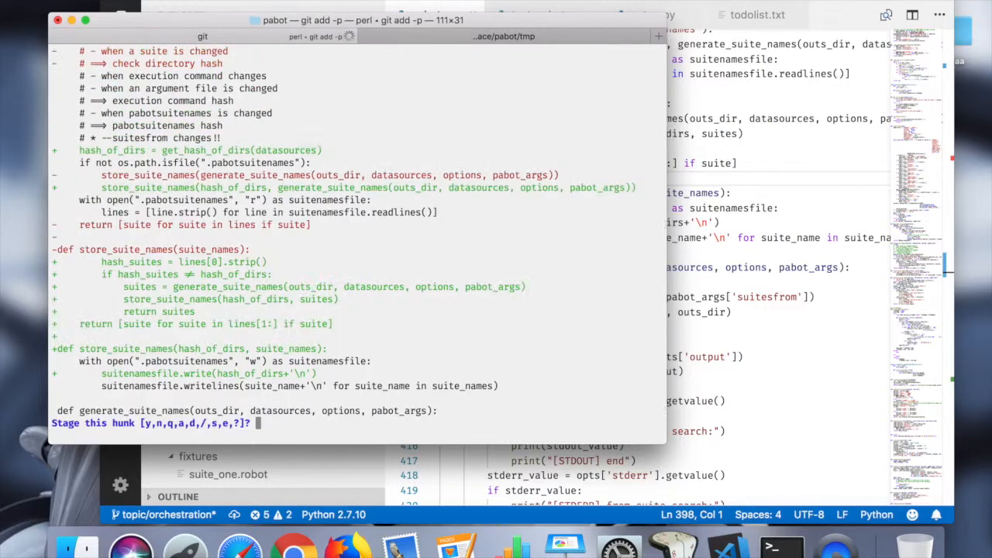
text(y)
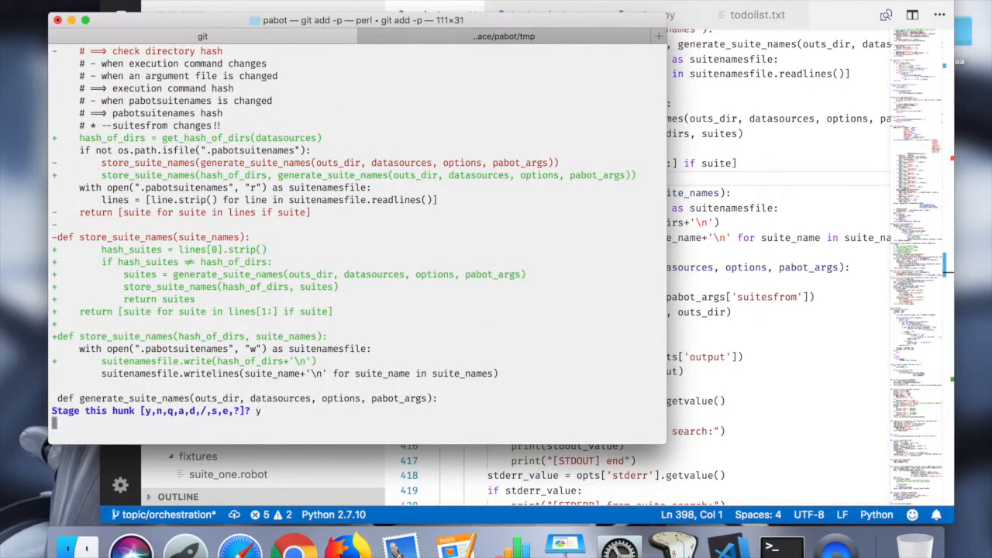
key(enter)
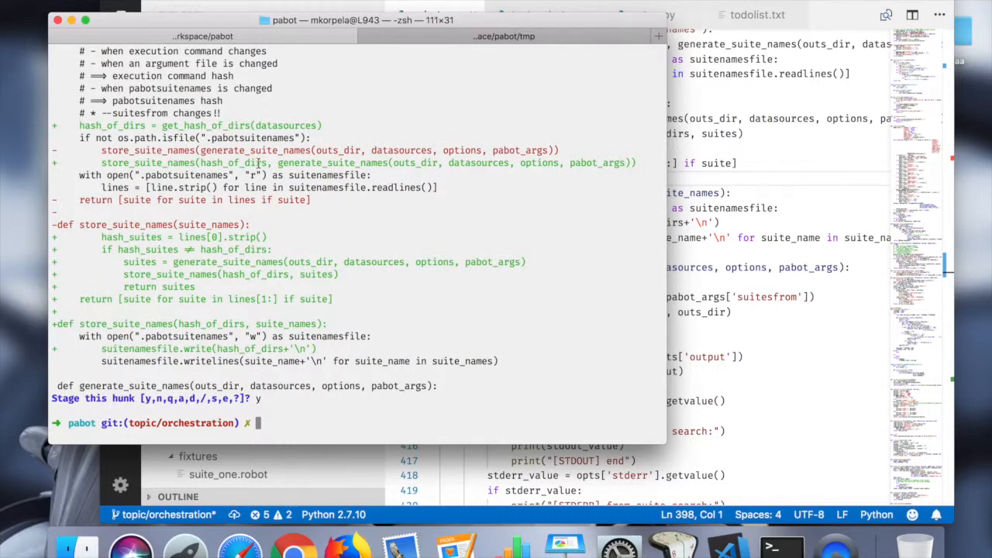
Step: Begin the git commit -m command for the 'directory hash added' message
text(git c)
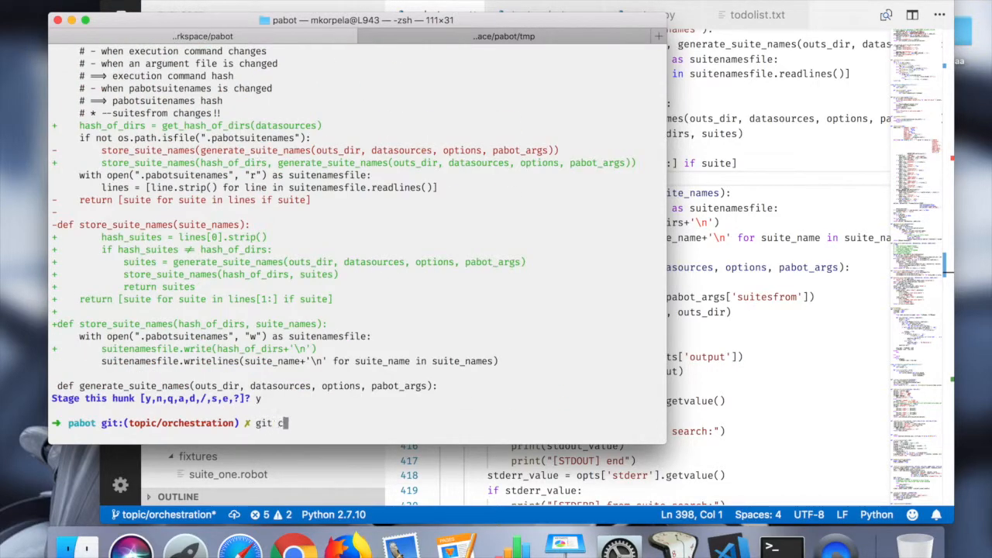
text(ommt)
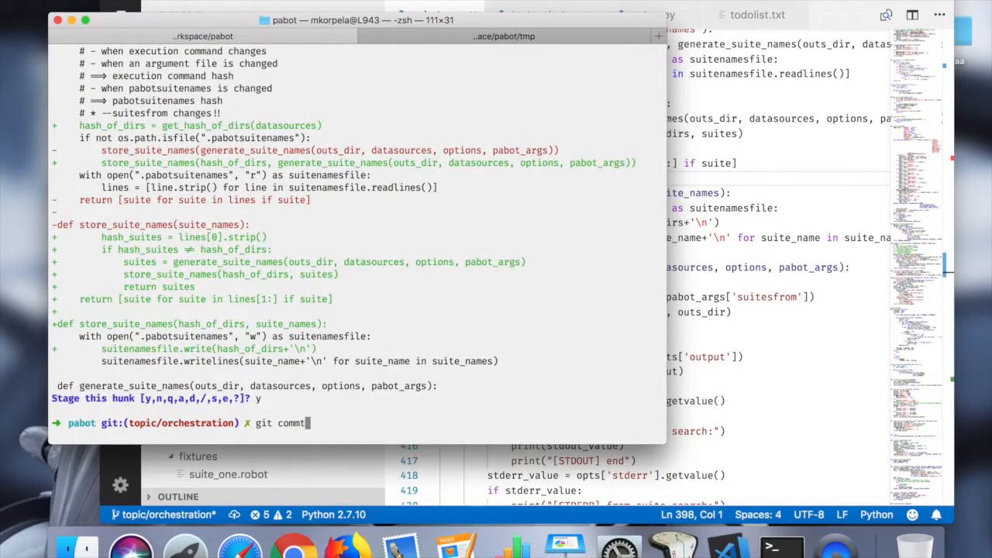
text(-m 'directory hash added)
text(git push --)
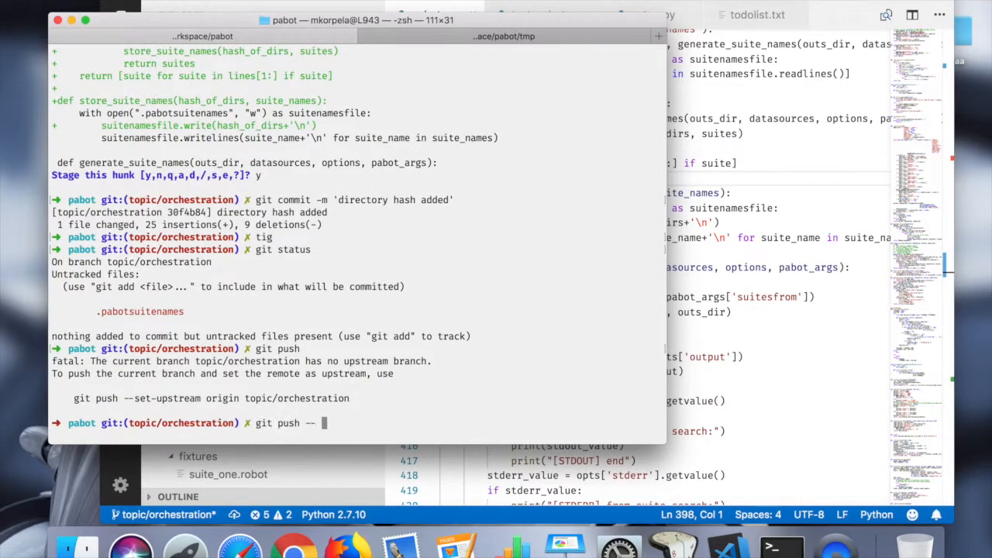
Step: Push topic/orchestration to origin, which fails because github.com is unreachable
text(origin t)
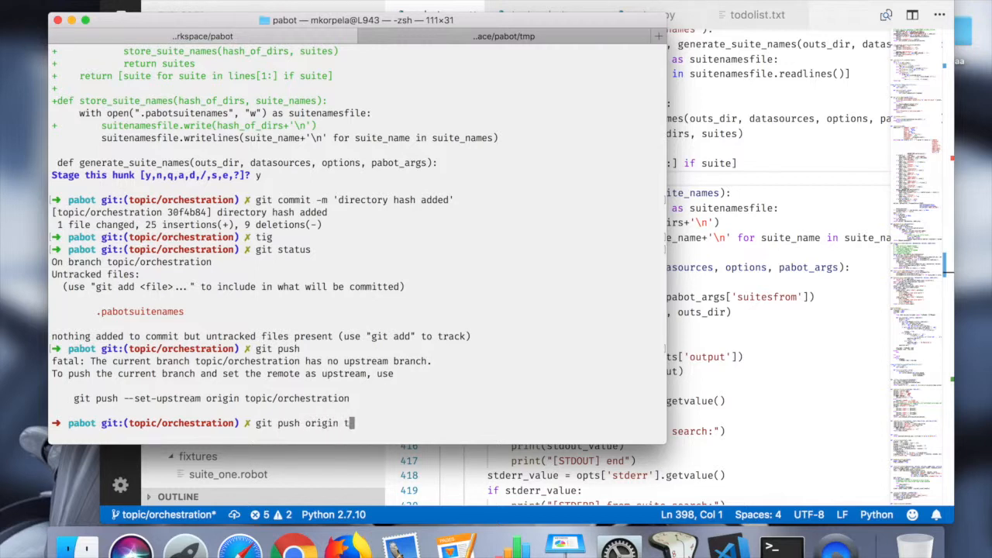
text(opic/orchestra)
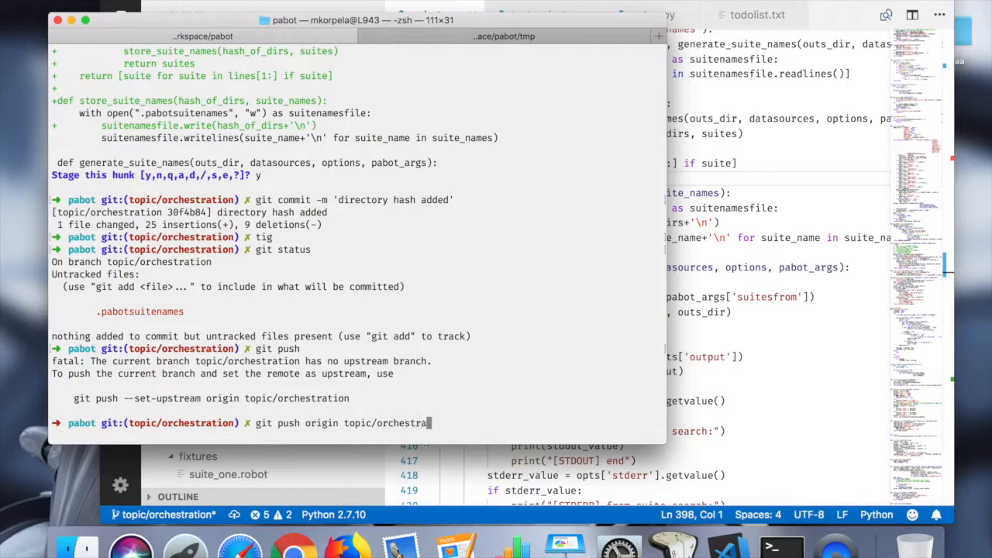
key(enter)
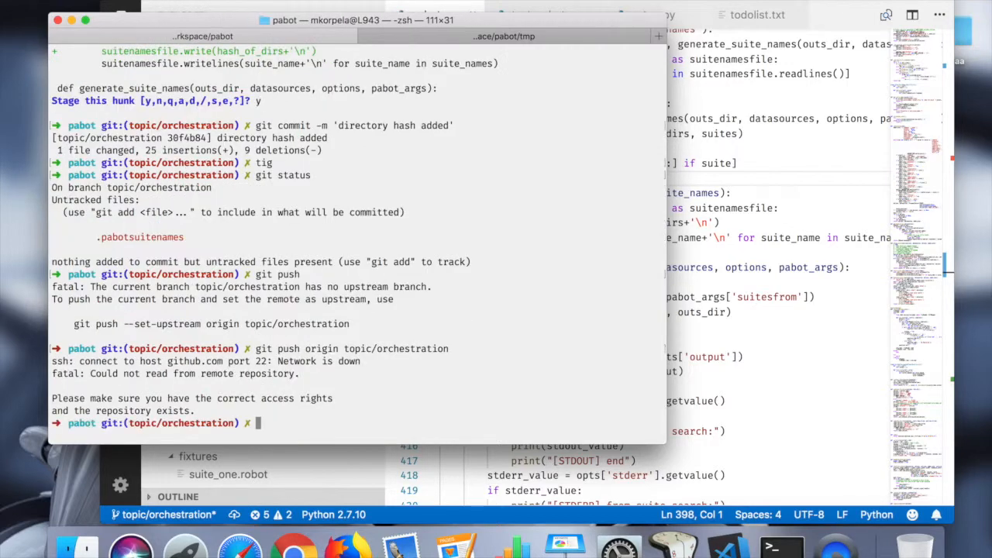